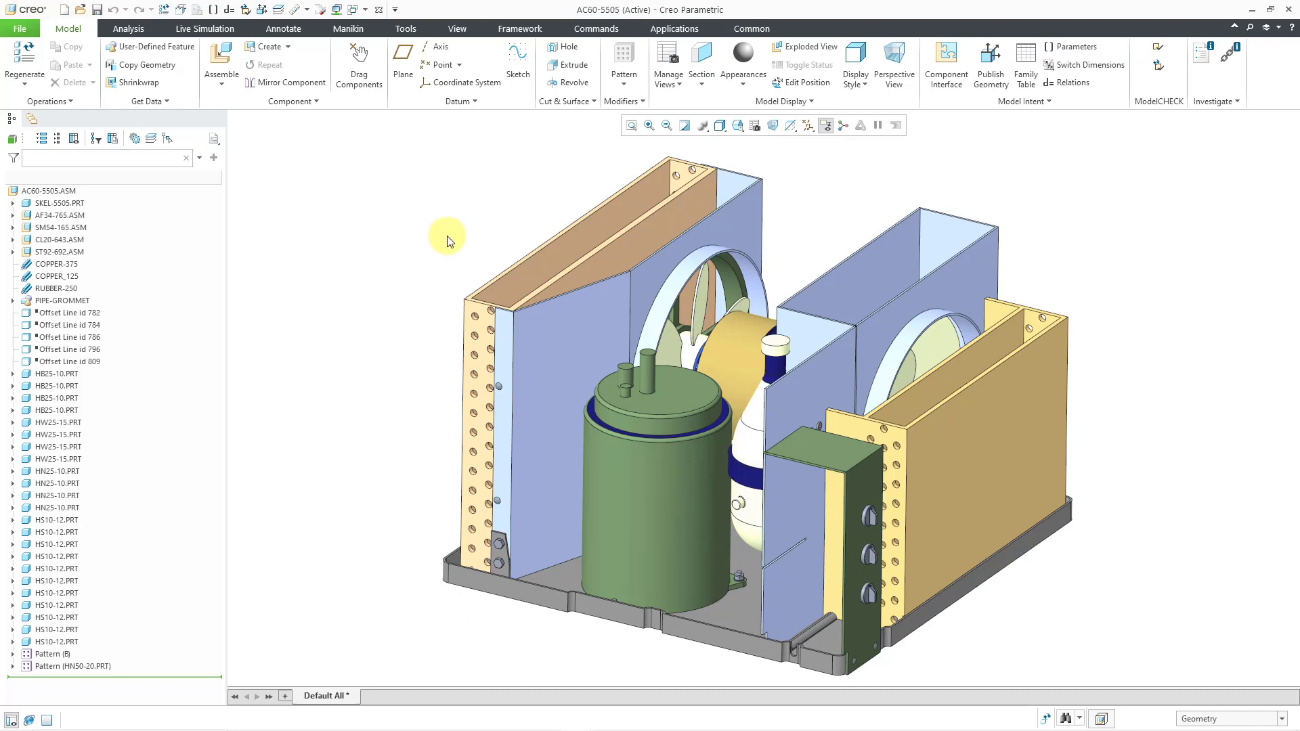
# Switch to the AC60-5505PRS process assembly and start playing steps from STEP 1
pyautogui.click(365, 9)
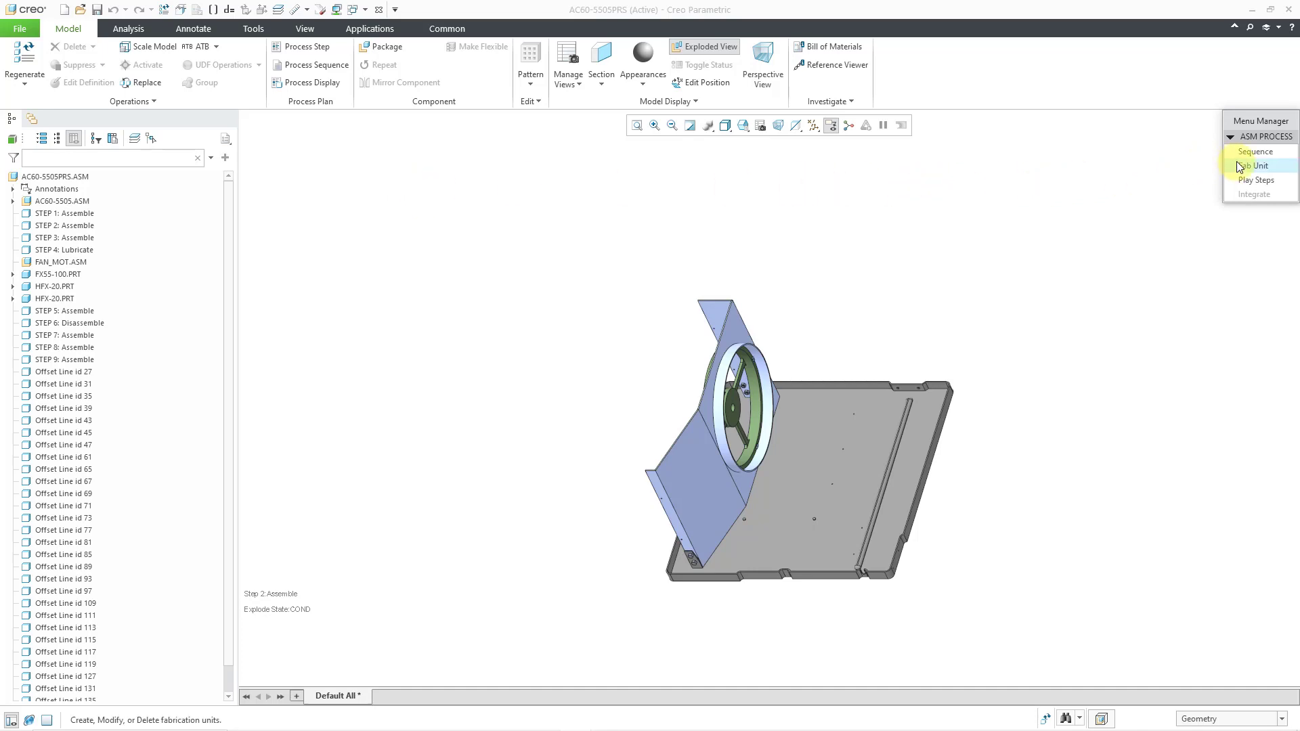
pyautogui.moveTo(1257, 180)
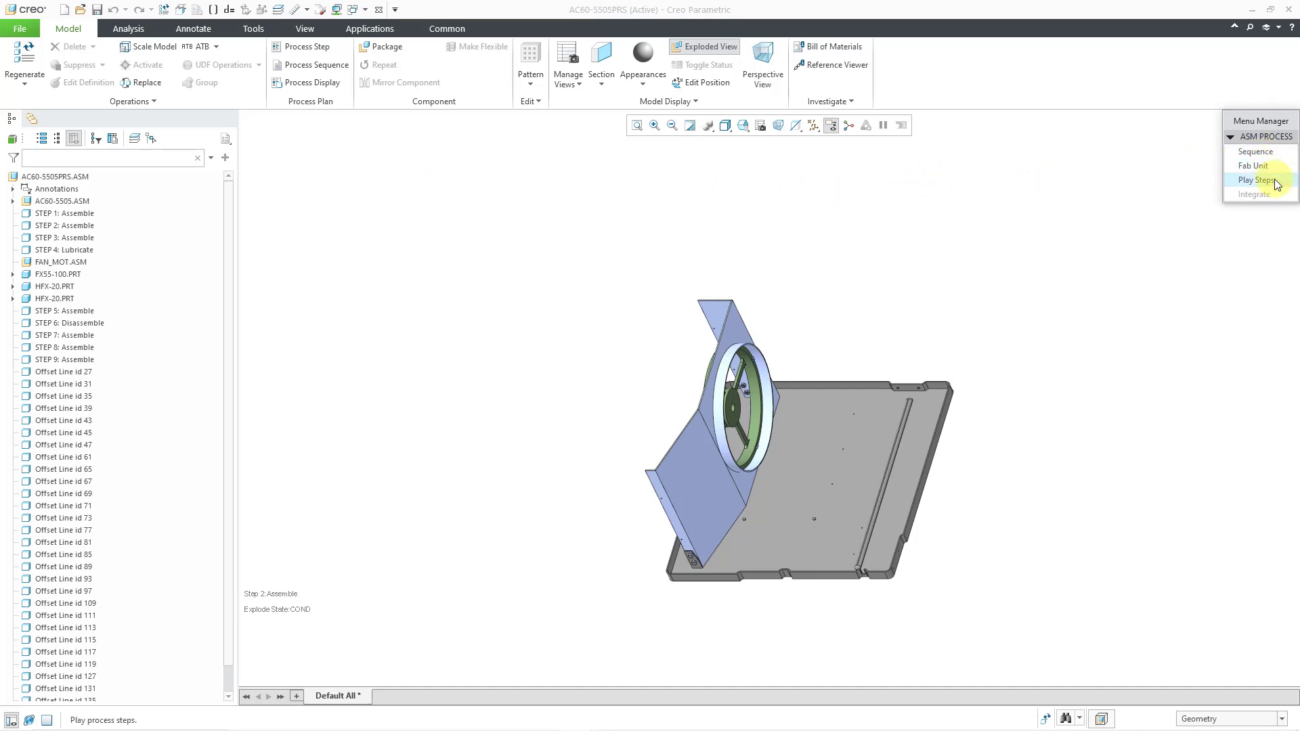
pyautogui.click(1256, 181)
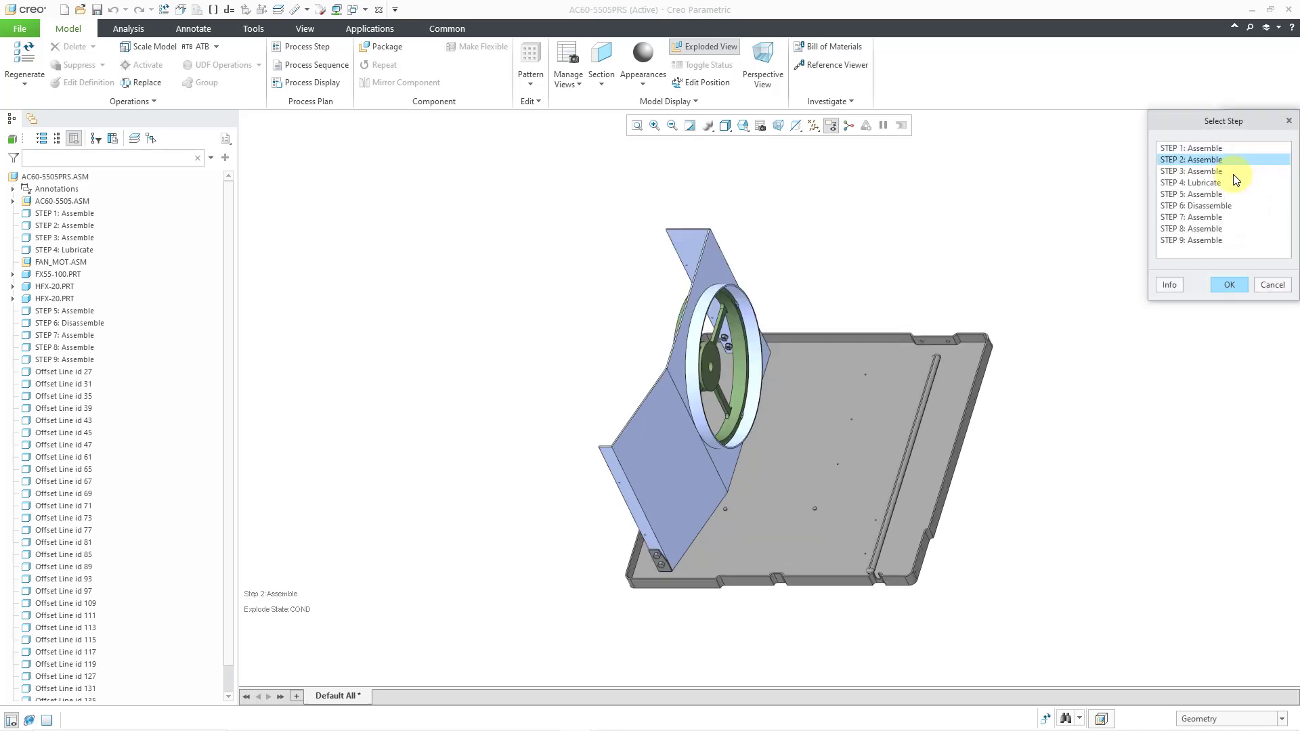
pyautogui.click(1192, 148)
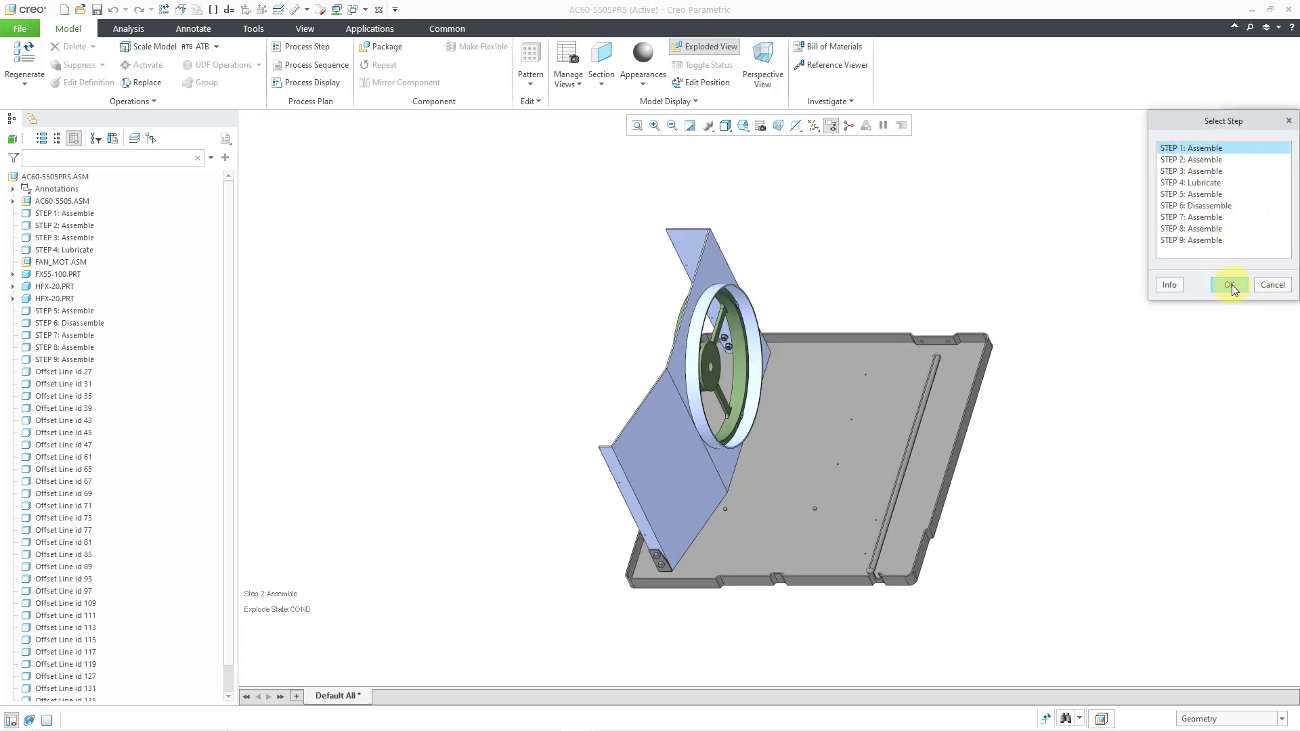
pyautogui.click(1230, 285)
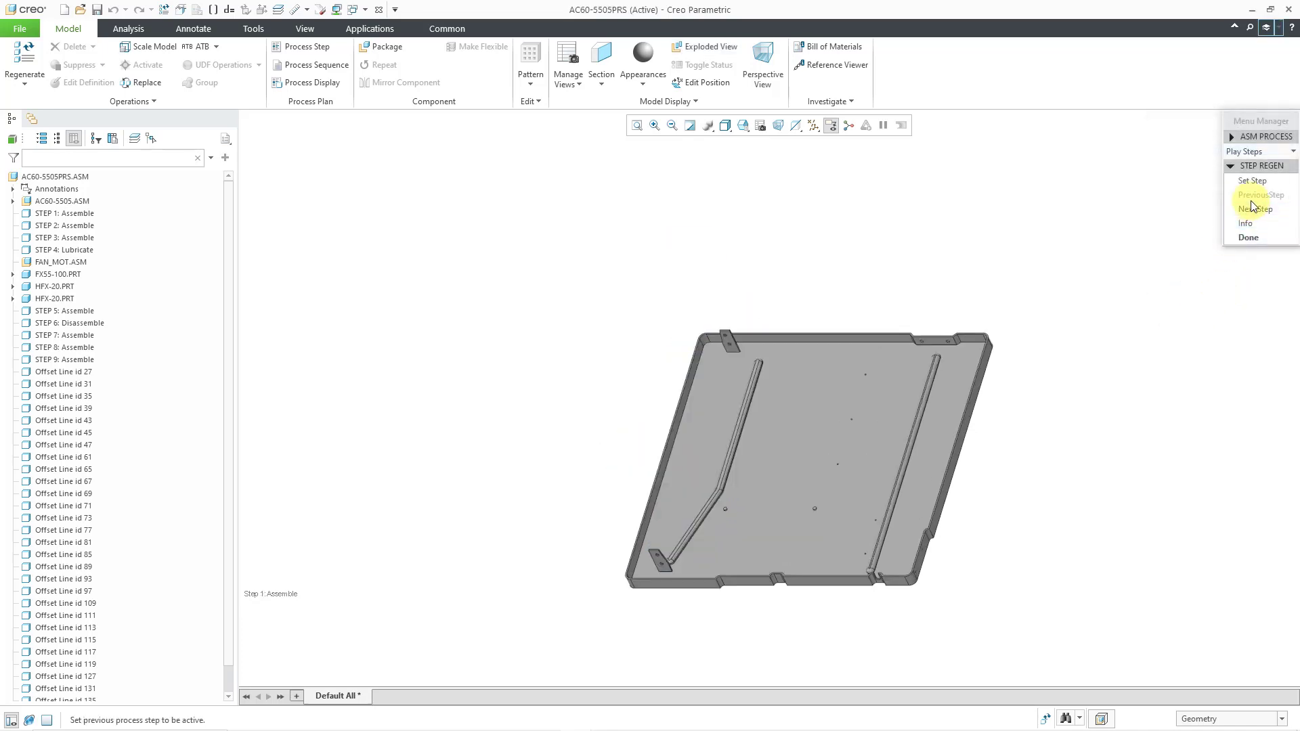
# Advance through the following process steps to show the exploded enclosure panel
pyautogui.click(1255, 209)
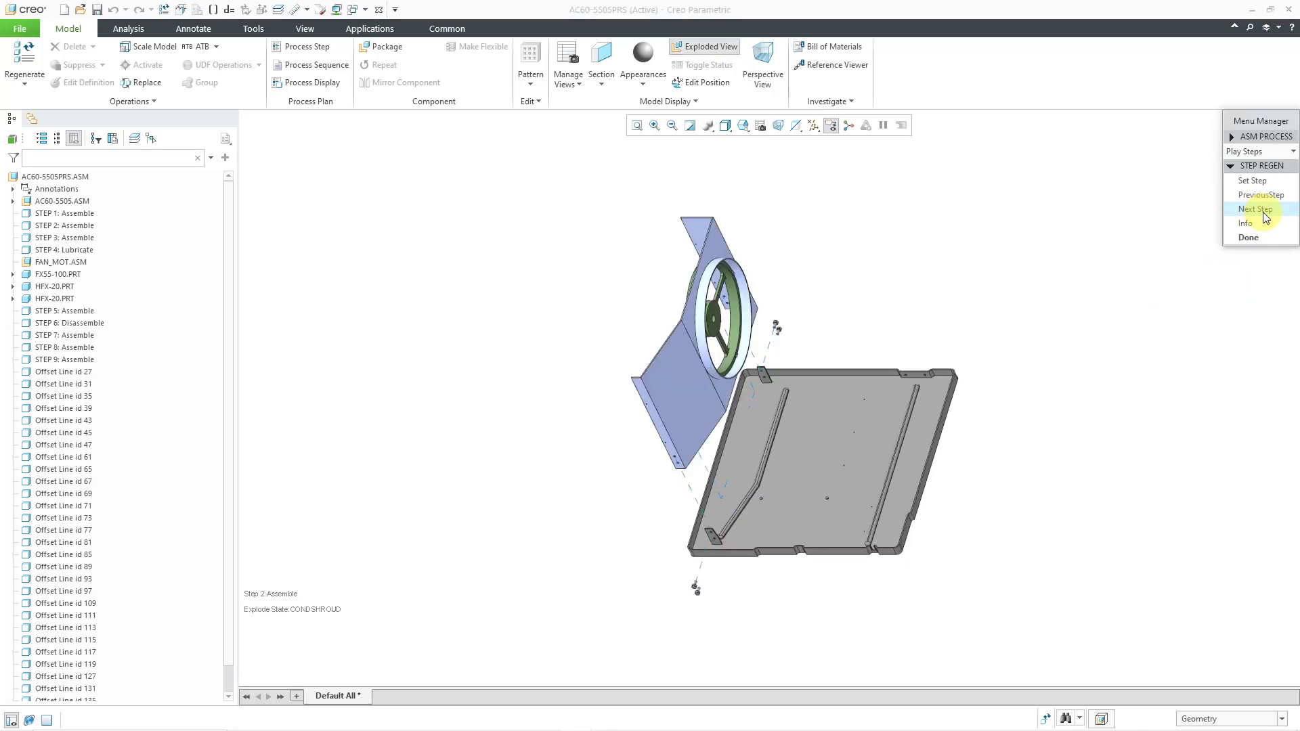
pyautogui.click(1255, 208)
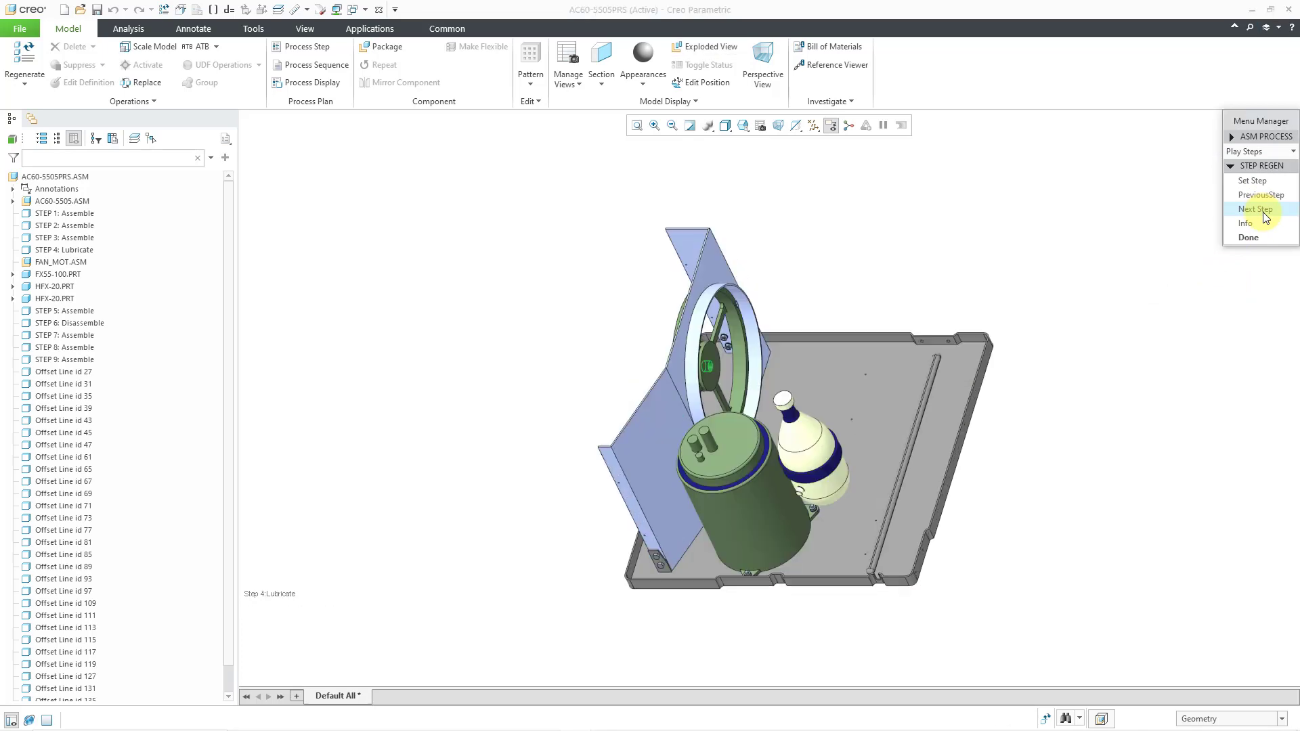
pyautogui.click(1256, 210)
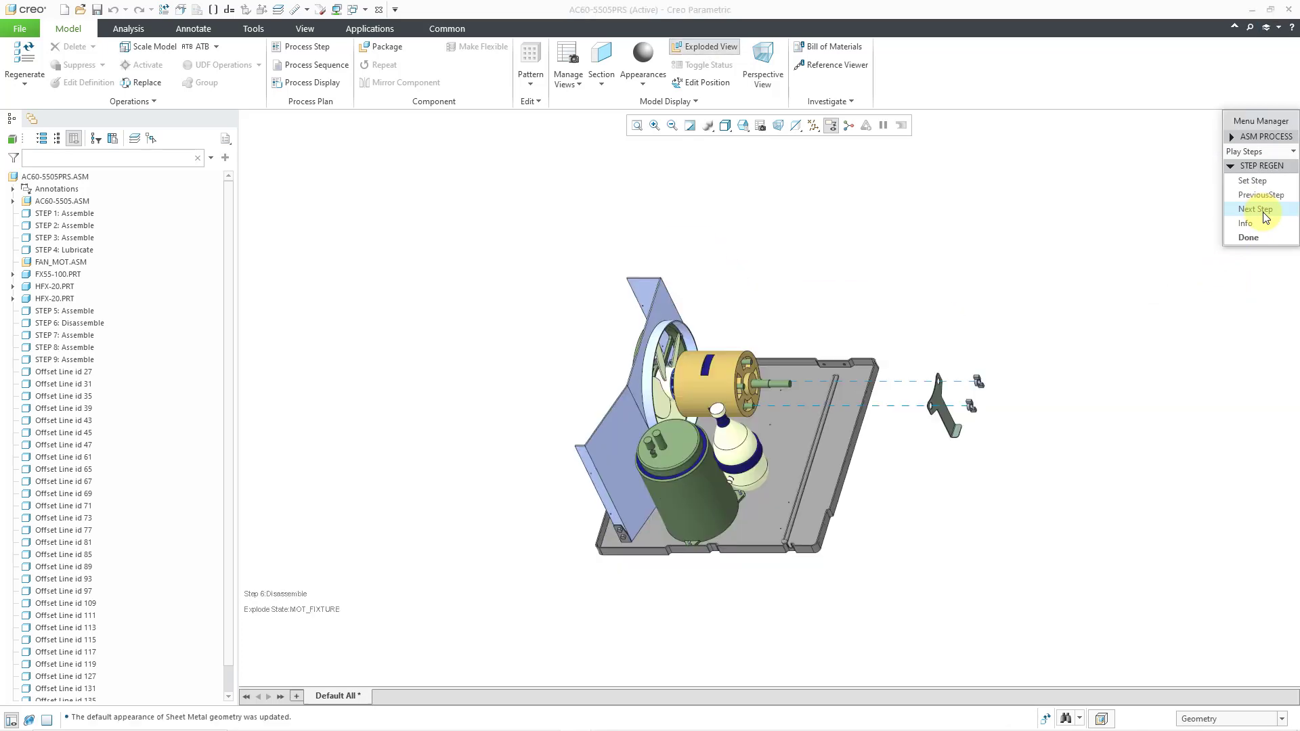
pyautogui.click(1255, 209)
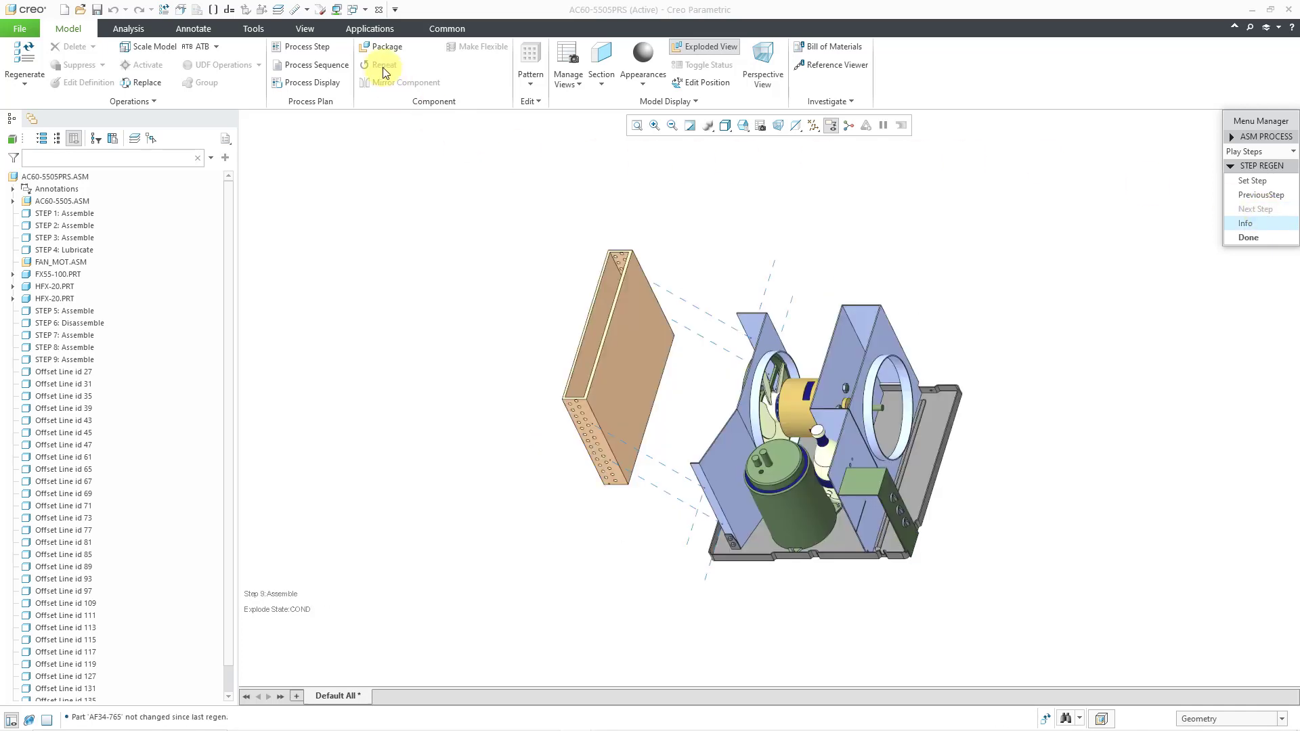
# Switch to the AC60-5505PRS instruction drawing and page through Sheets 2, 3 and 4
pyautogui.click(356, 9)
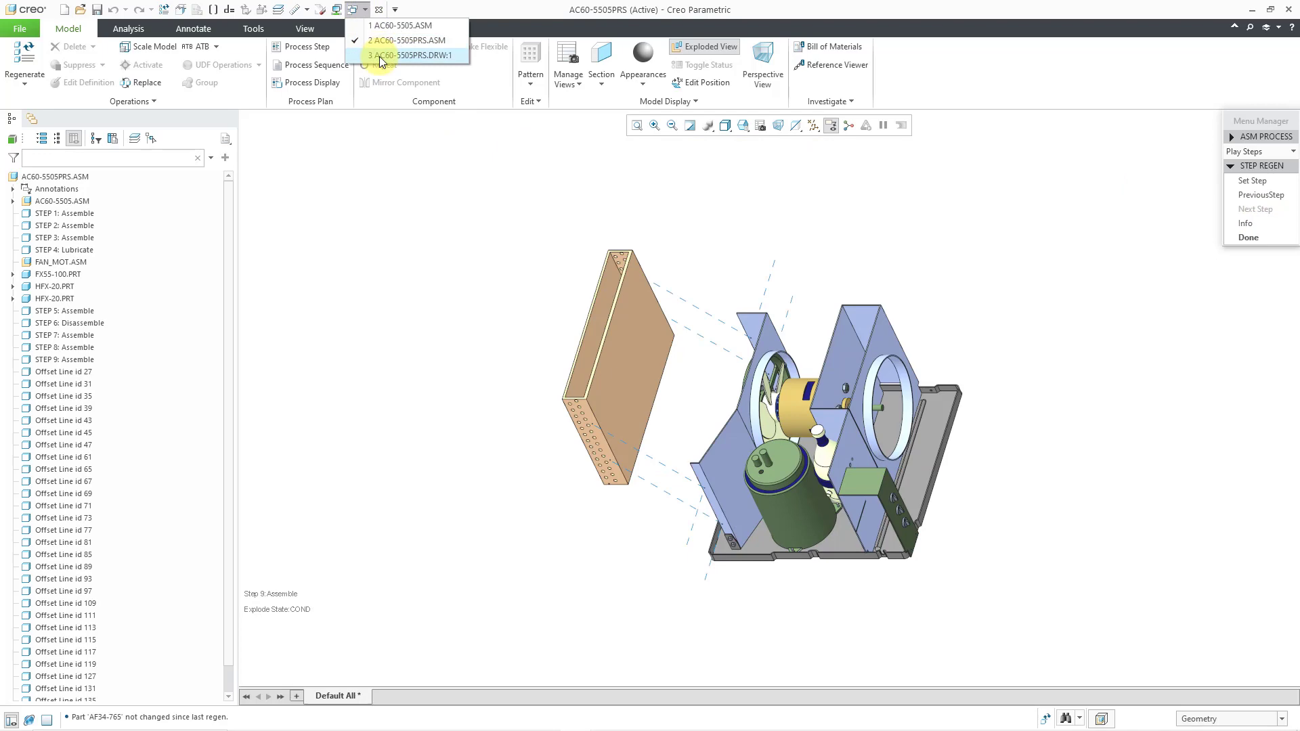
pyautogui.click(412, 55)
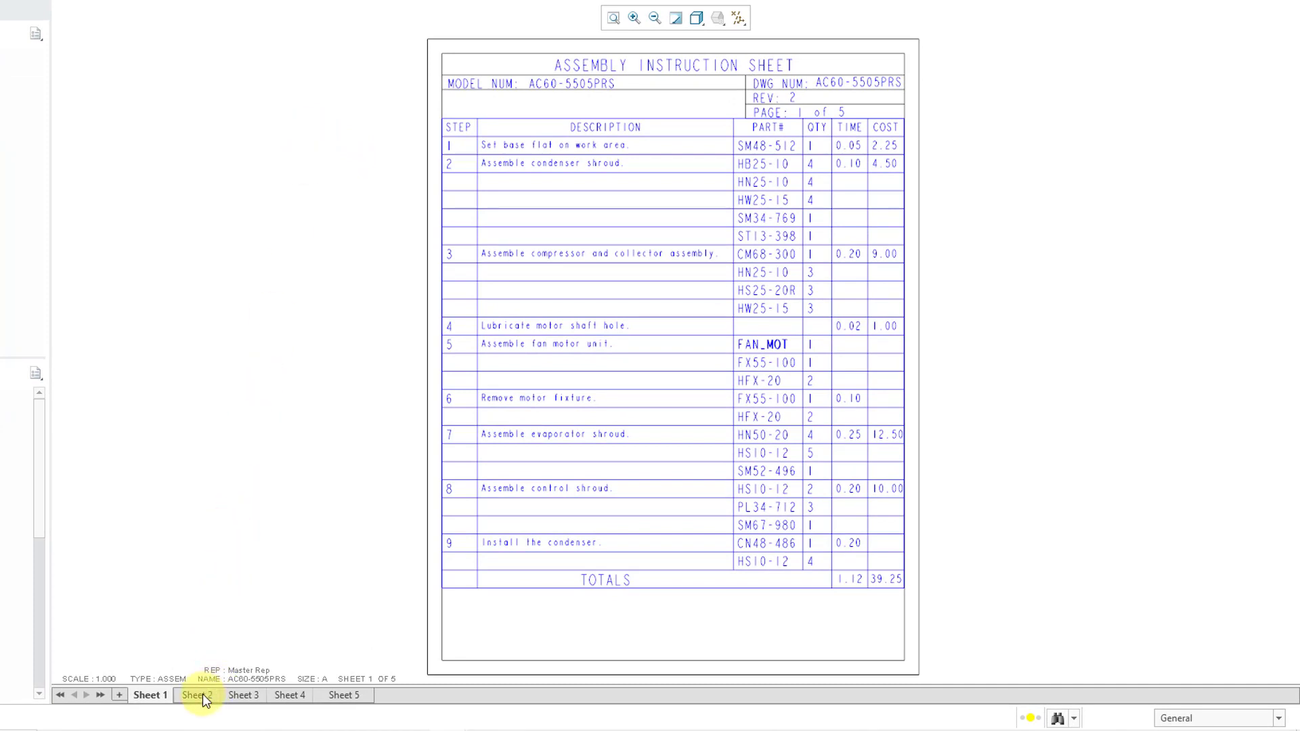
pyautogui.click(198, 695)
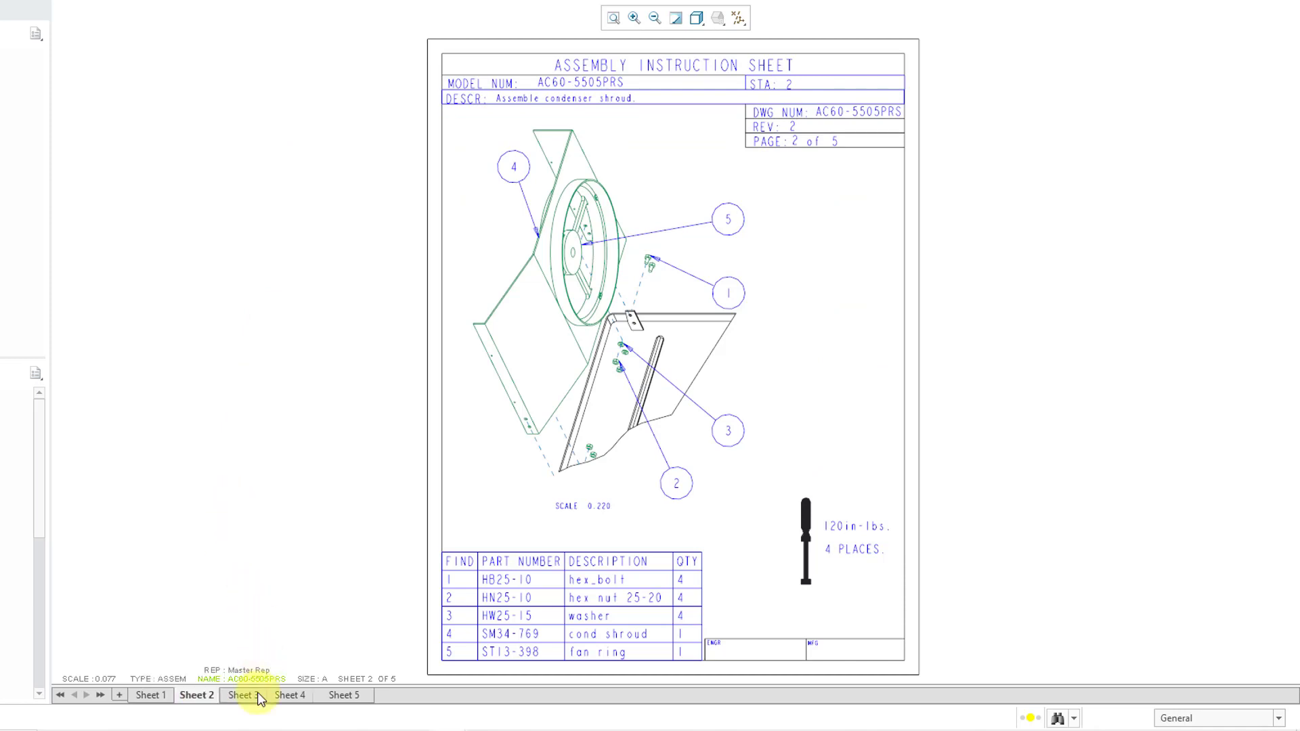
pyautogui.click(242, 695)
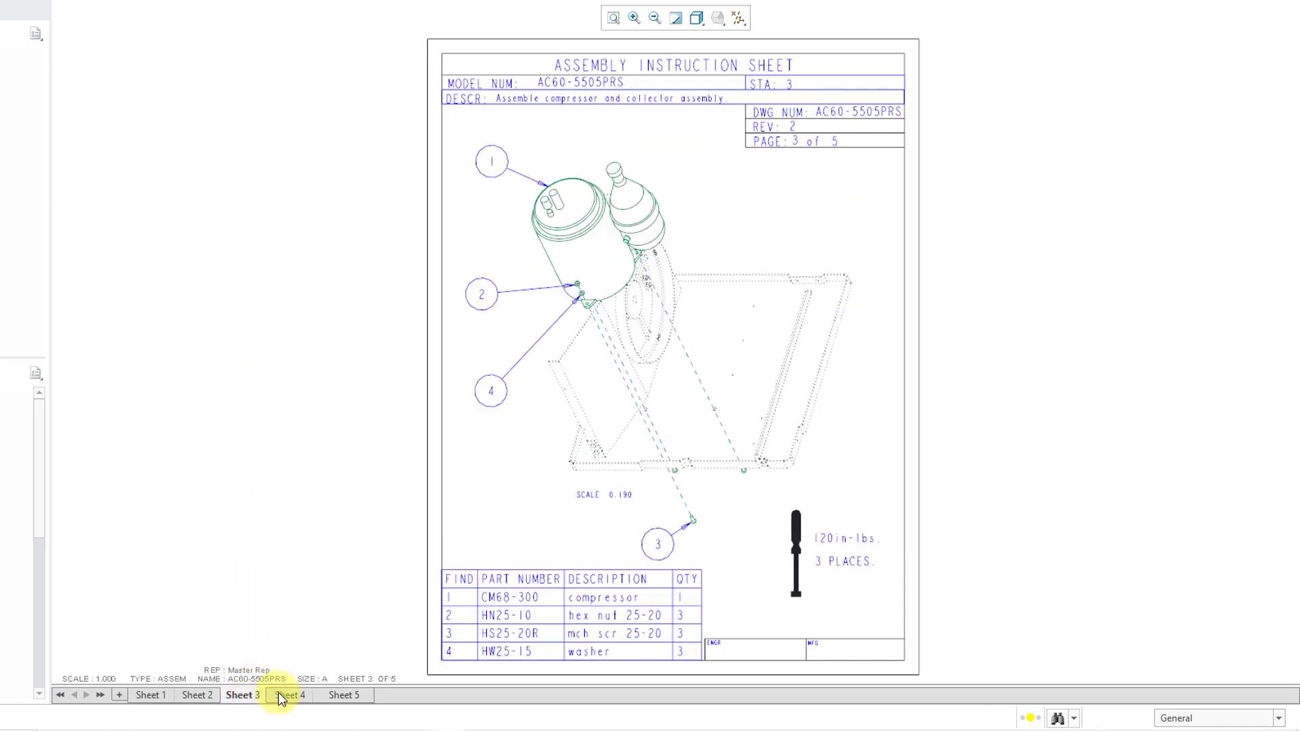
pyautogui.click(289, 695)
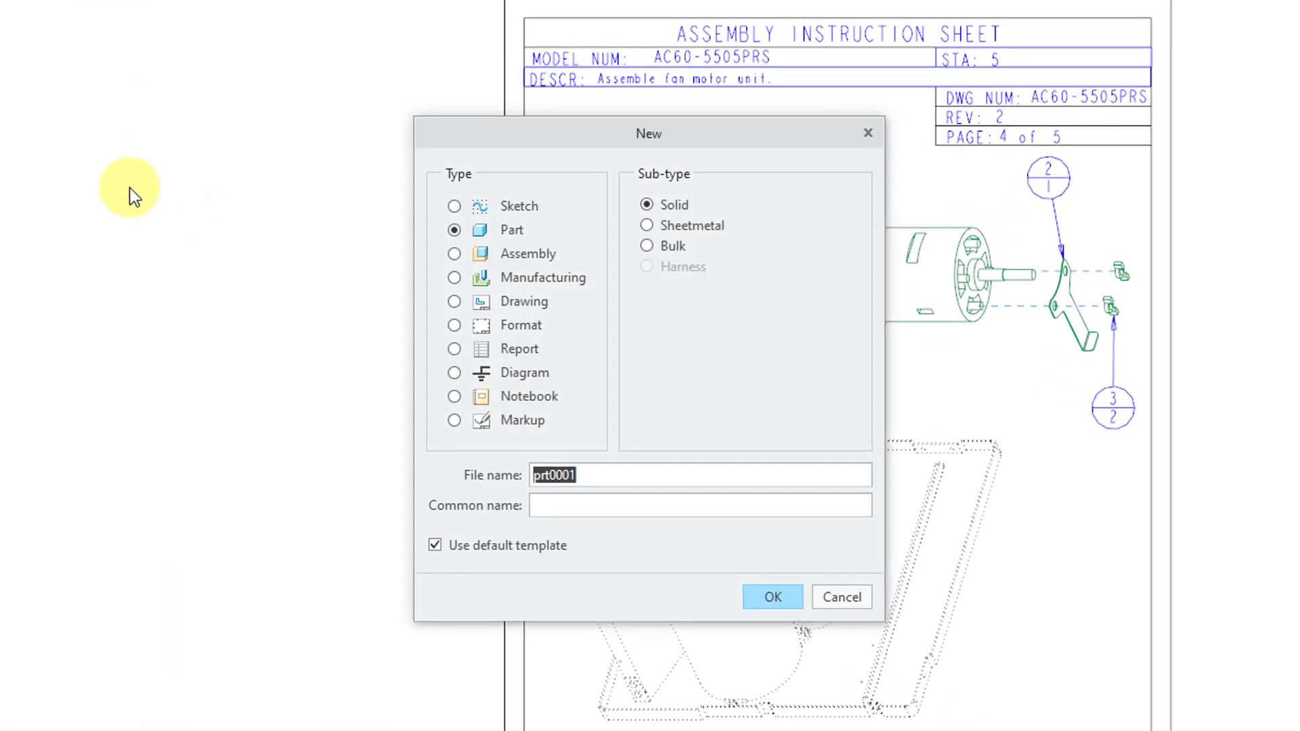
pyautogui.moveTo(534, 260)
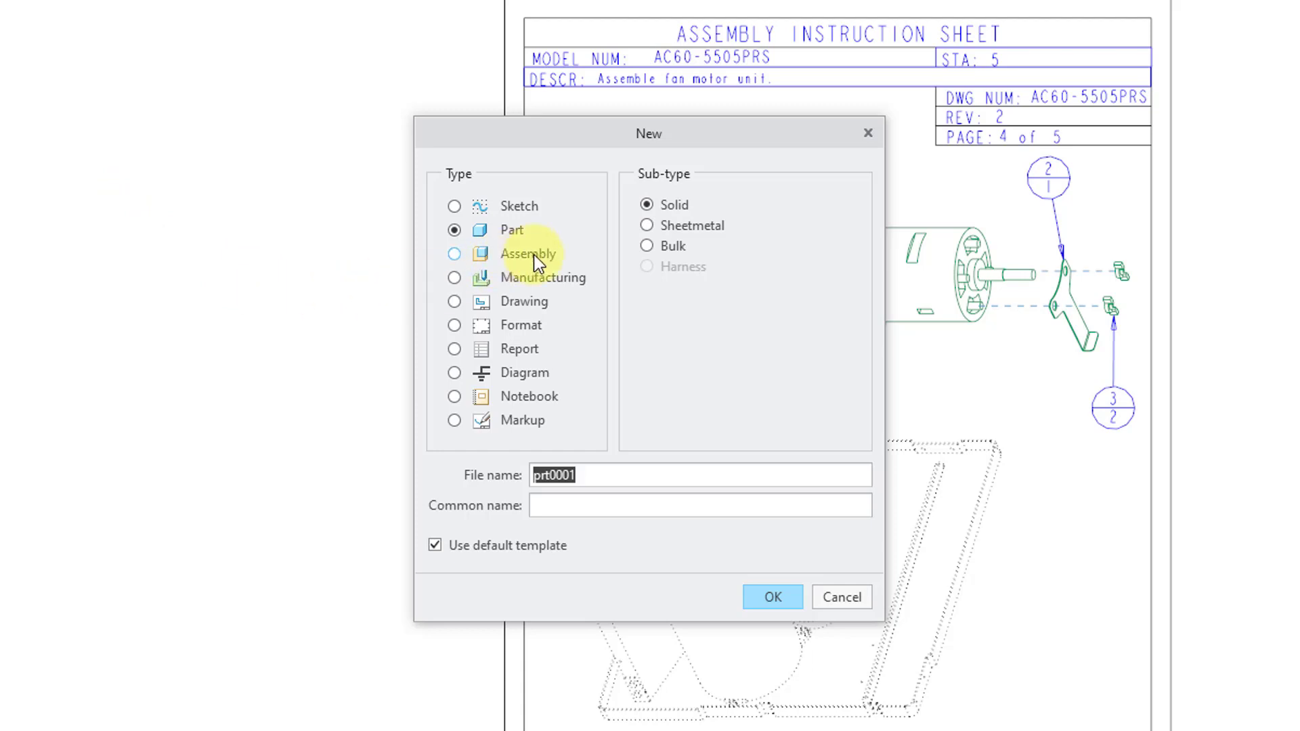
# Create a new Process Plan assembly named ac60-5505_process_plan
pyautogui.click(454, 254)
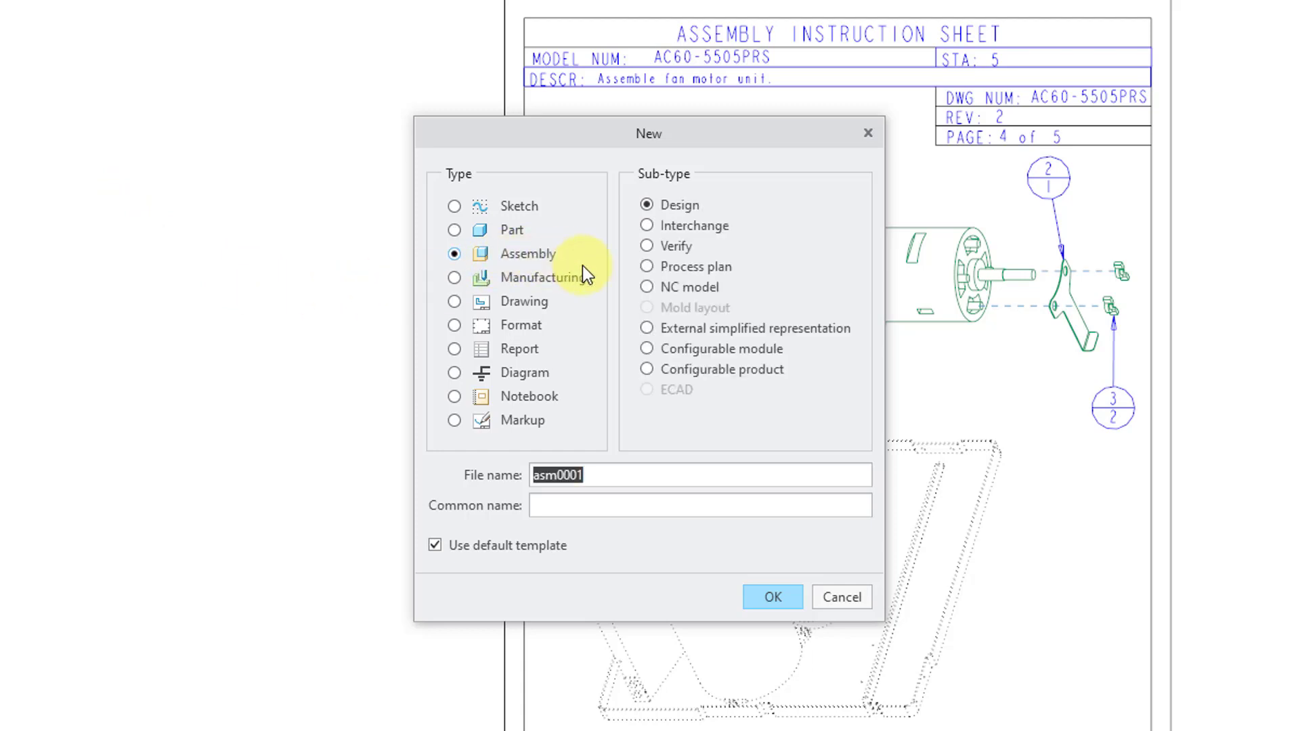
pyautogui.click(647, 266)
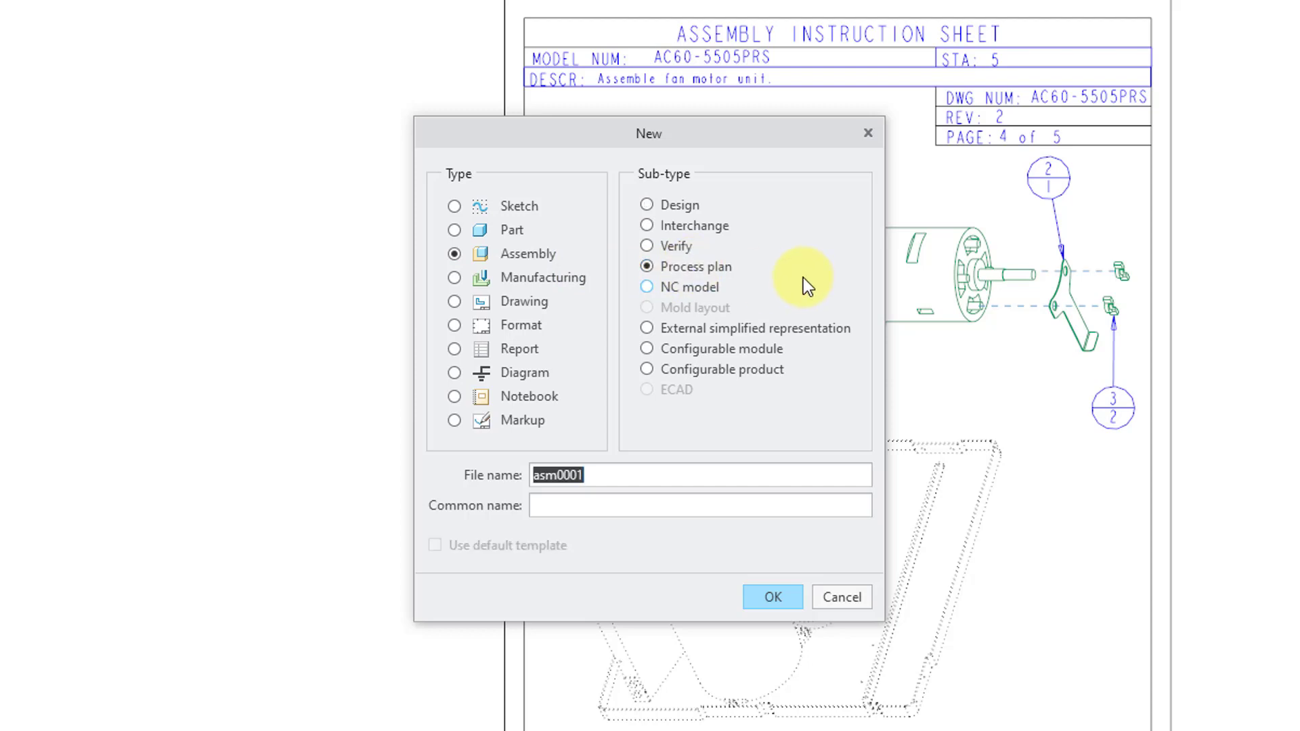
pyautogui.write('ac')
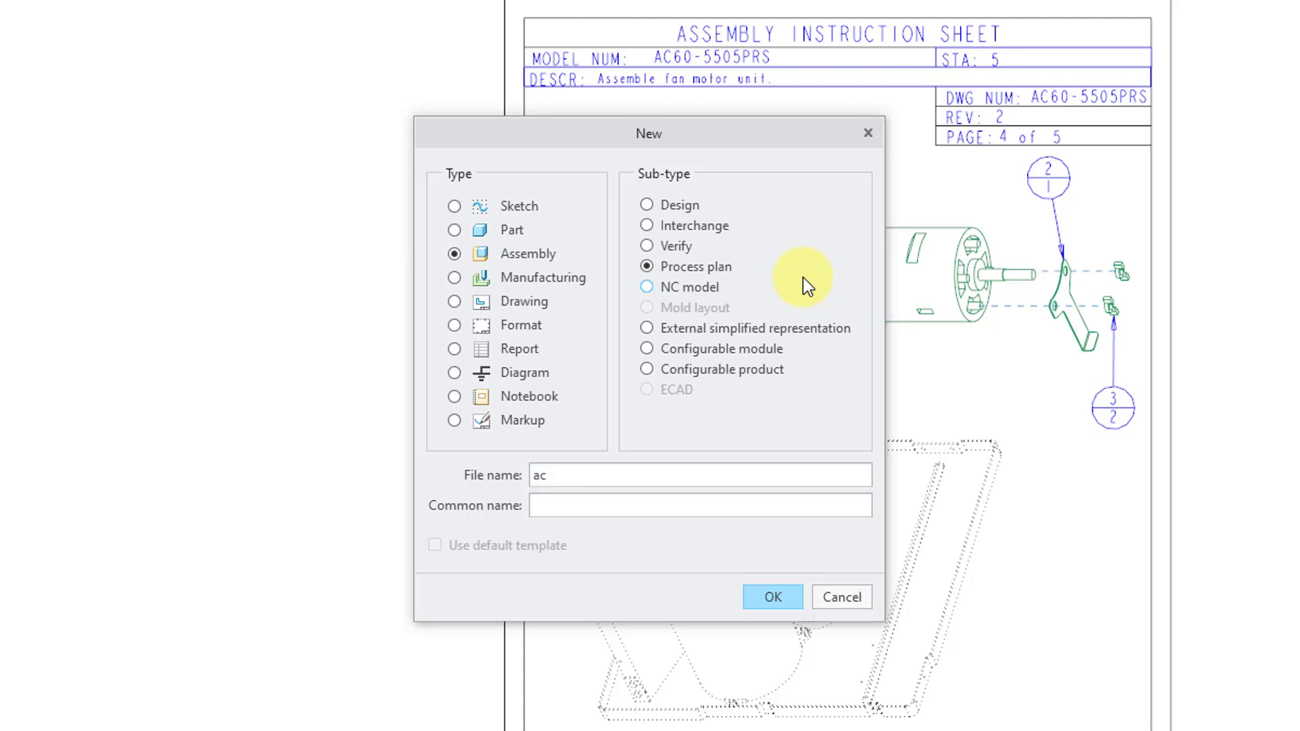
pyautogui.write('60')
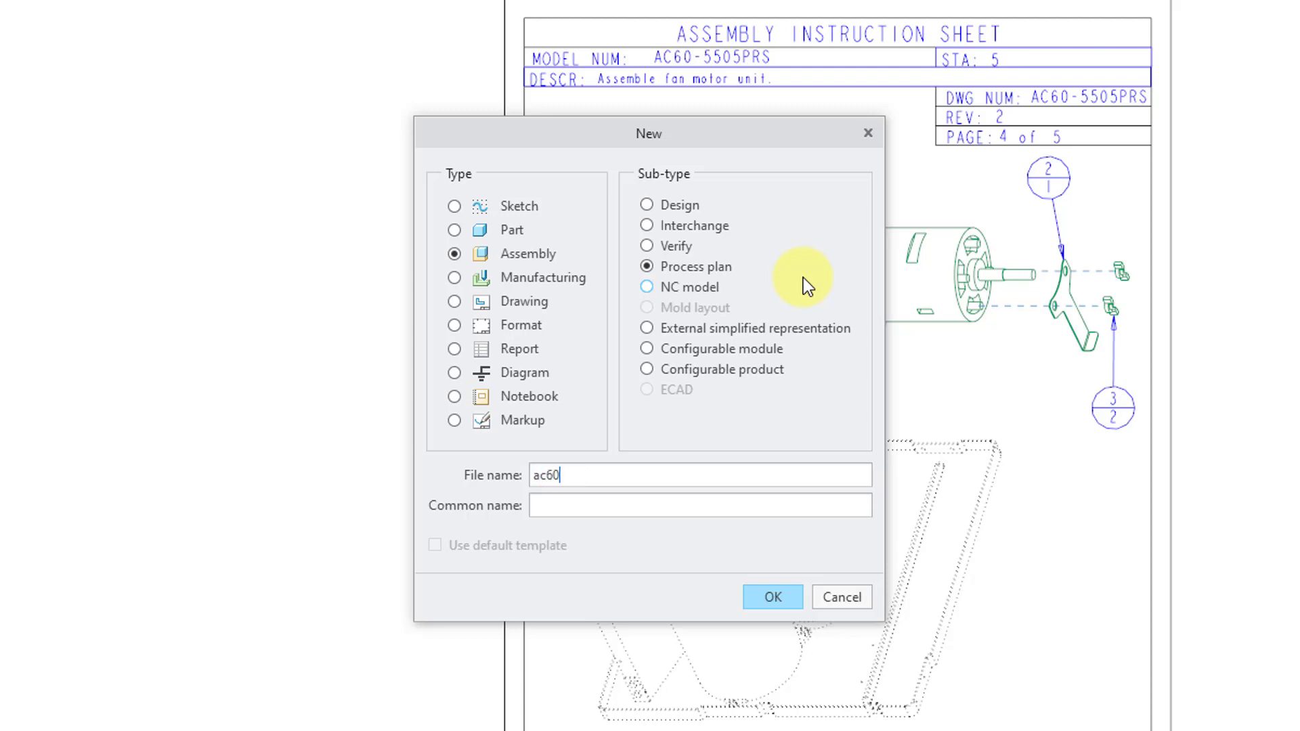
pyautogui.write('-5505')
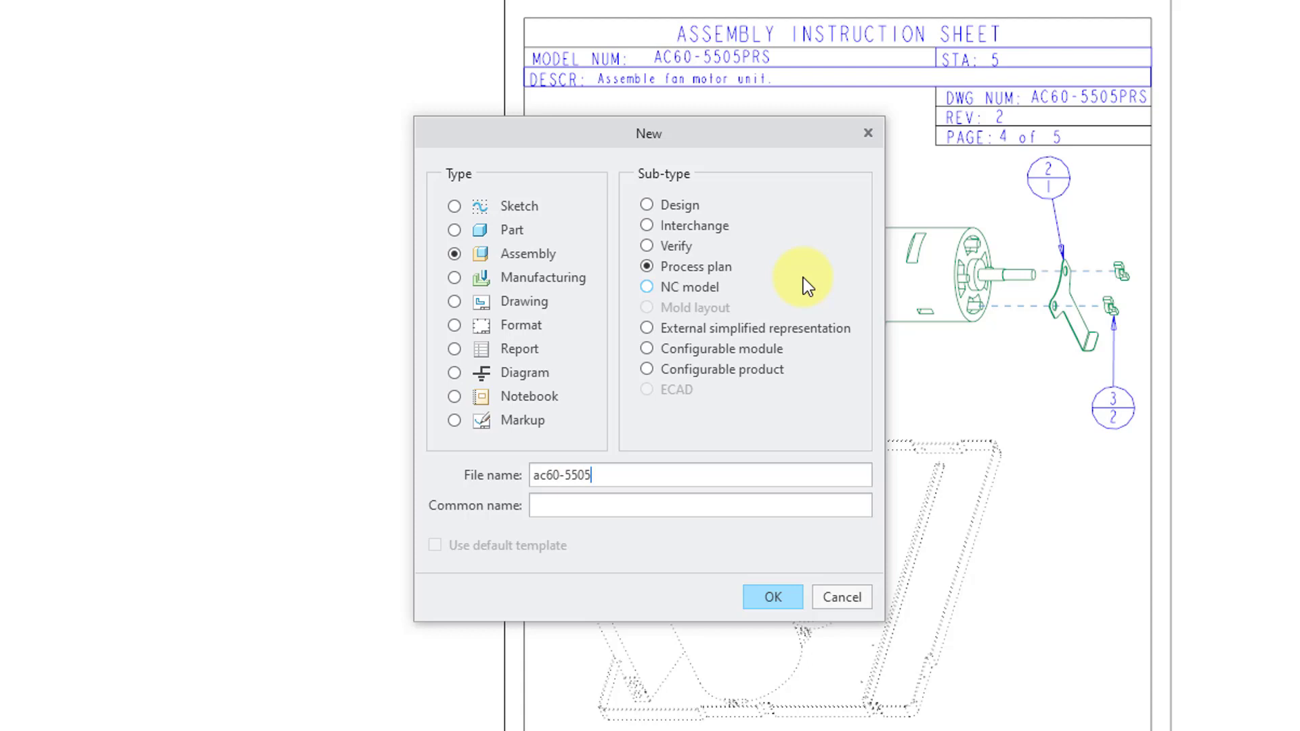
pyautogui.write('_processs')
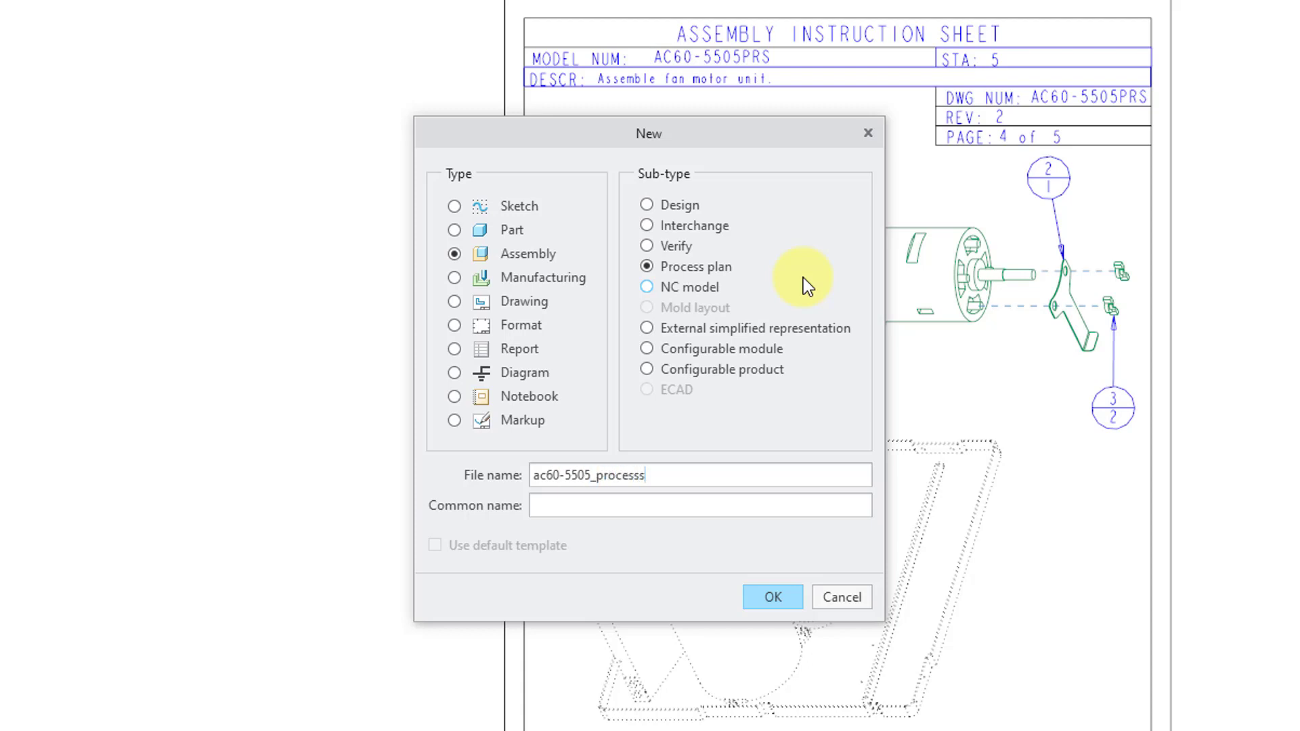
pyautogui.press('BackSpace')
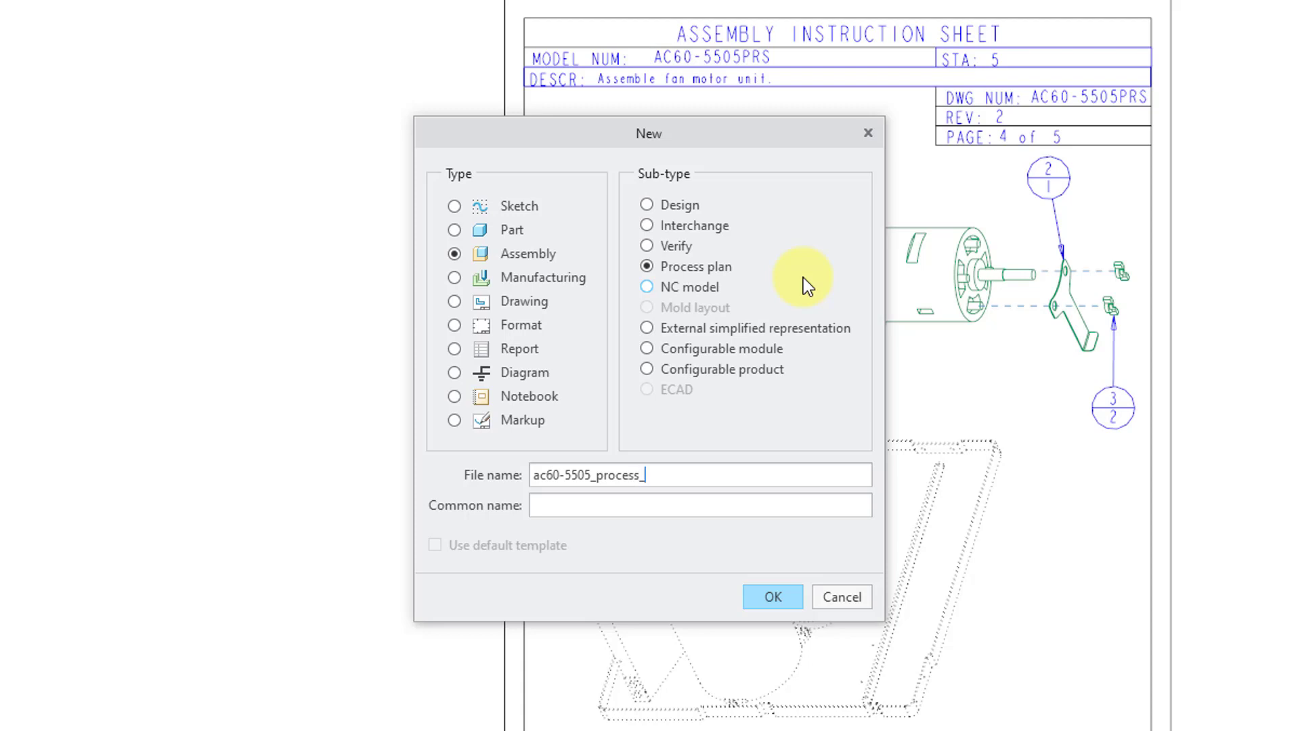
pyautogui.write('plan')
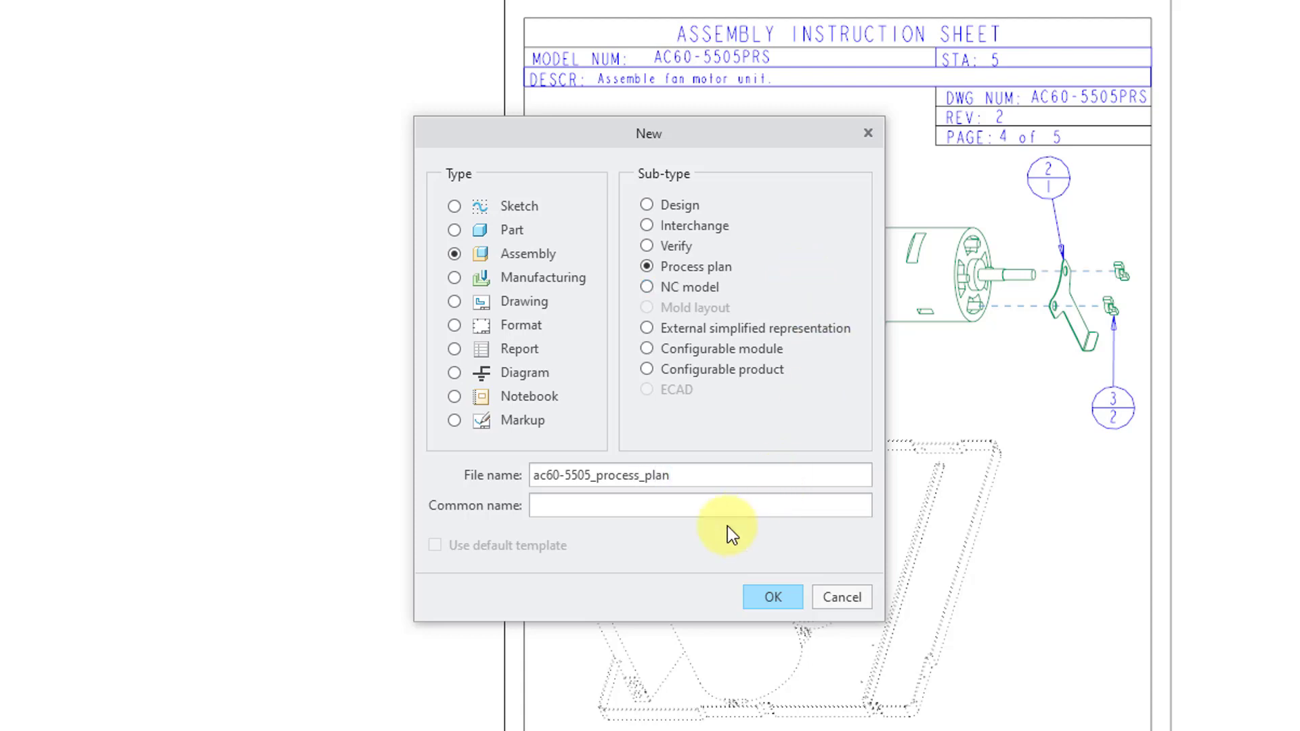
pyautogui.moveTo(510, 568)
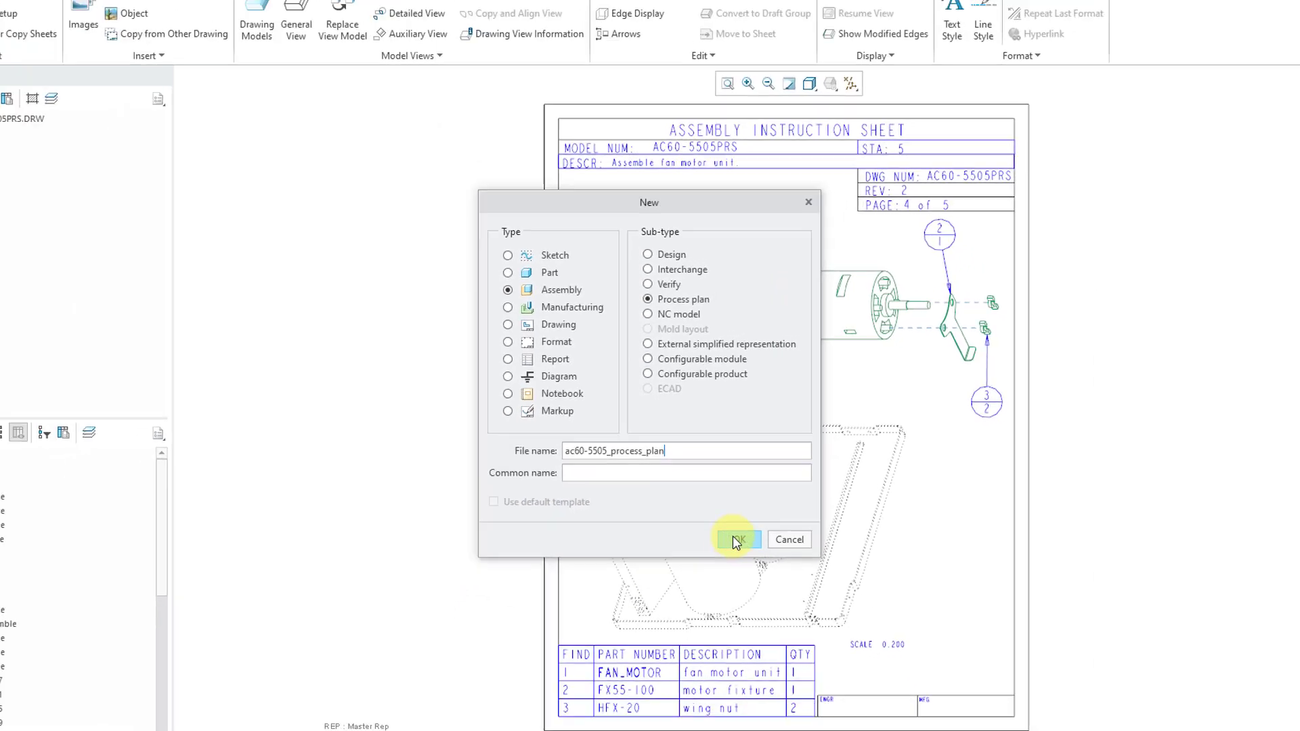
pyautogui.click(733, 540)
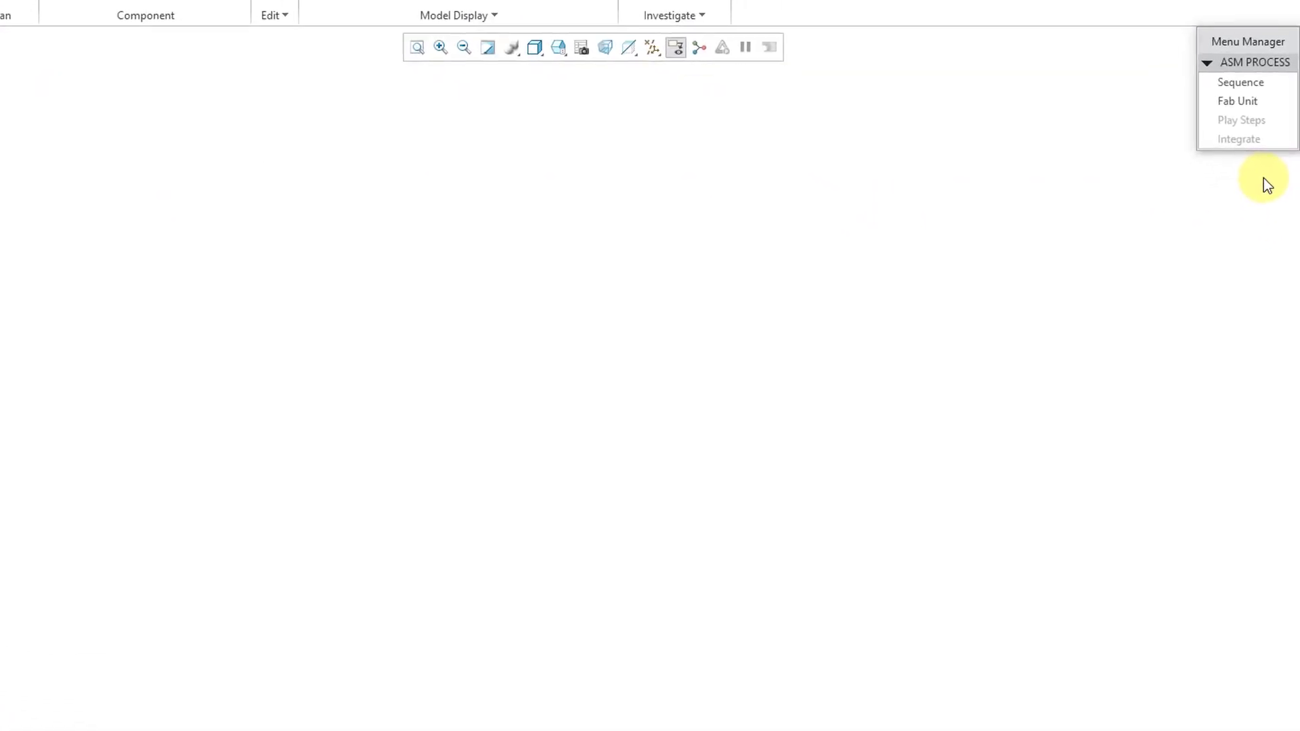
# Add a new Assemble-type step to the process plan's step sequence
pyautogui.click(1241, 82)
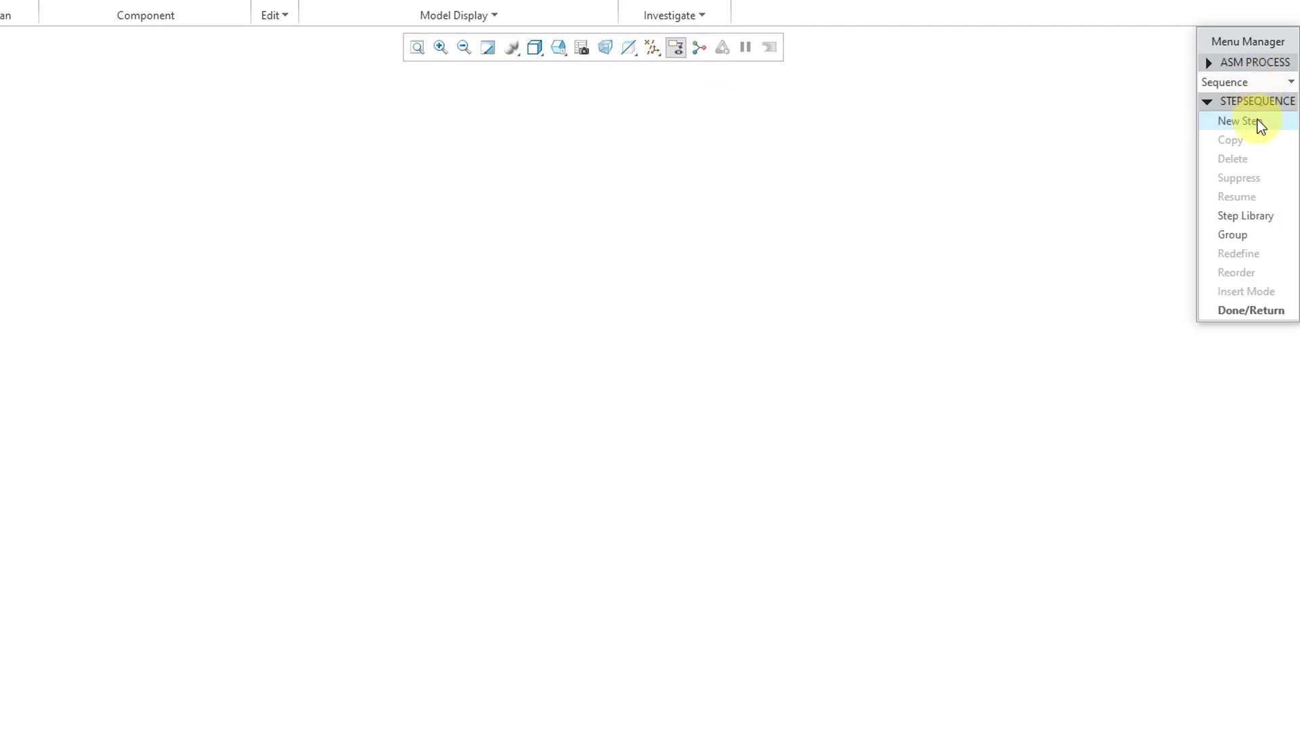
pyautogui.click(1238, 121)
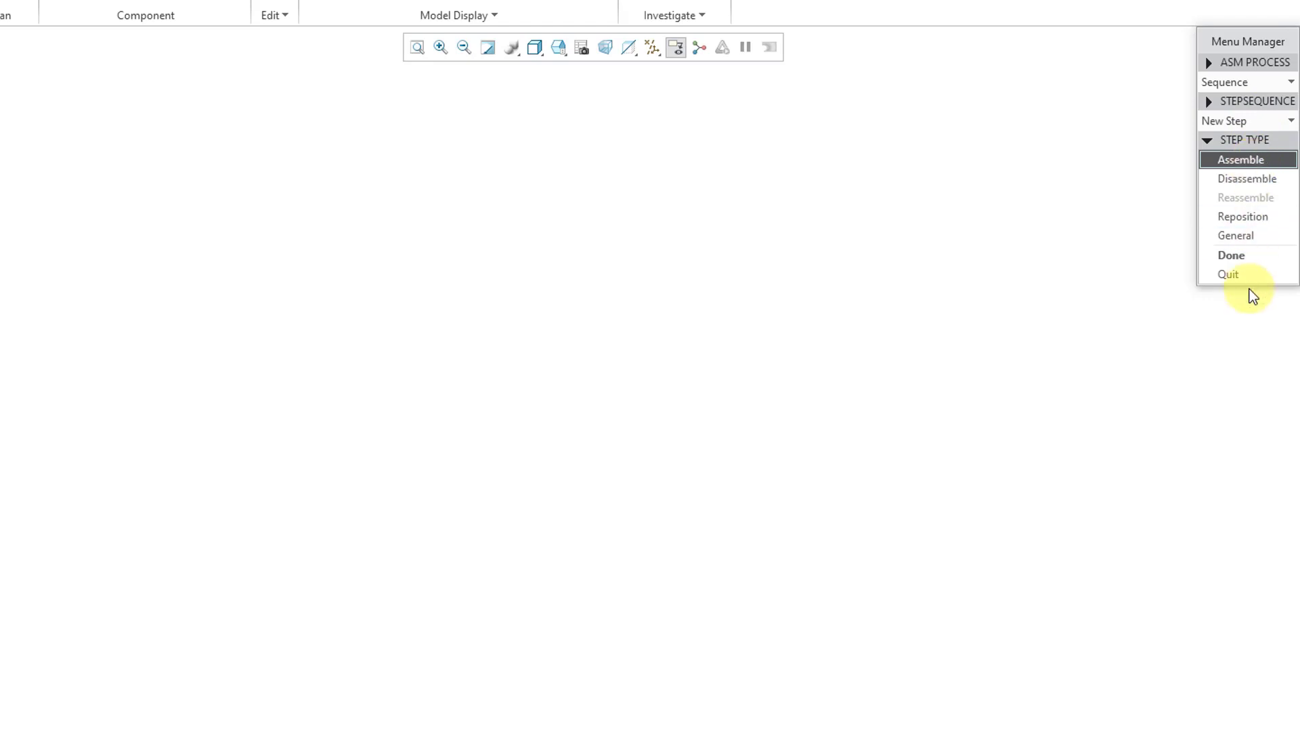
pyautogui.click(1241, 160)
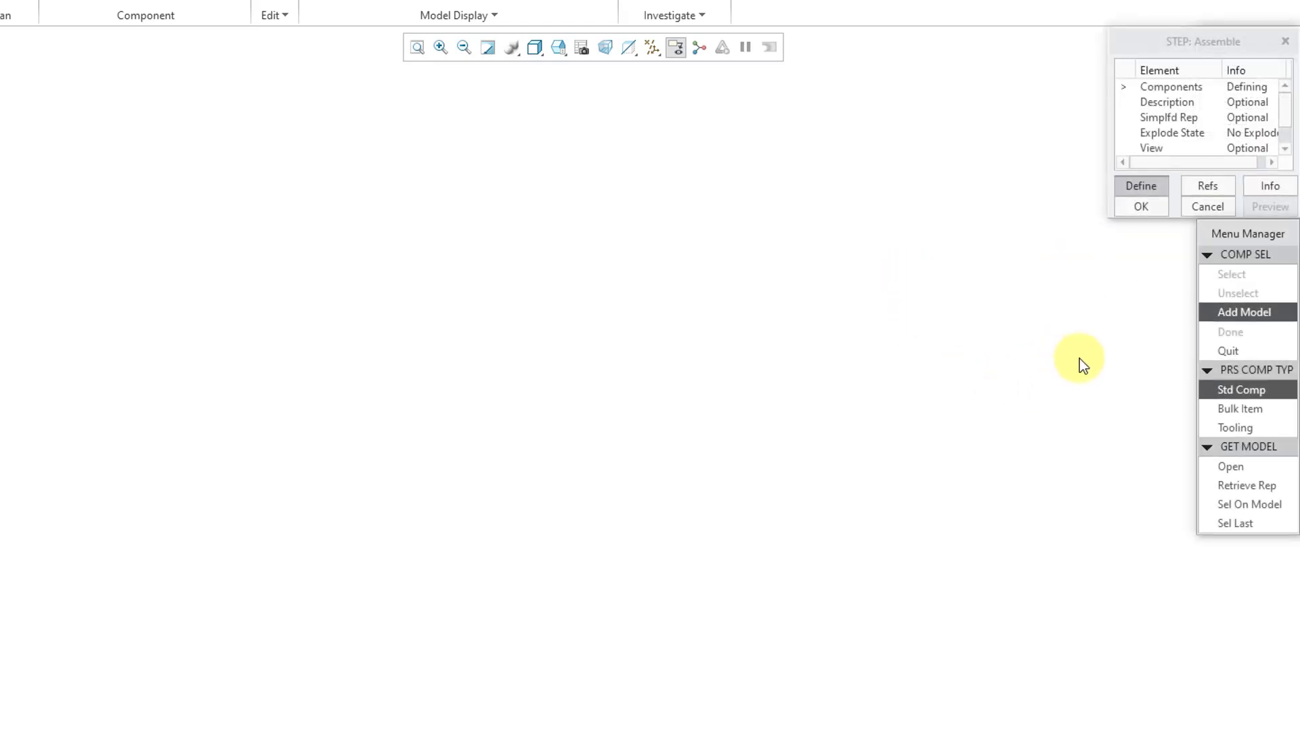
pyautogui.moveTo(1119, 349)
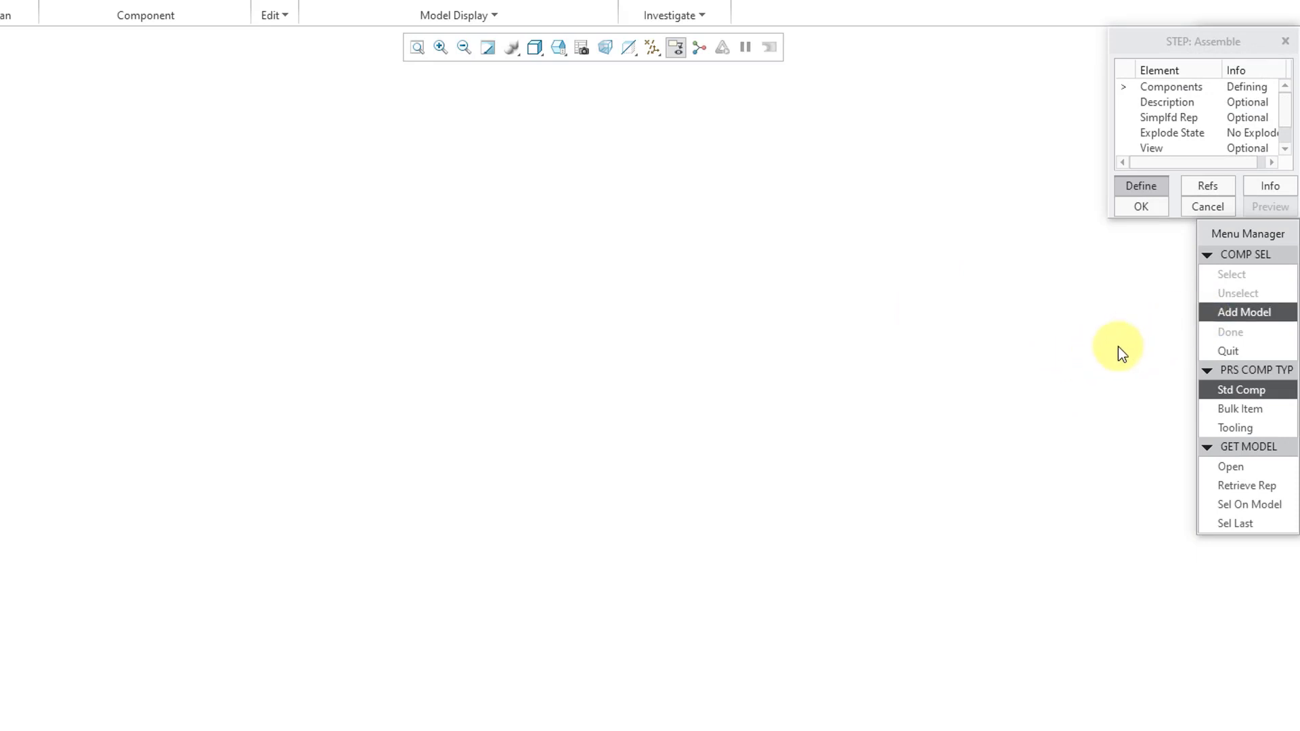
pyautogui.moveTo(1237, 595)
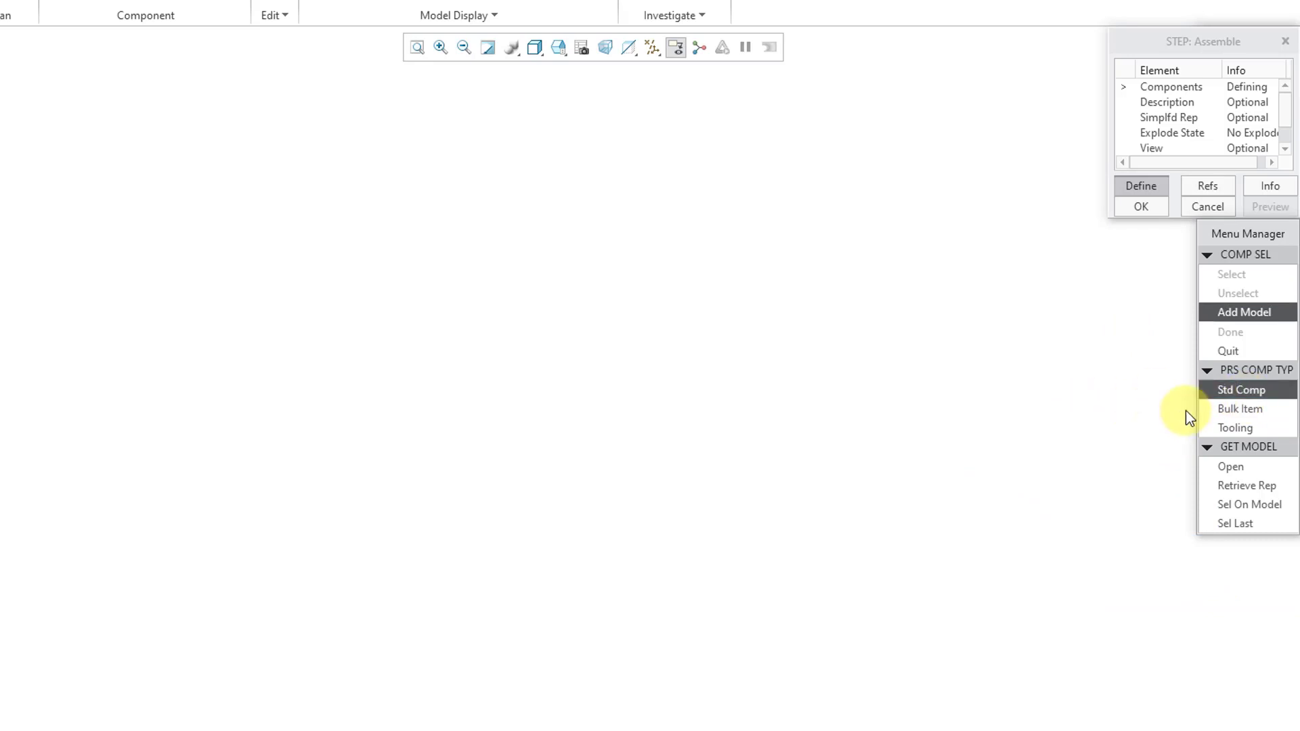
pyautogui.moveTo(1179, 422)
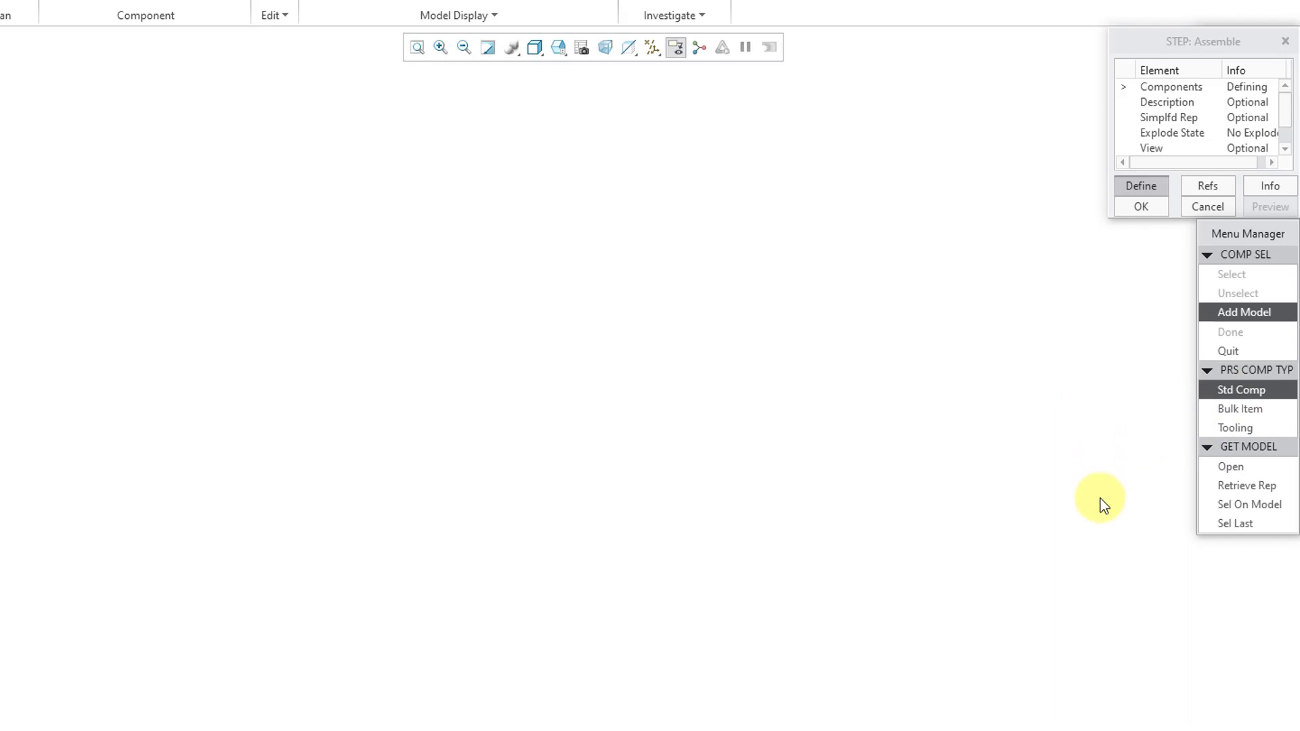
pyautogui.moveTo(1231, 466)
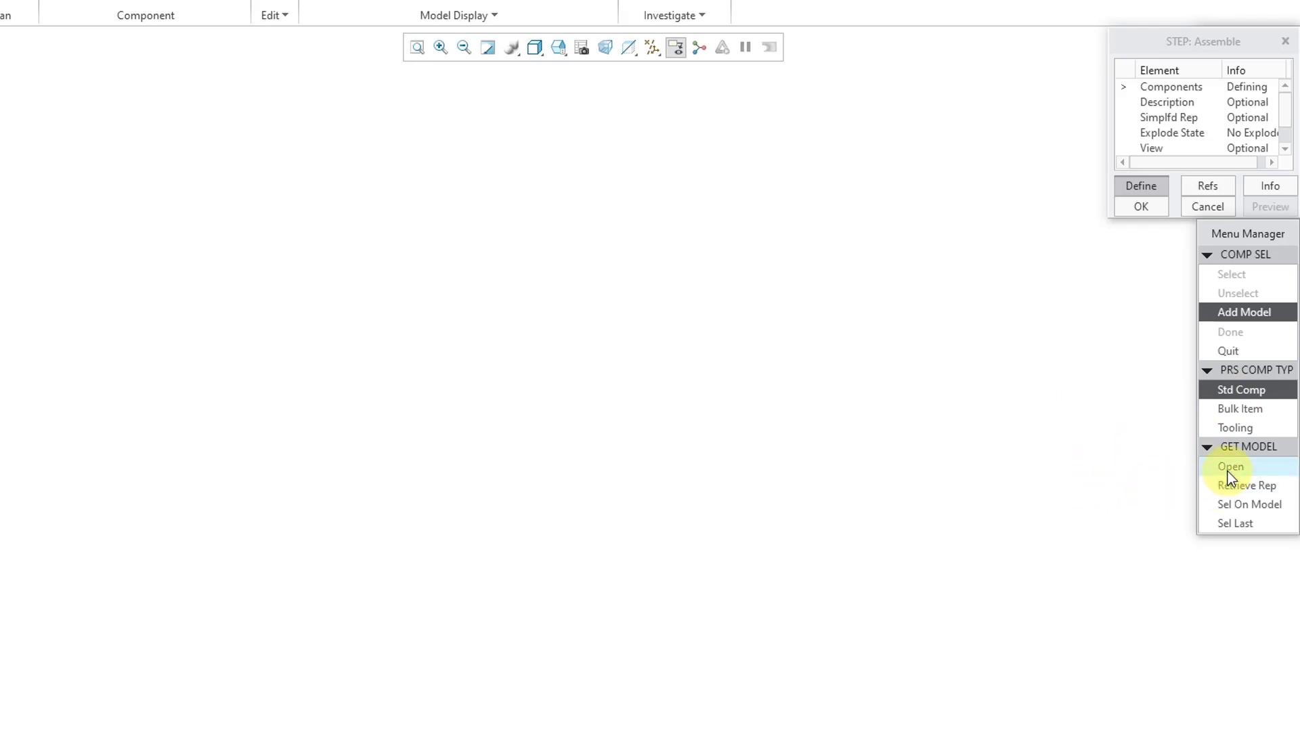
# Browse for the ac60-5505.asm design assembly as the step's model
pyautogui.click(1231, 466)
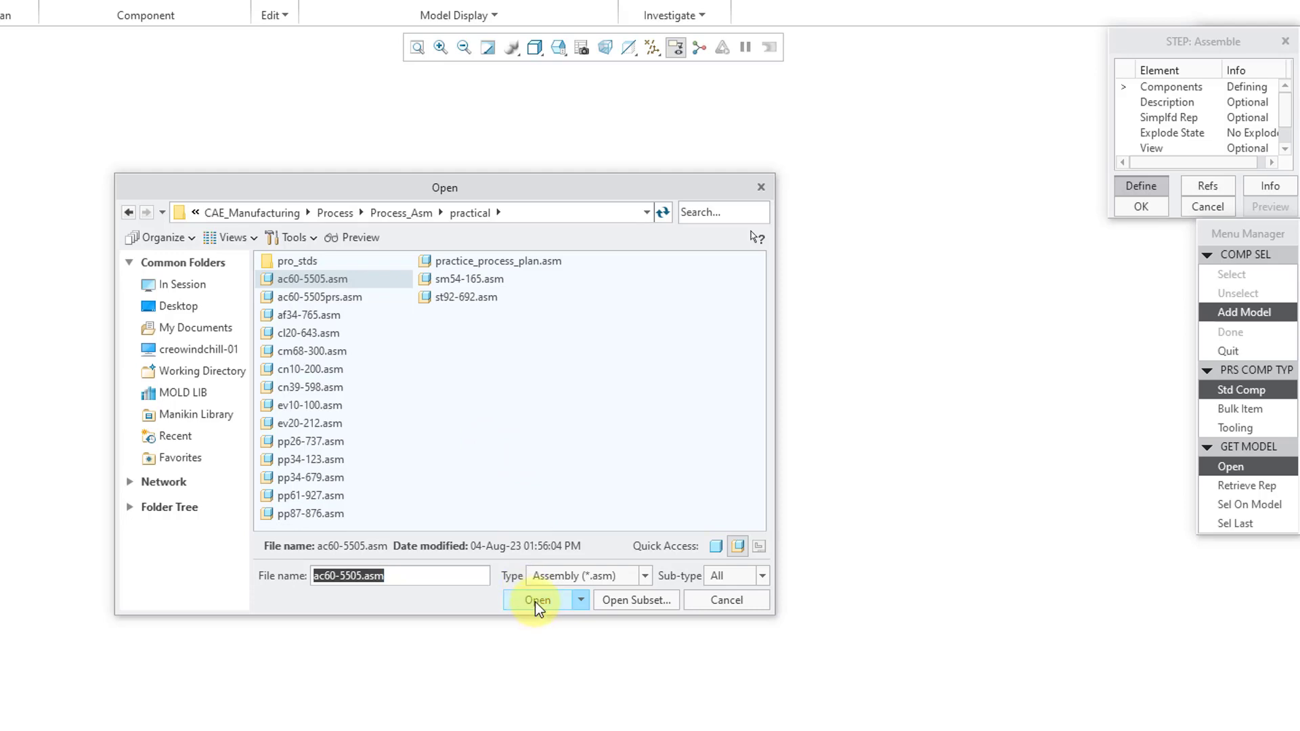
# Load ac60-5505.asm and accept its base plate as the Assemble step's component
pyautogui.click(537, 599)
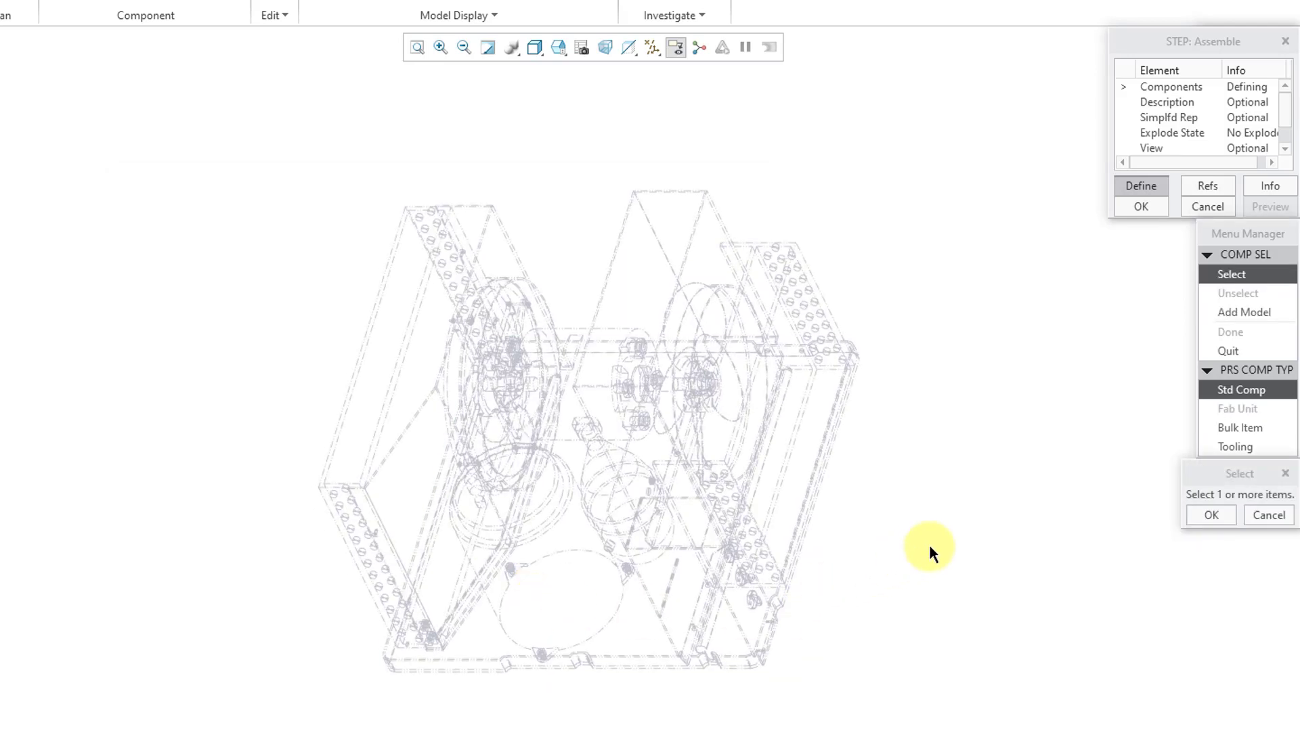
pyautogui.moveTo(929, 551)
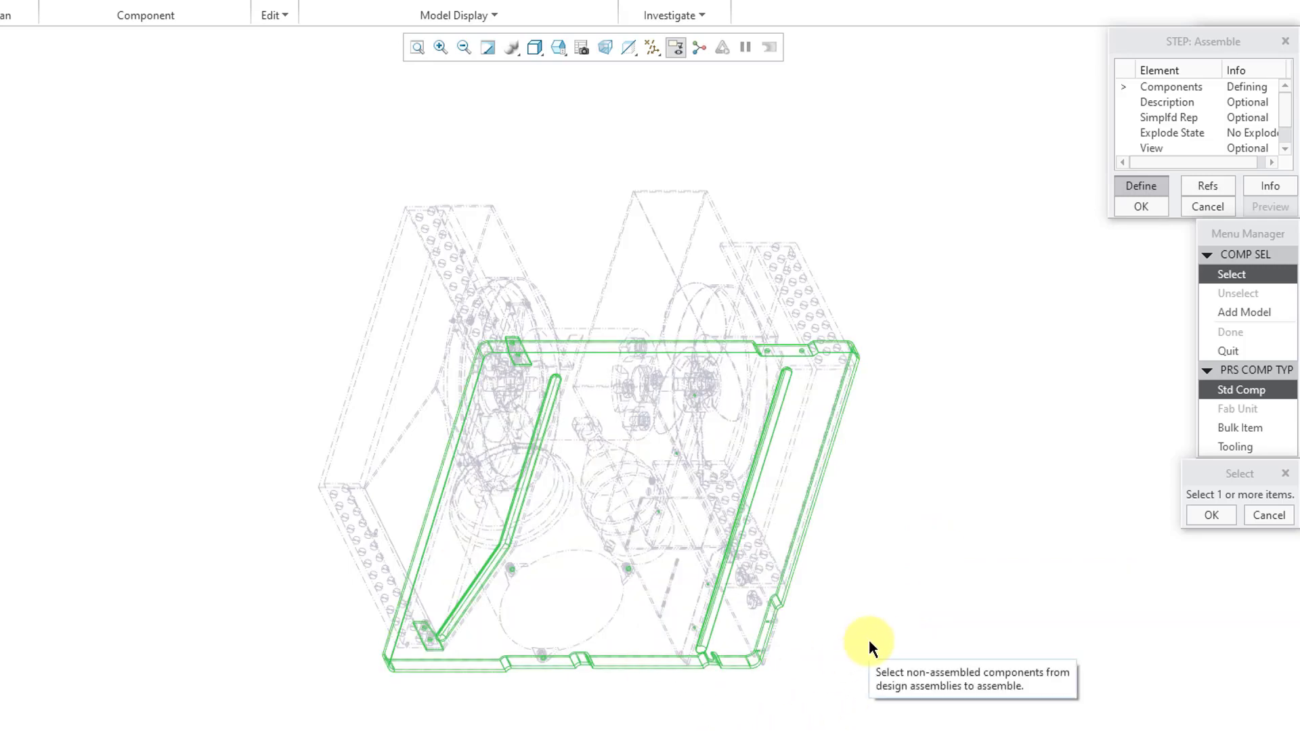
pyautogui.moveTo(1212, 514)
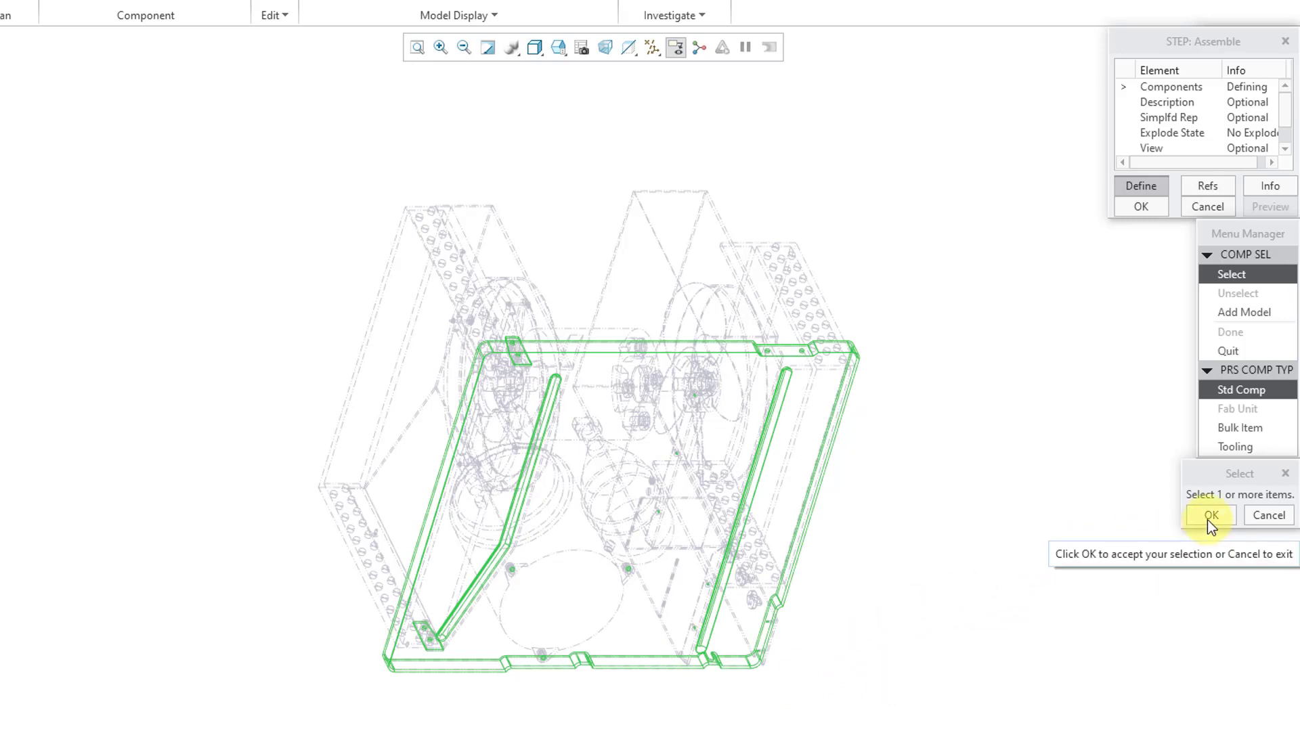
pyautogui.click(1212, 514)
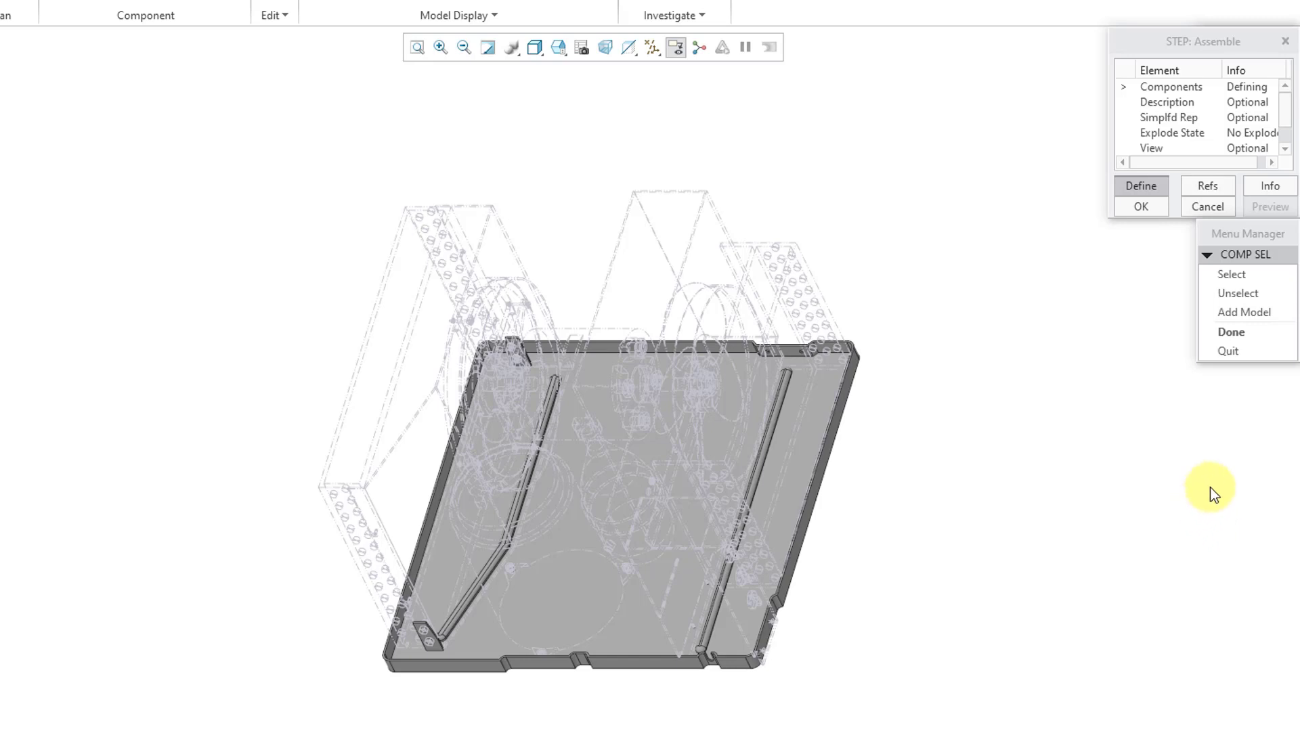
pyautogui.moveTo(1194, 328)
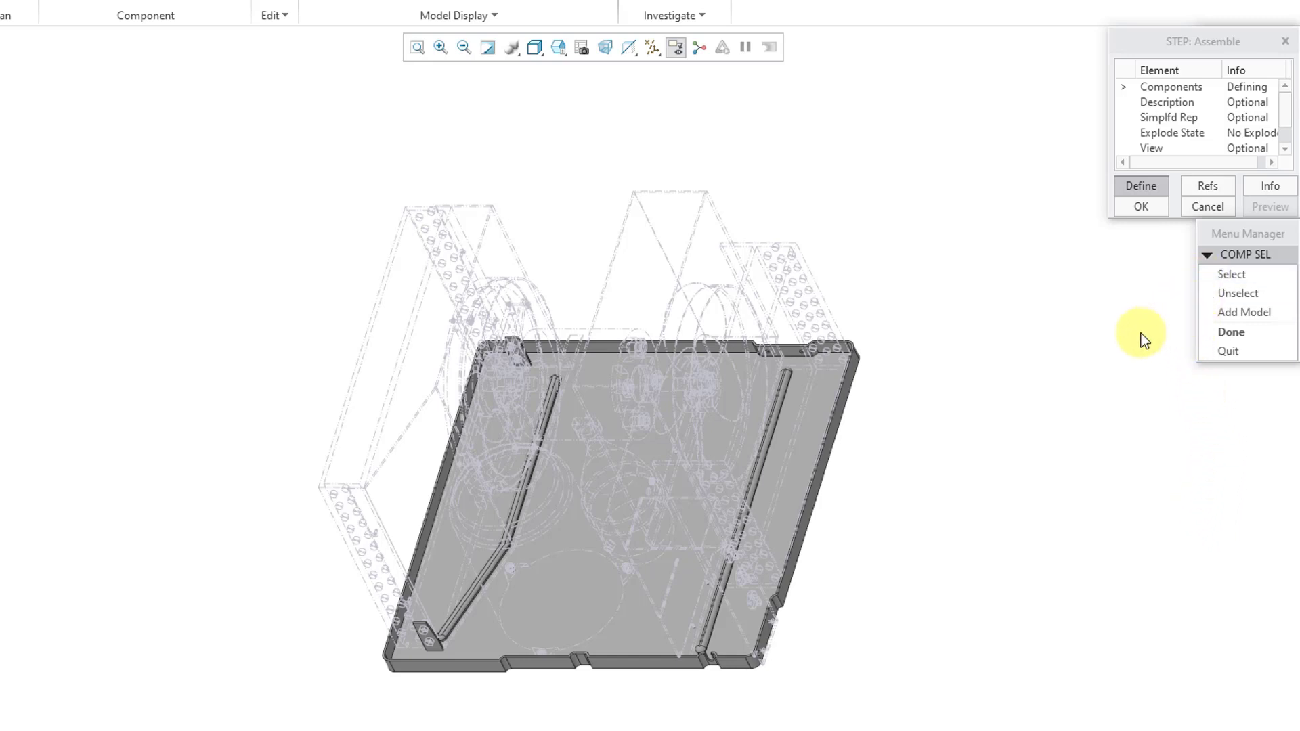
pyautogui.moveTo(1231, 332)
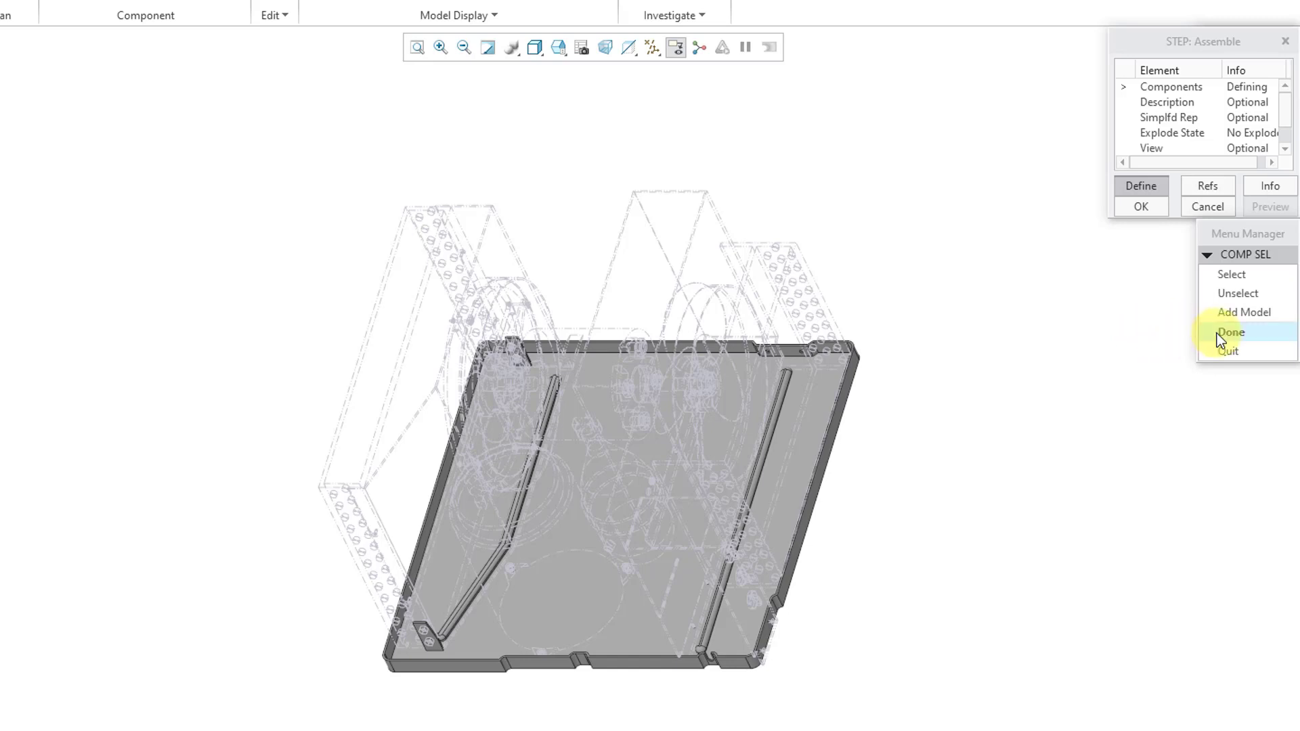
pyautogui.click(1231, 331)
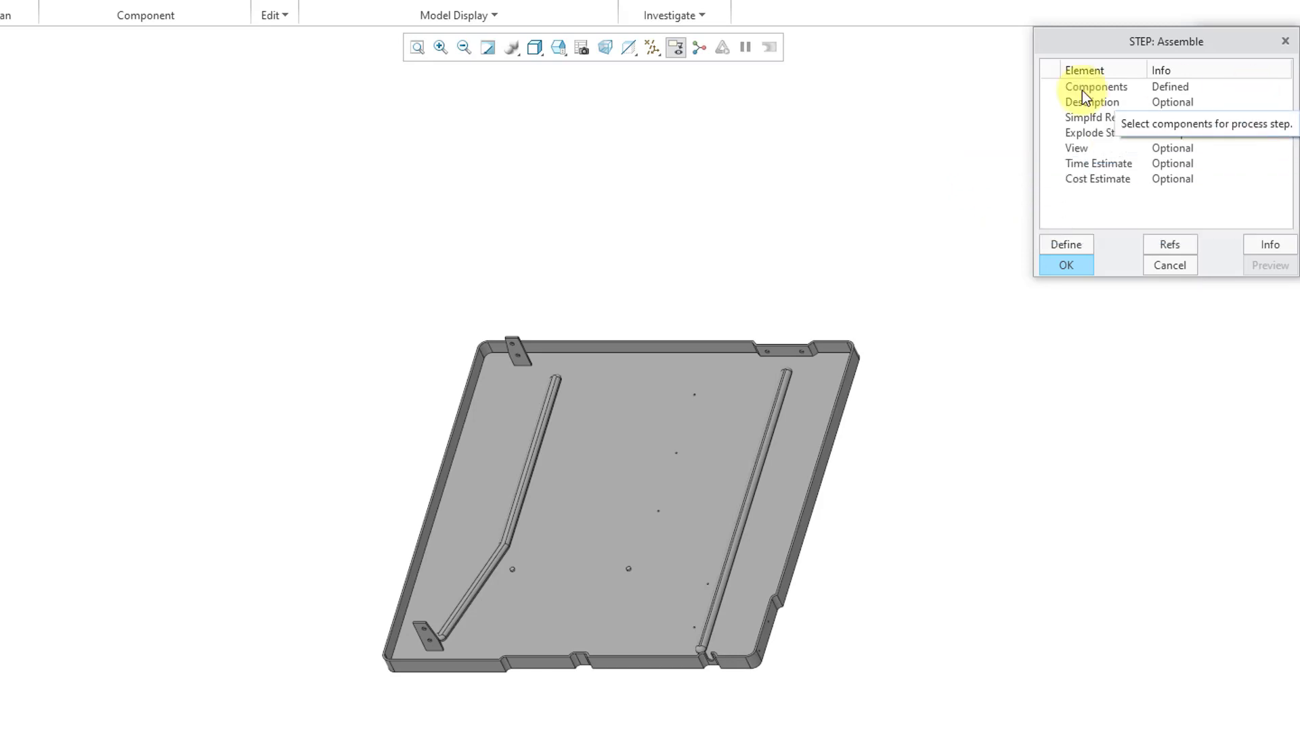
pyautogui.moveTo(1219, 94)
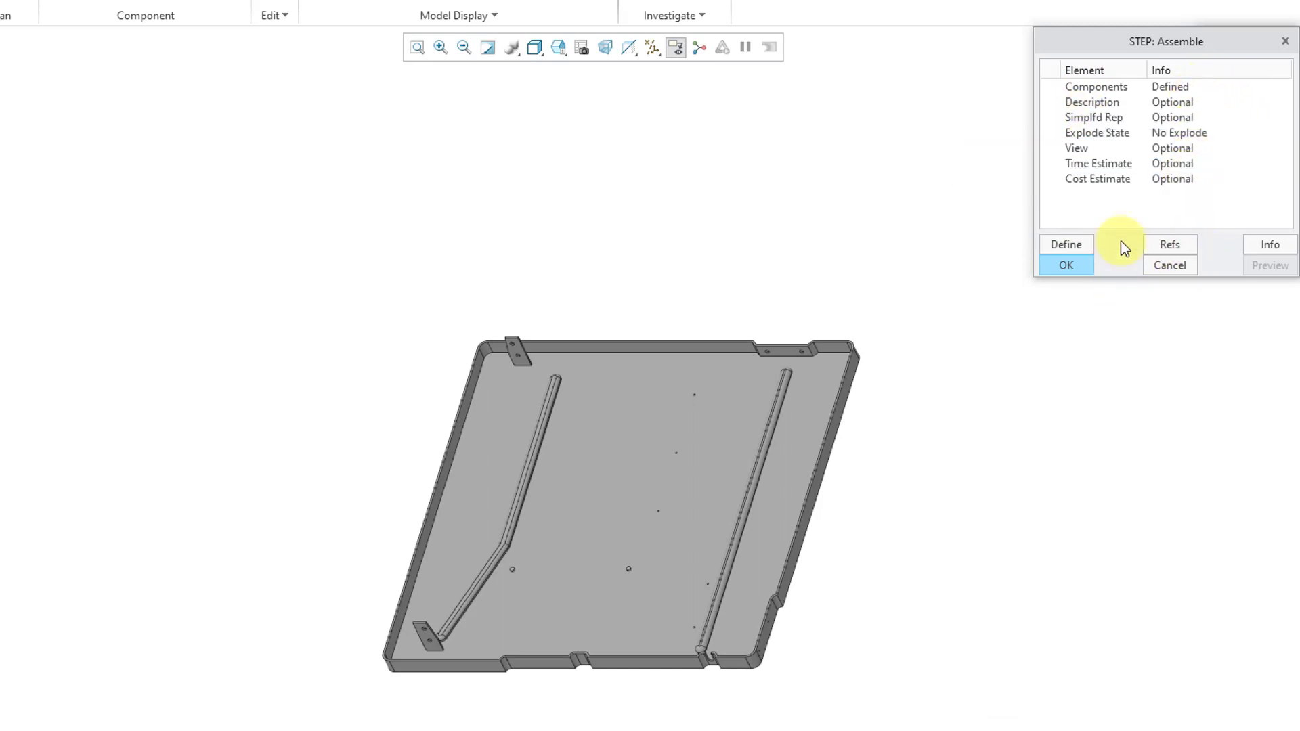
pyautogui.moveTo(1118, 91)
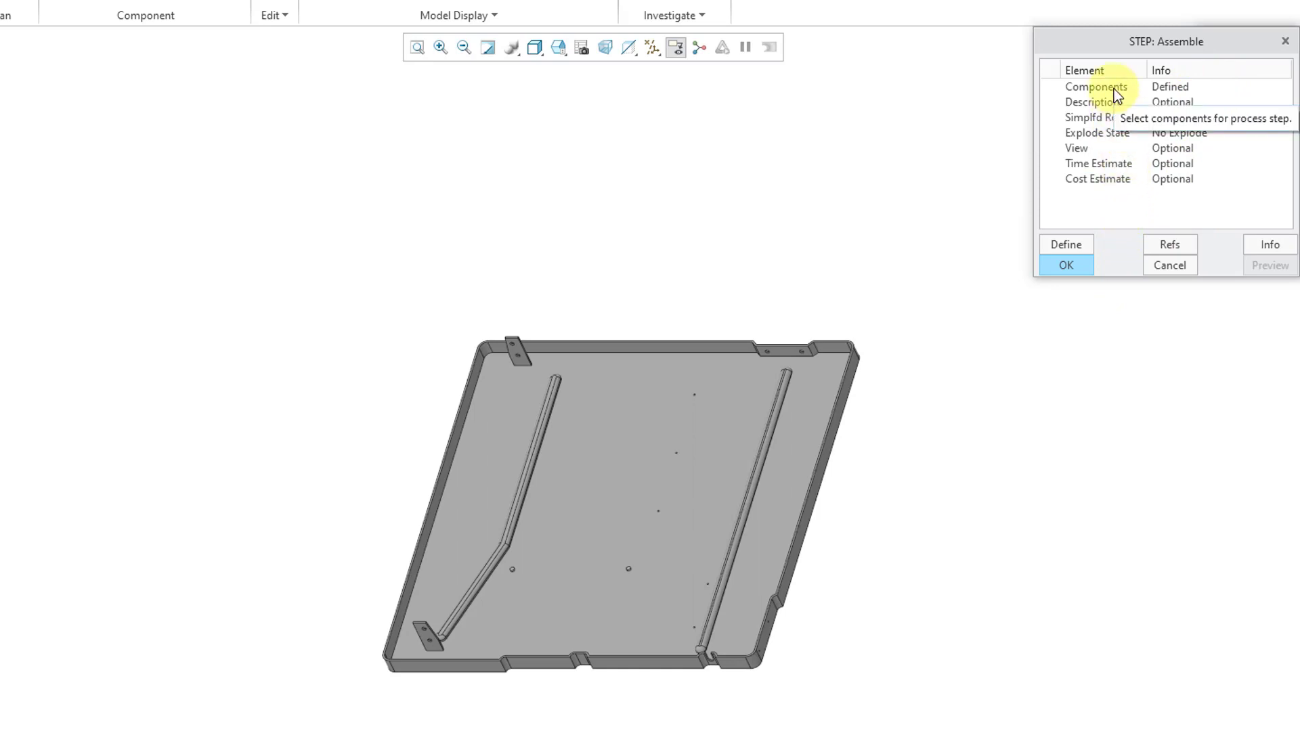
# Reopen the step's component choice and return with only the base plate defined
pyautogui.click(1097, 86)
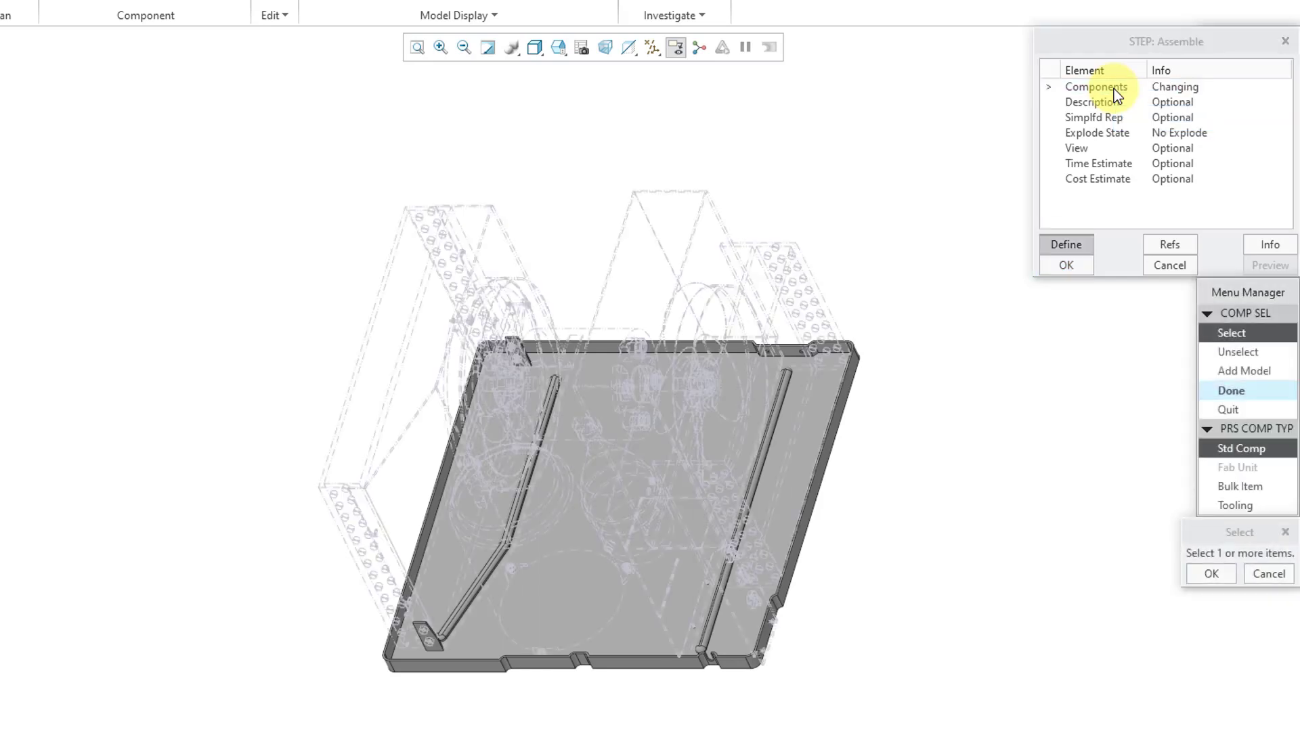
pyautogui.moveTo(1186, 363)
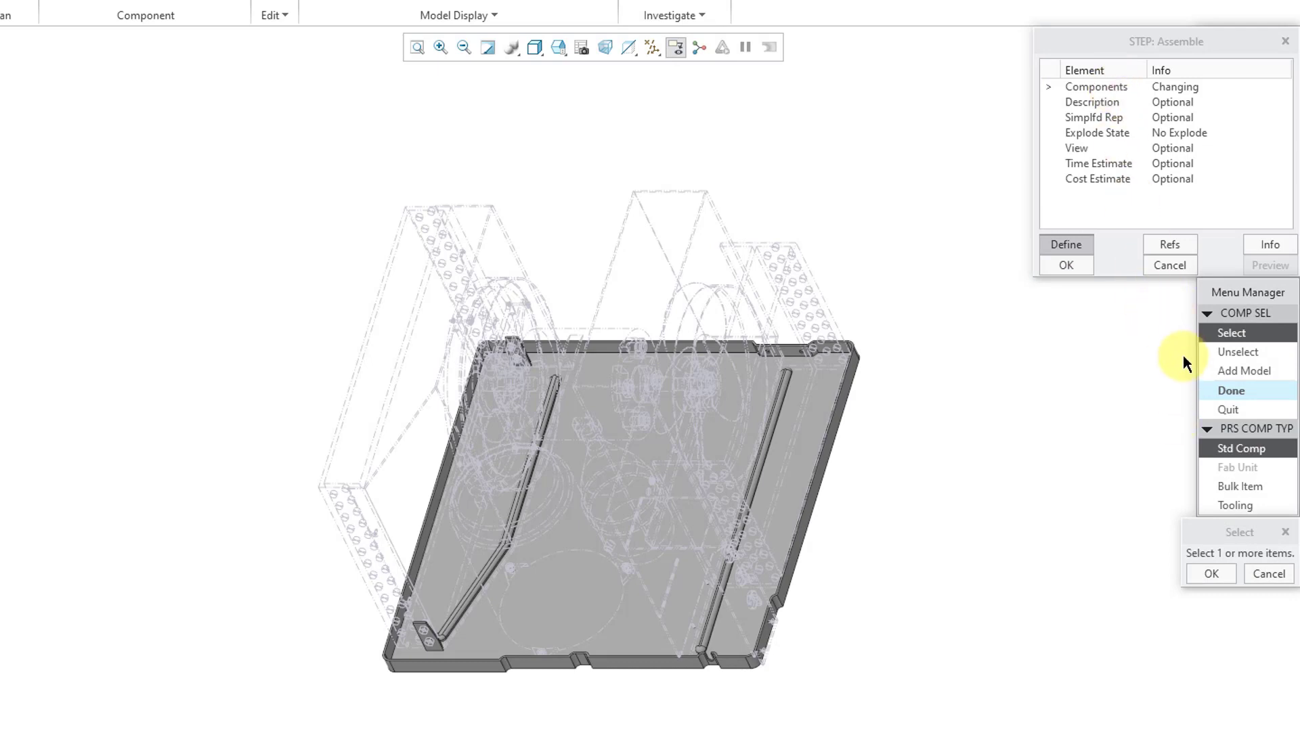
pyautogui.moveTo(1186, 423)
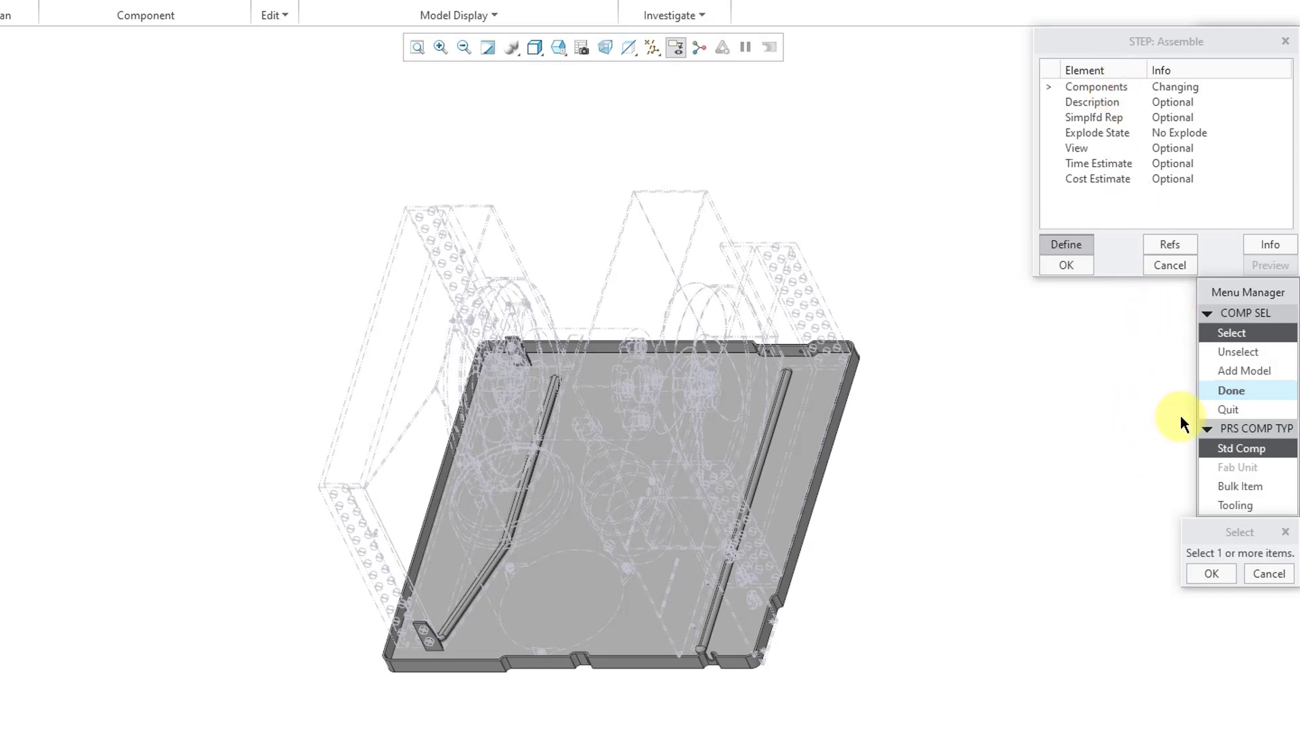
pyautogui.click(1232, 391)
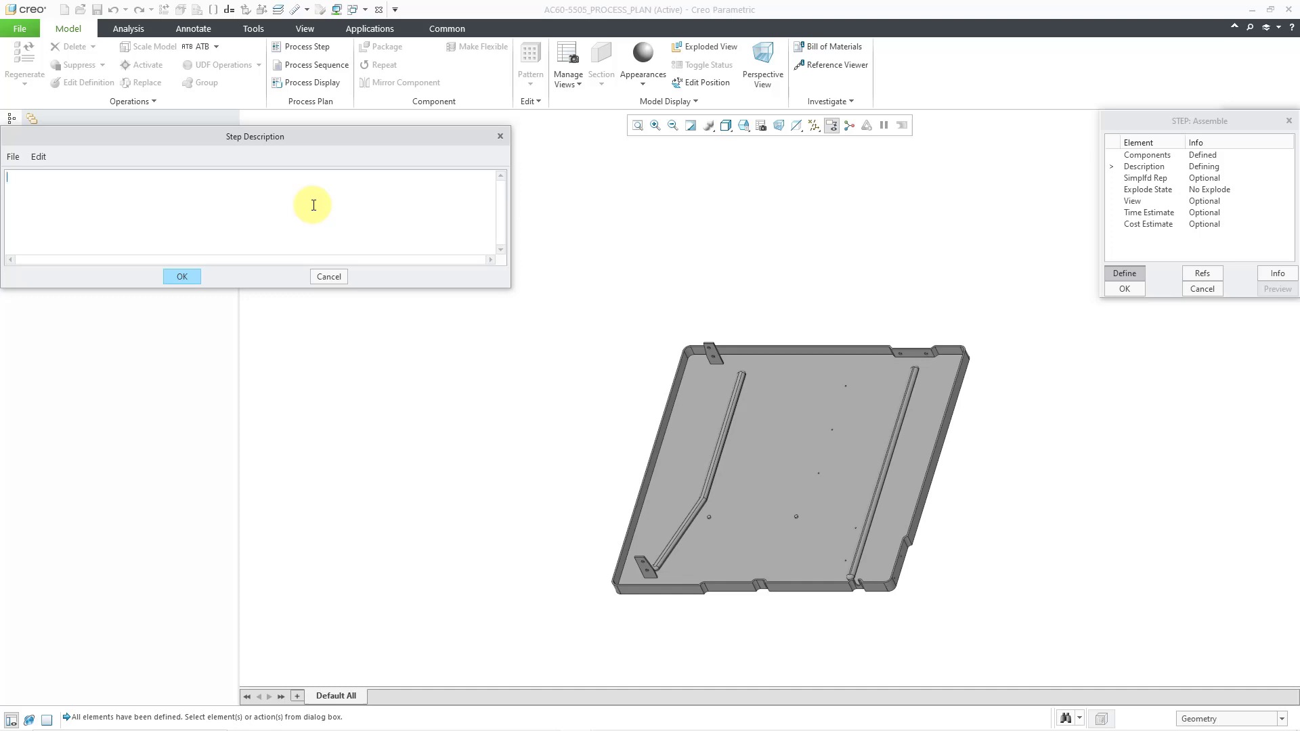
# Enter "Assemble base component." as the step description and confirm it
pyautogui.write('Assemble b')
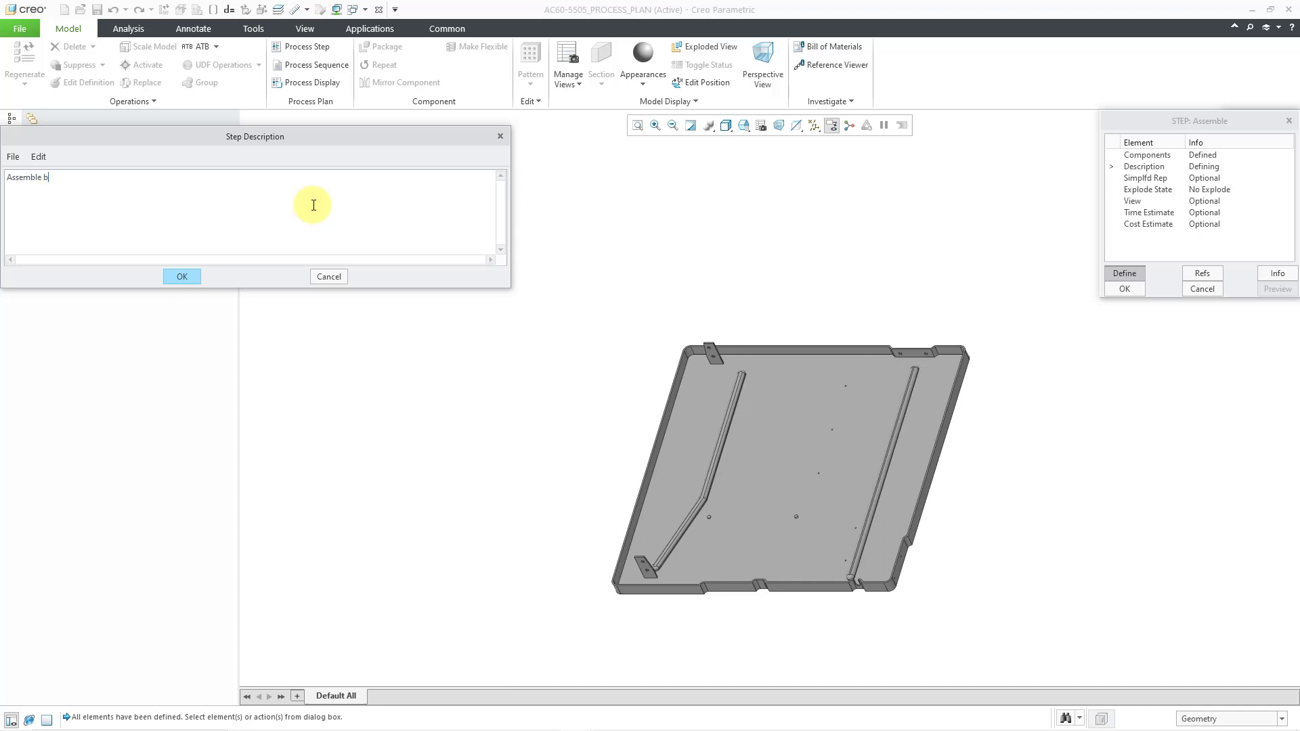
pyautogui.write('ase component.')
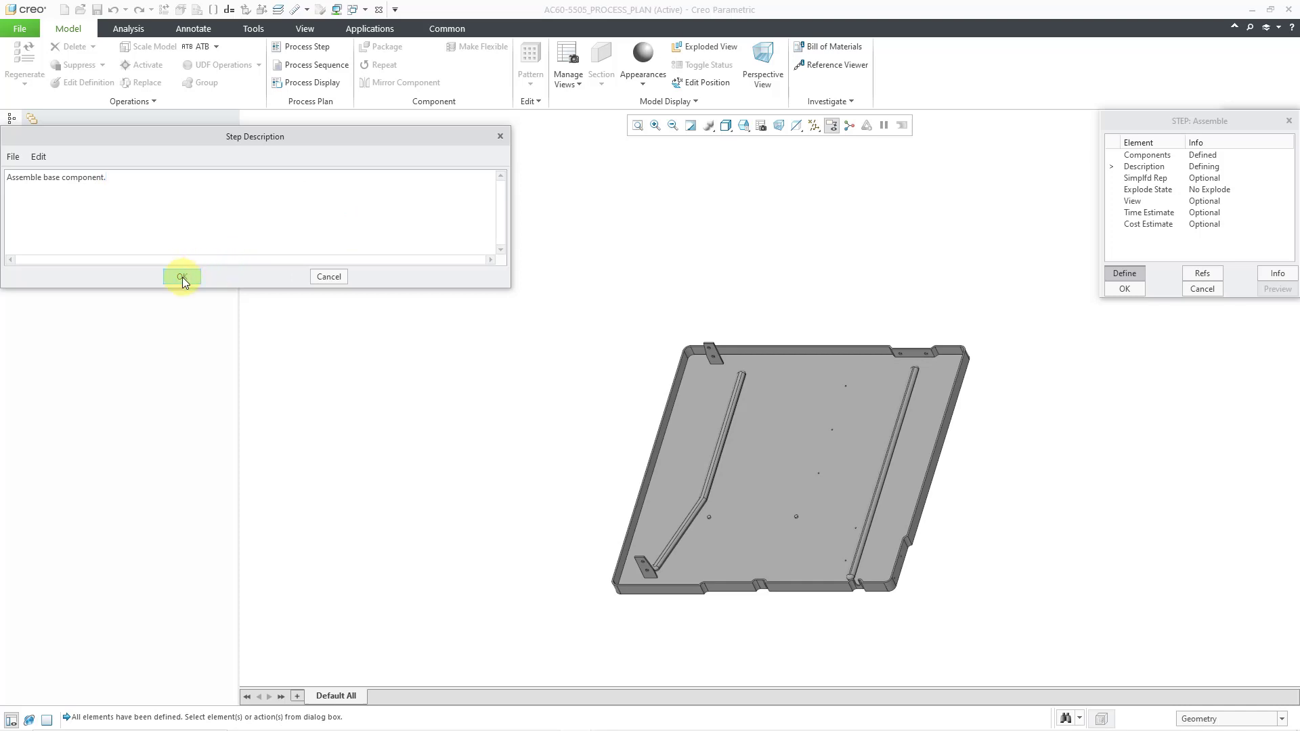
pyautogui.click(182, 276)
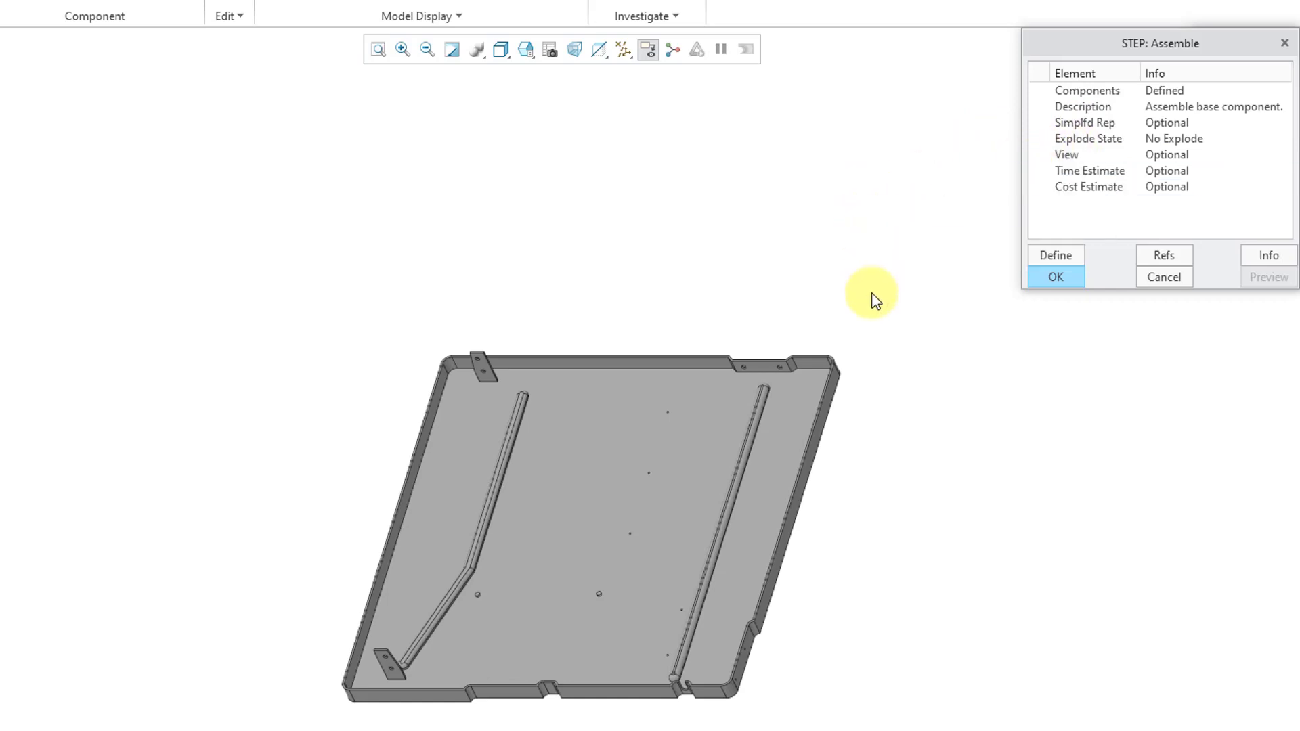
pyautogui.moveTo(1060, 166)
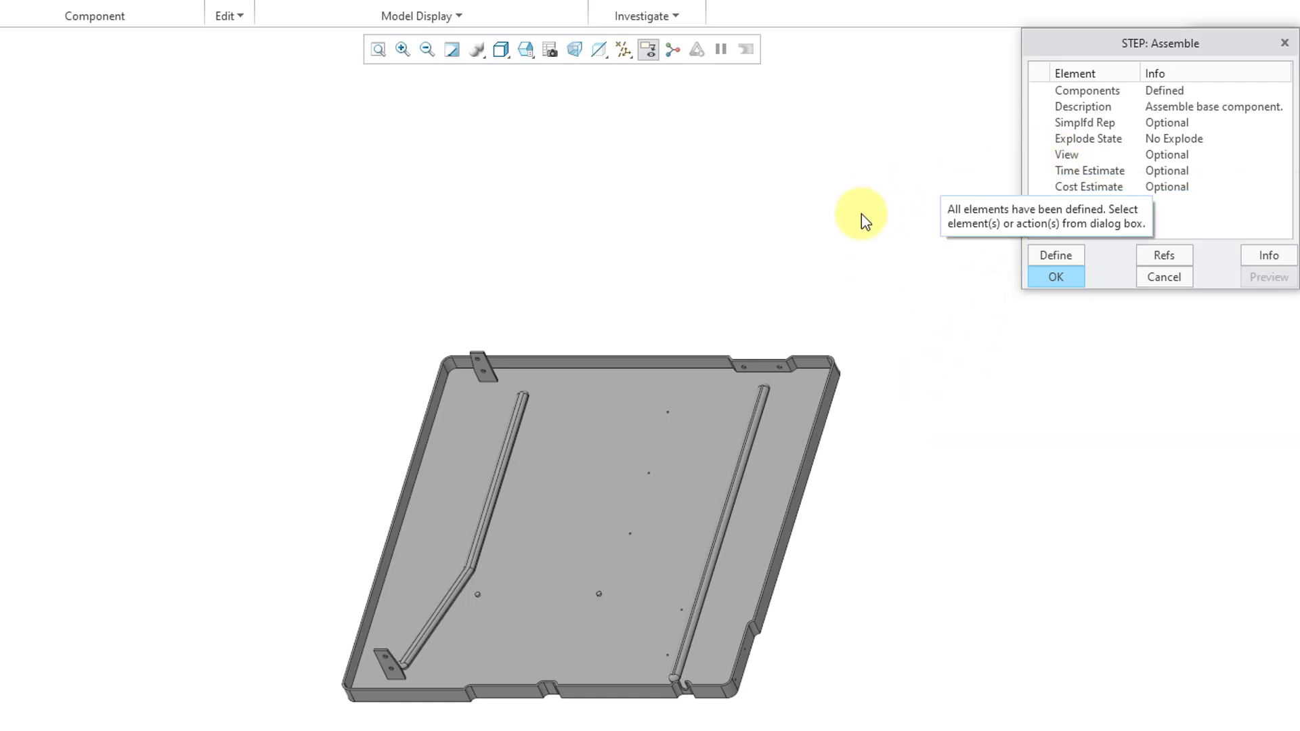
pyautogui.moveTo(982, 344)
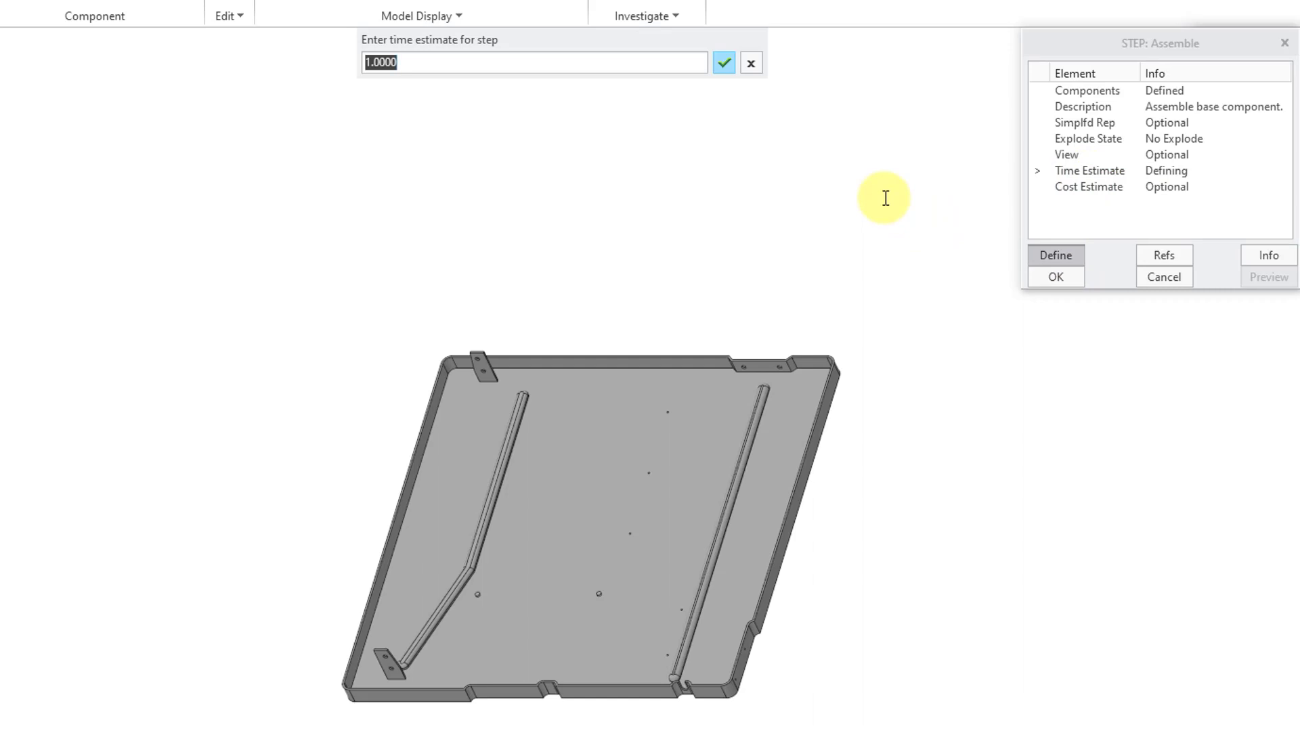
# Set the time estimate to 0.1 hours and cost estimate to 2, then complete the step
pyautogui.click(723, 63)
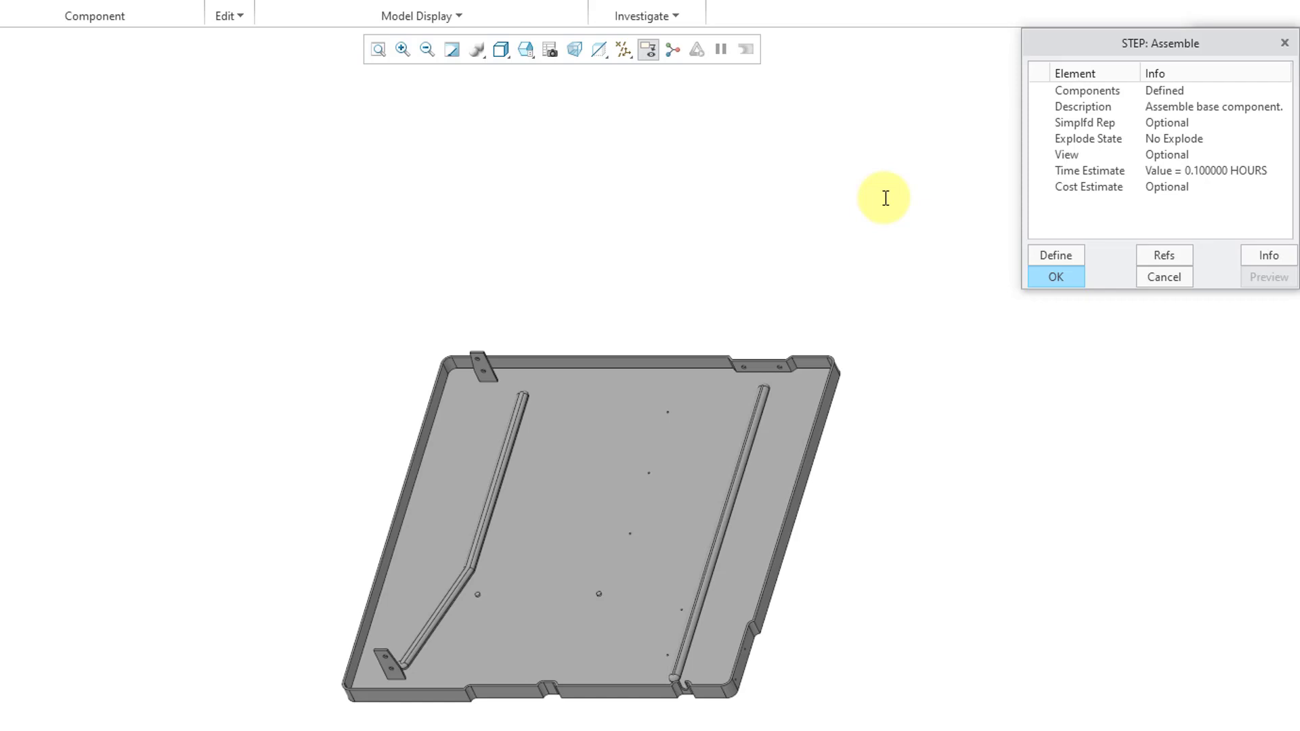
pyautogui.click(1089, 187)
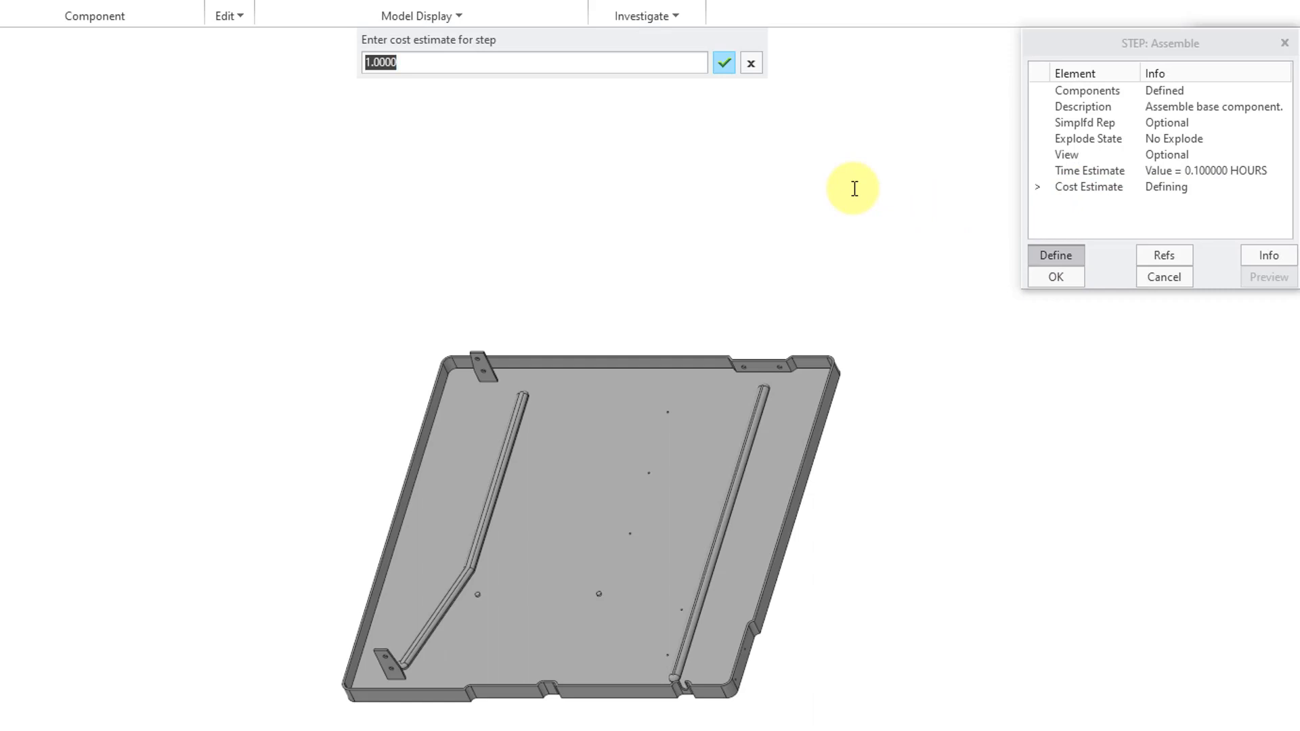
pyautogui.click(722, 62)
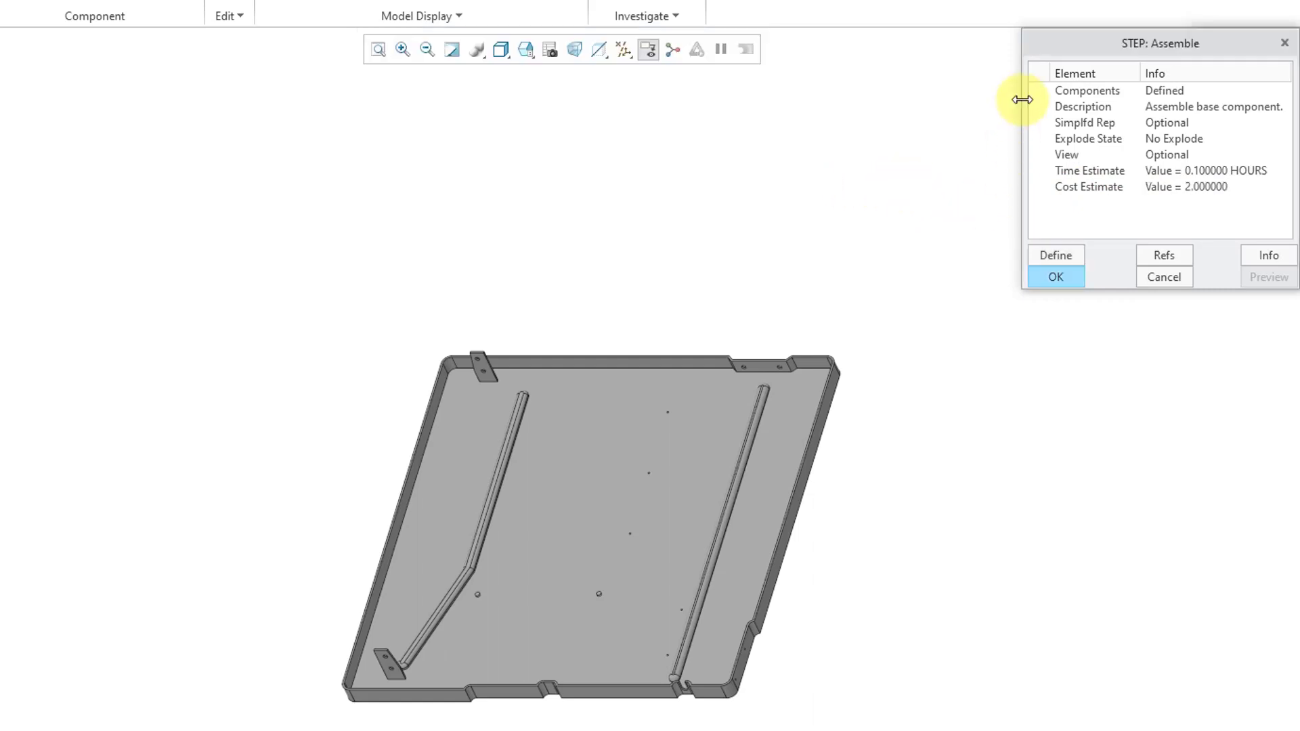
pyautogui.moveTo(910, 241)
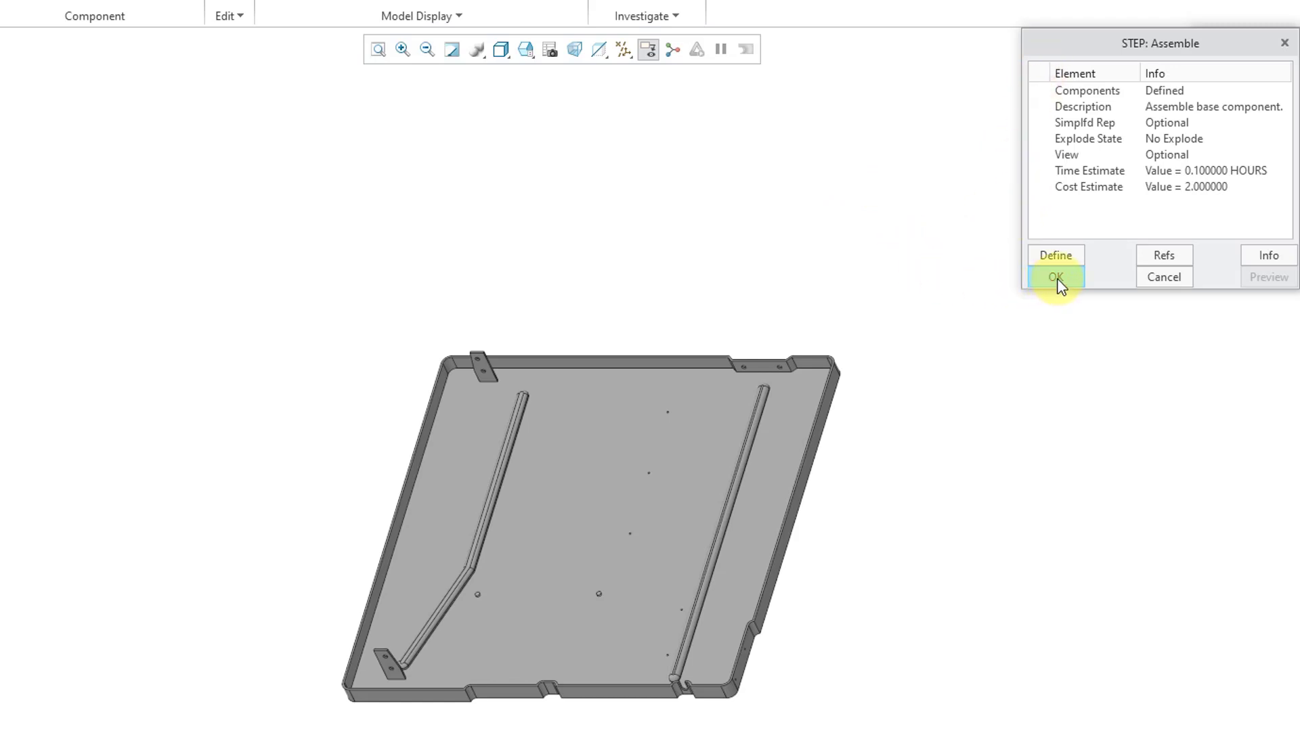
pyautogui.click(1056, 277)
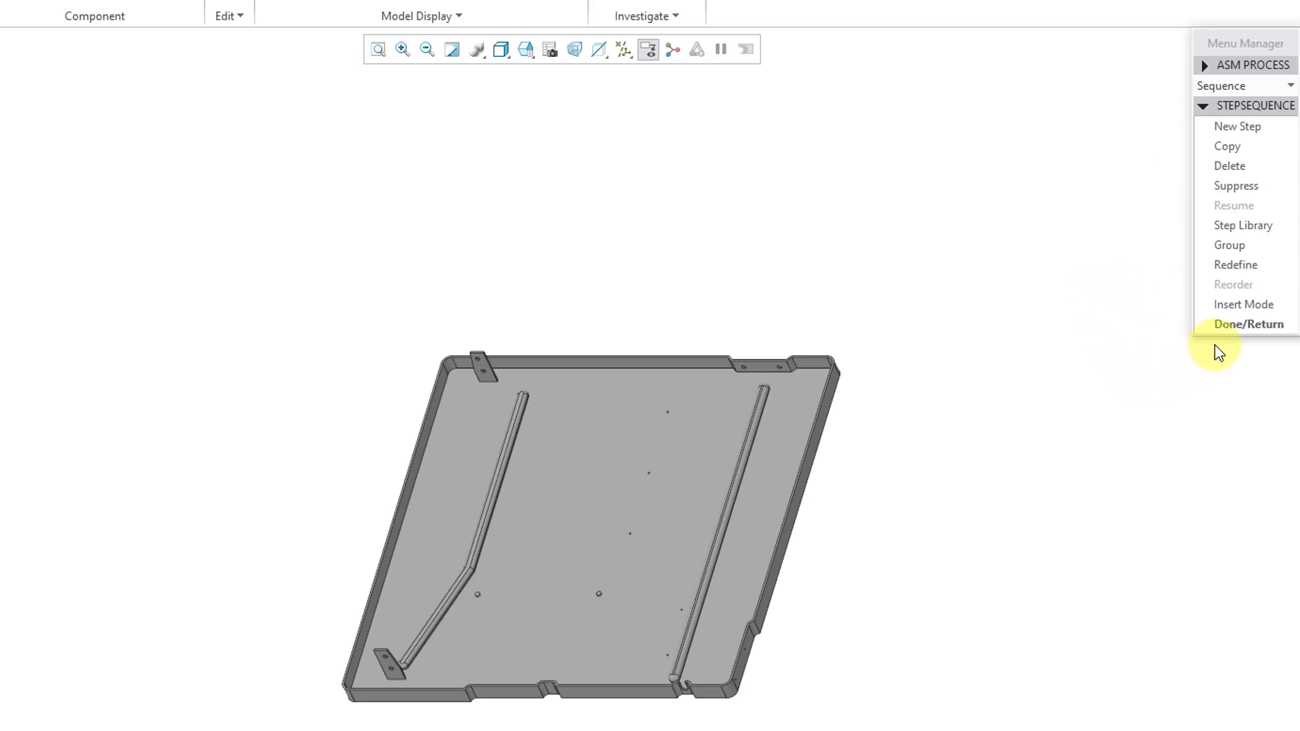
# Leave the step sequence via Done/Return to the ASM PROCESS menu
pyautogui.click(1247, 324)
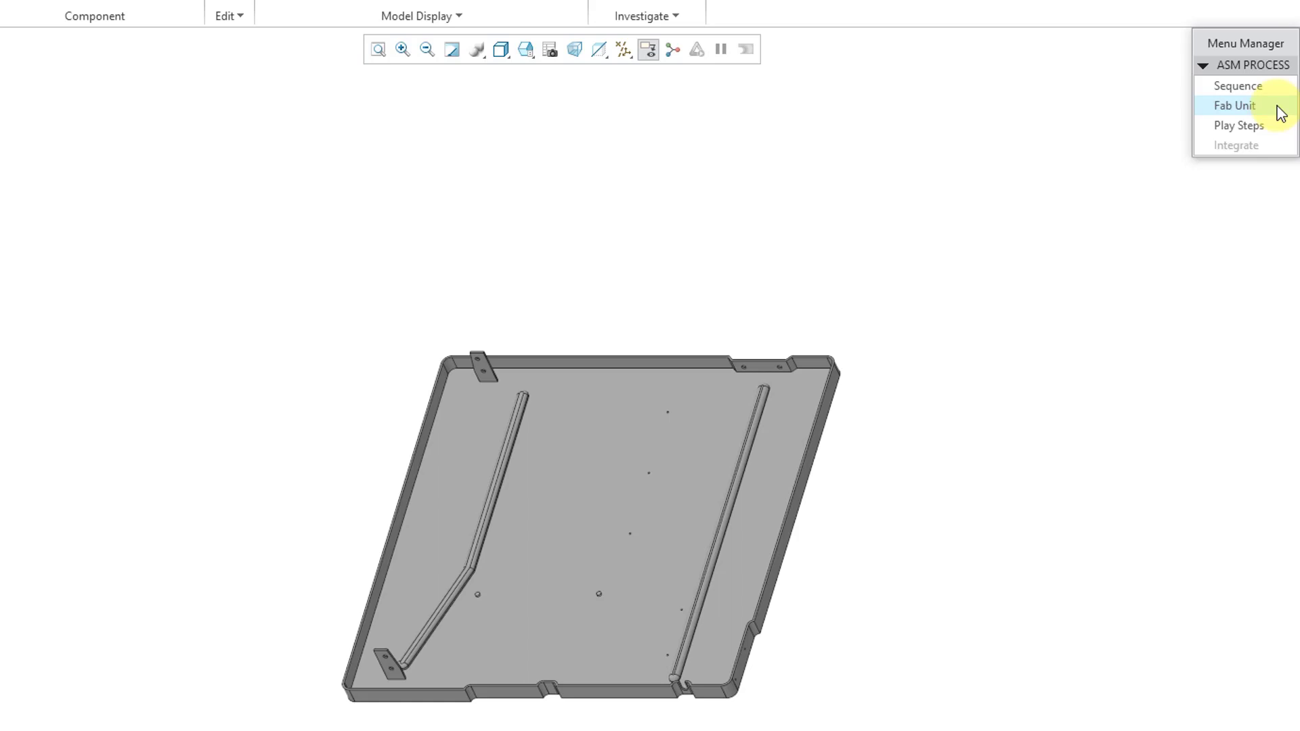
# Create a new fabrication unit named motor_fan_unit and choose to load its reference assembly from file
pyautogui.click(1235, 106)
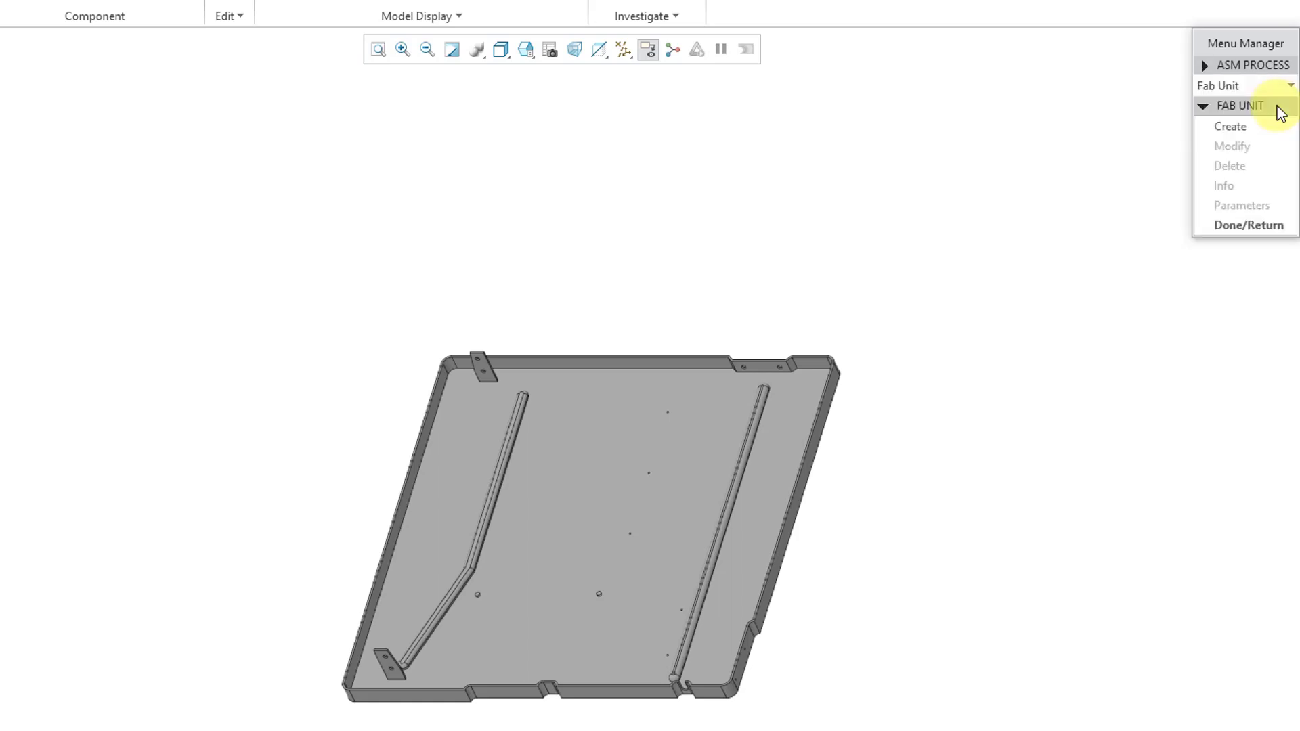
pyautogui.click(1230, 126)
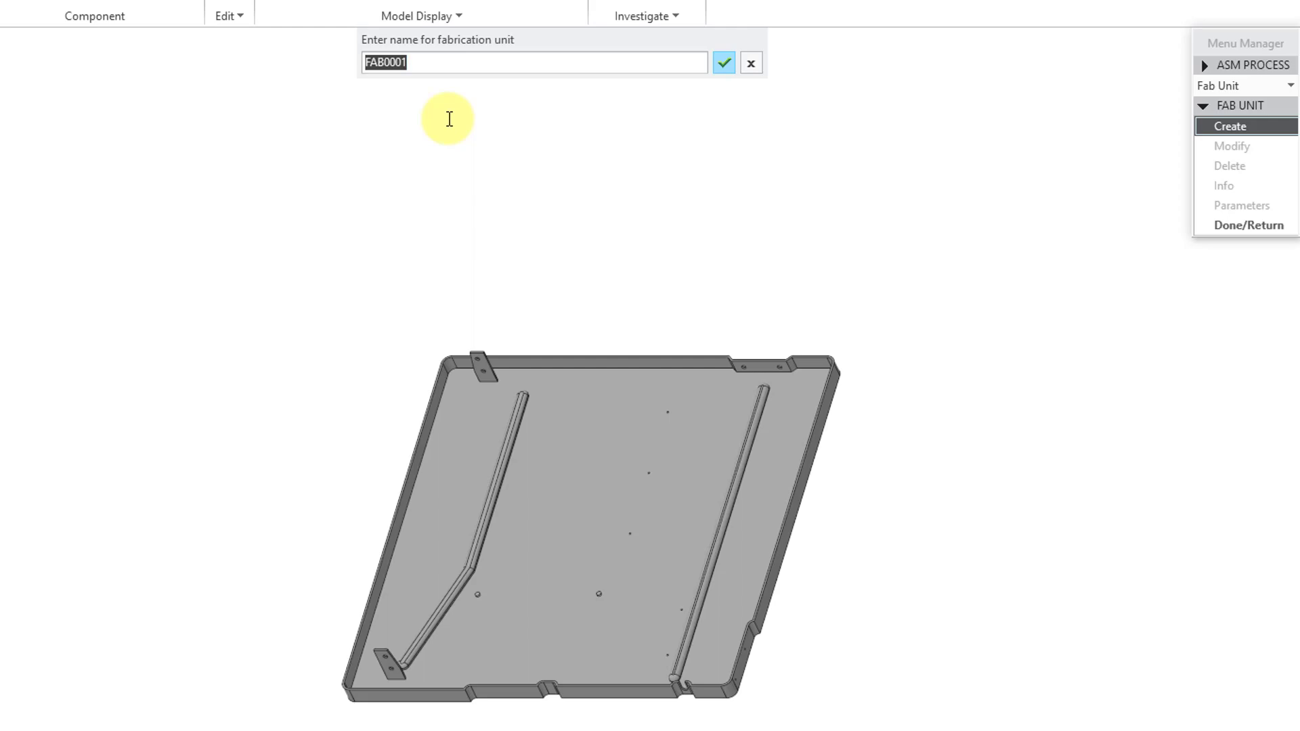
pyautogui.write('motor')
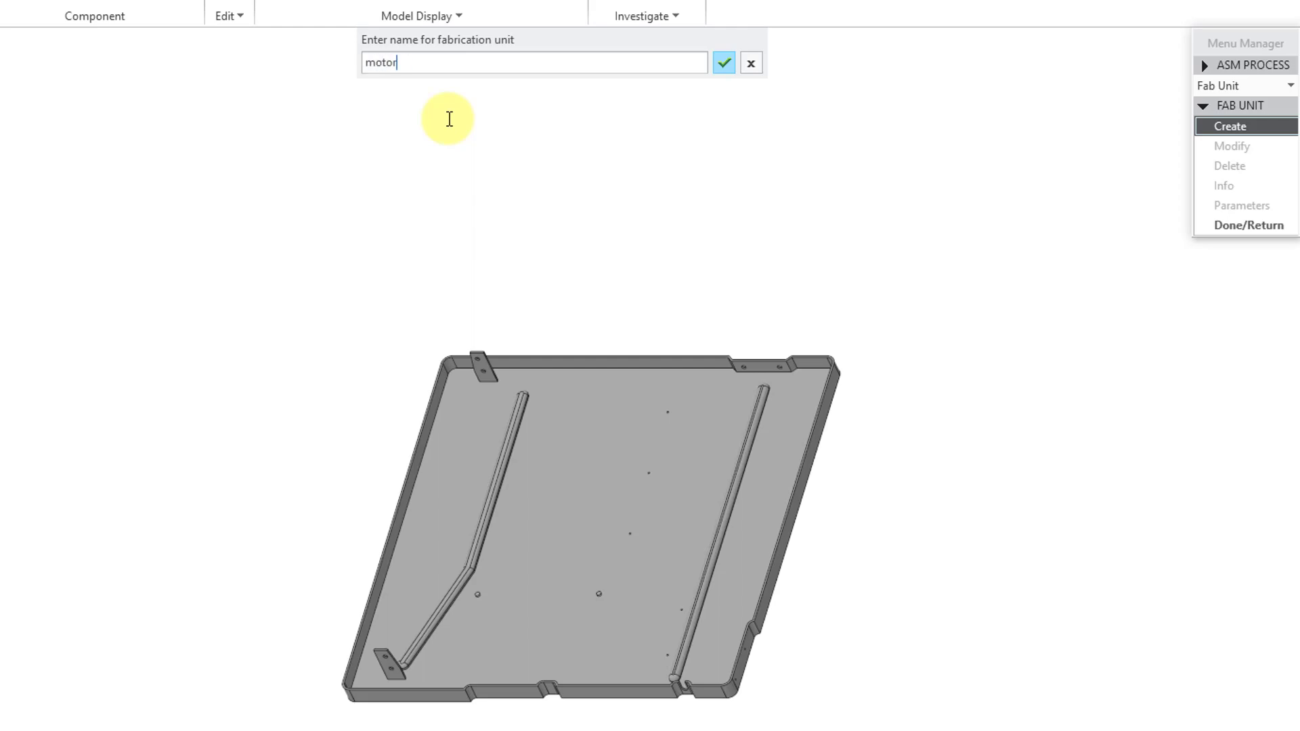
pyautogui.write('_fan')
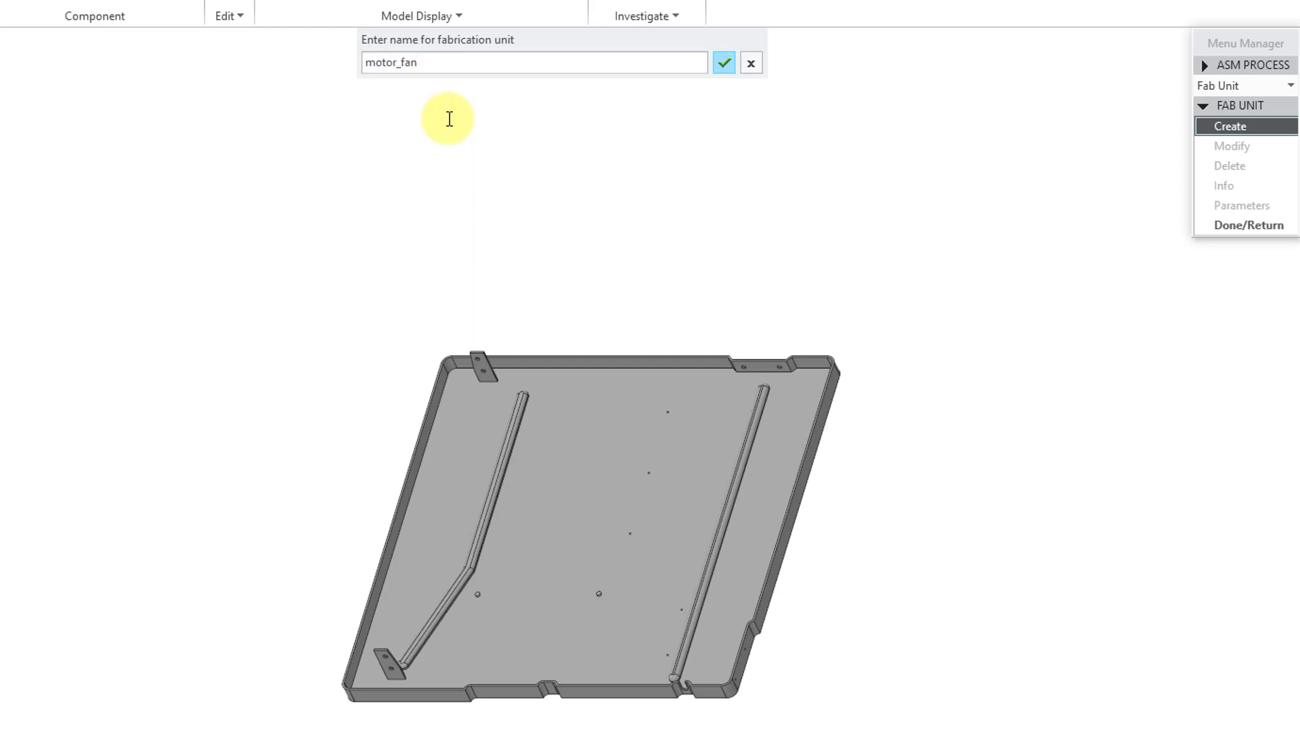
pyautogui.write('_unit')
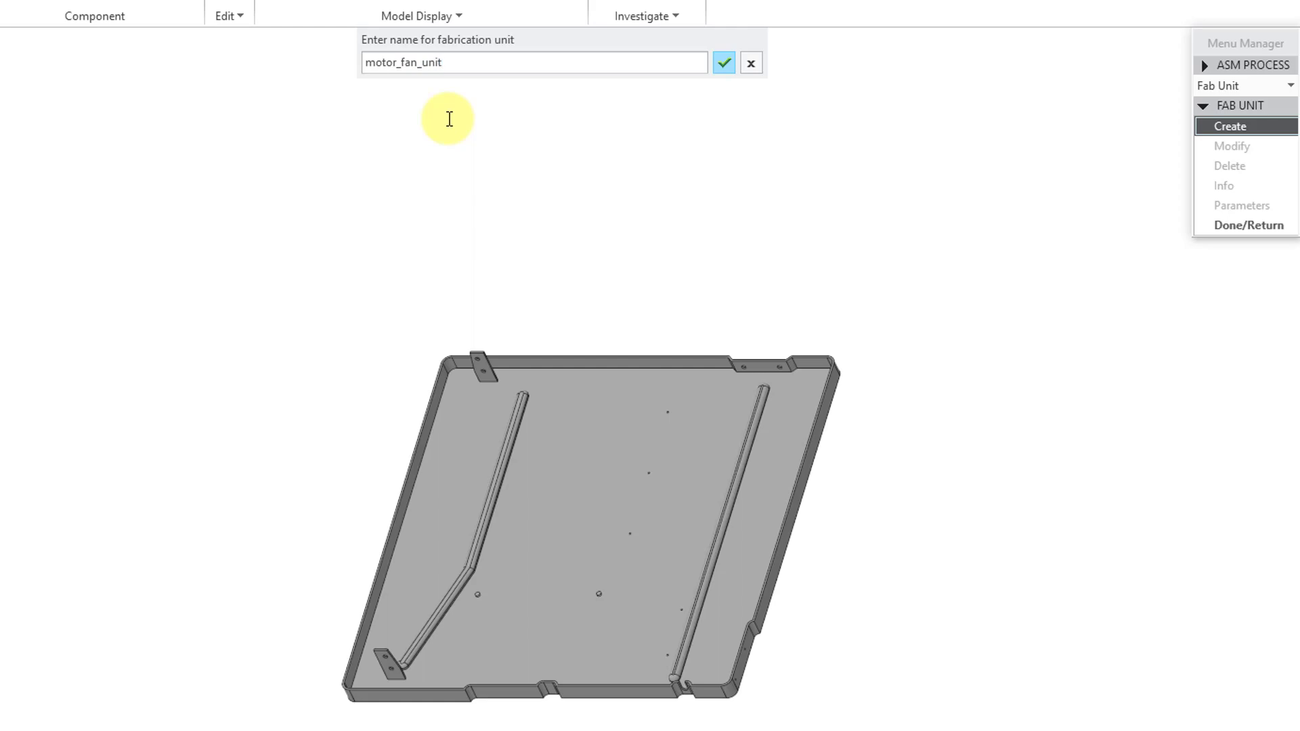
pyautogui.click(723, 62)
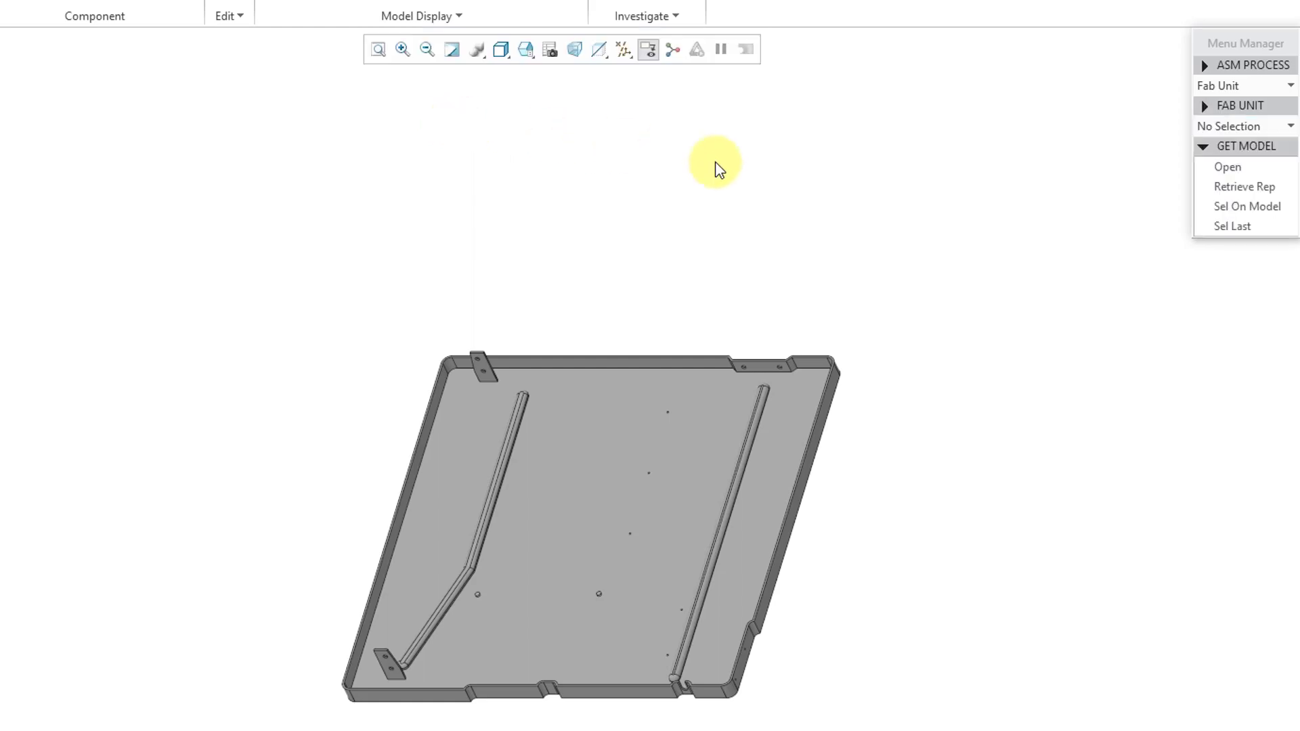
pyautogui.moveTo(1122, 199)
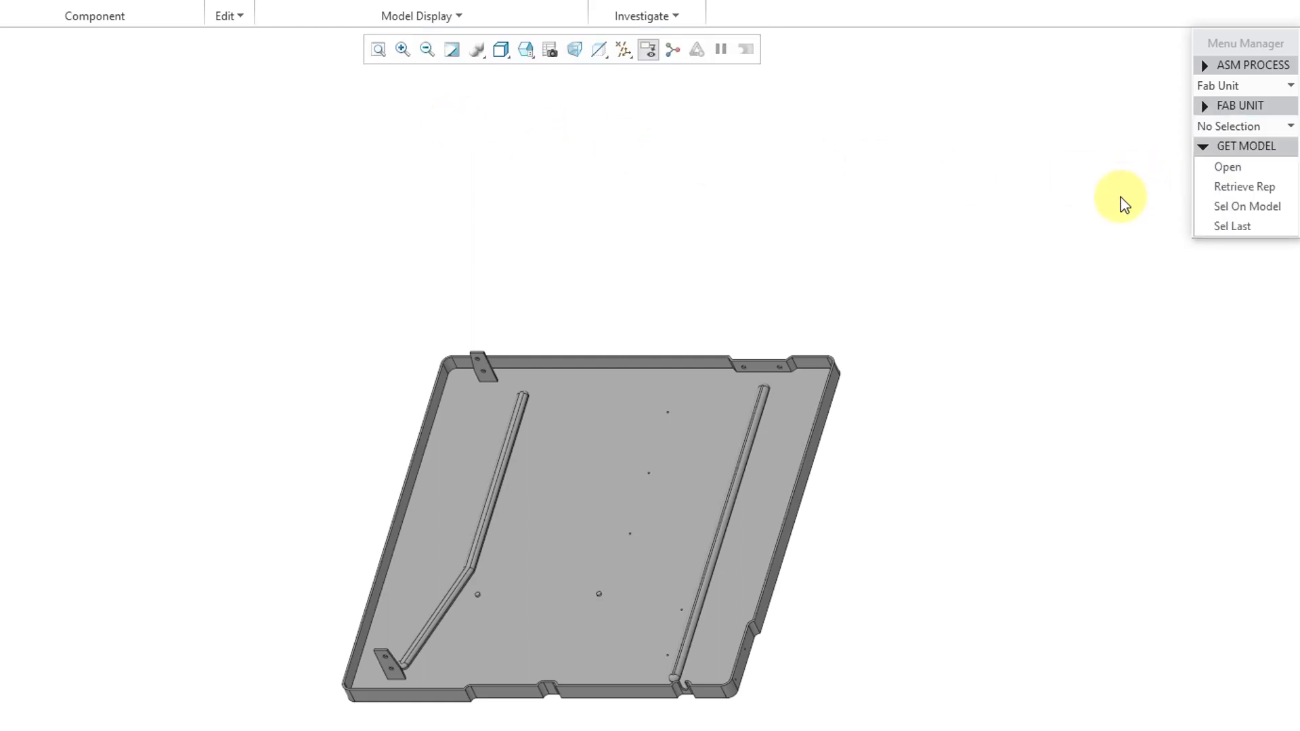
pyautogui.moveTo(1159, 238)
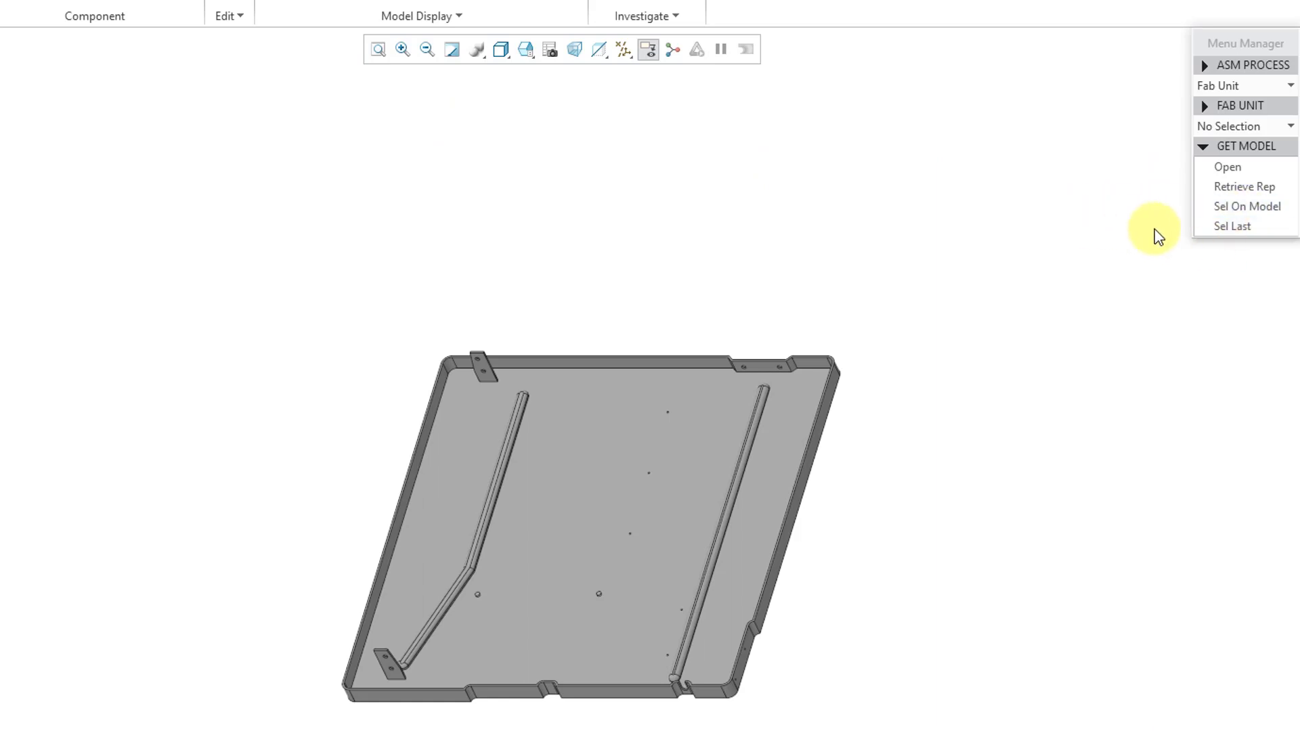
pyautogui.moveTo(1251, 187)
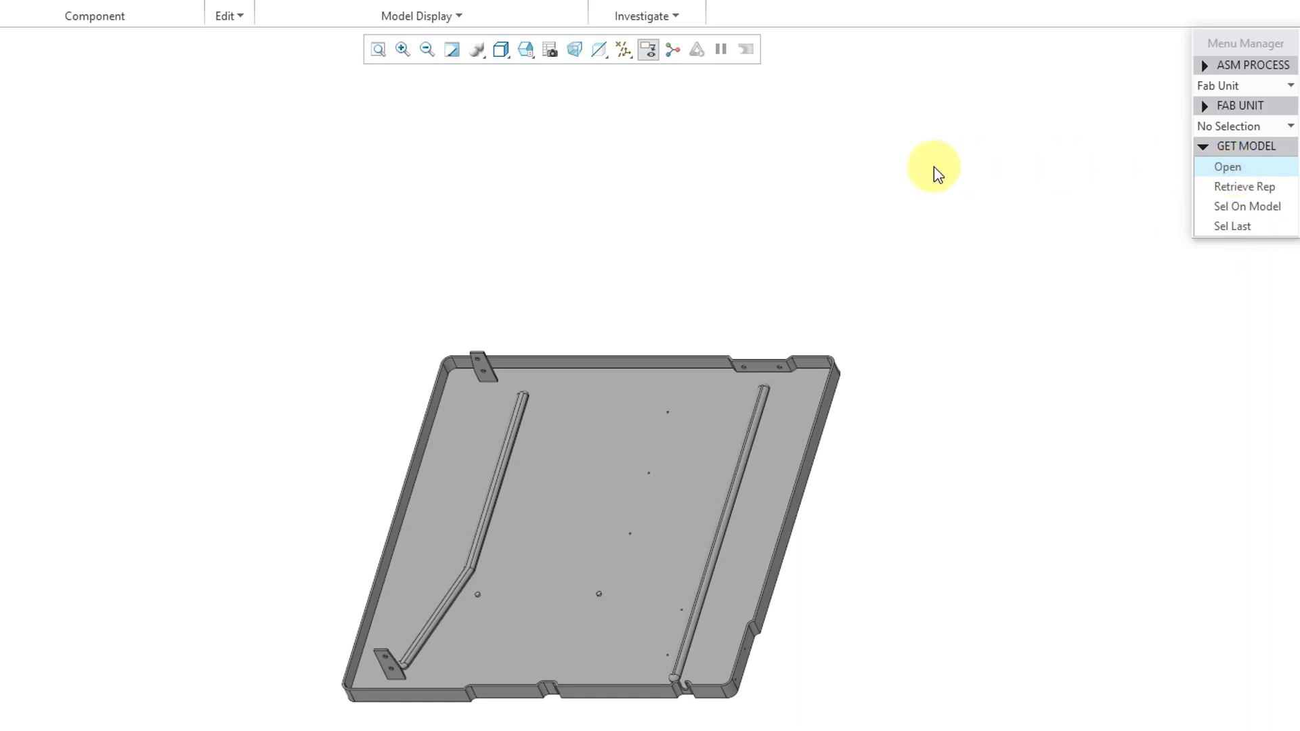
pyautogui.click(1228, 167)
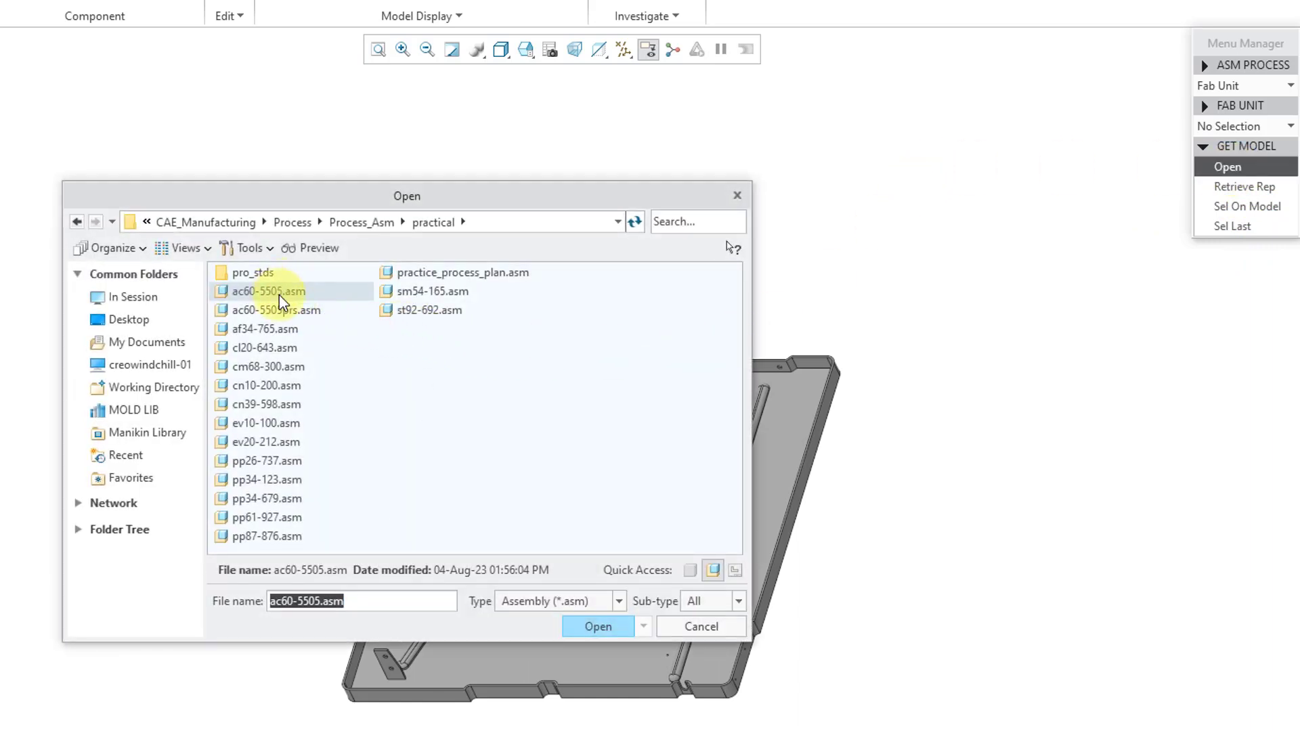
# Use ac60-5505.asm as the reference and accept the fan and motor components into the unit
pyautogui.click(598, 626)
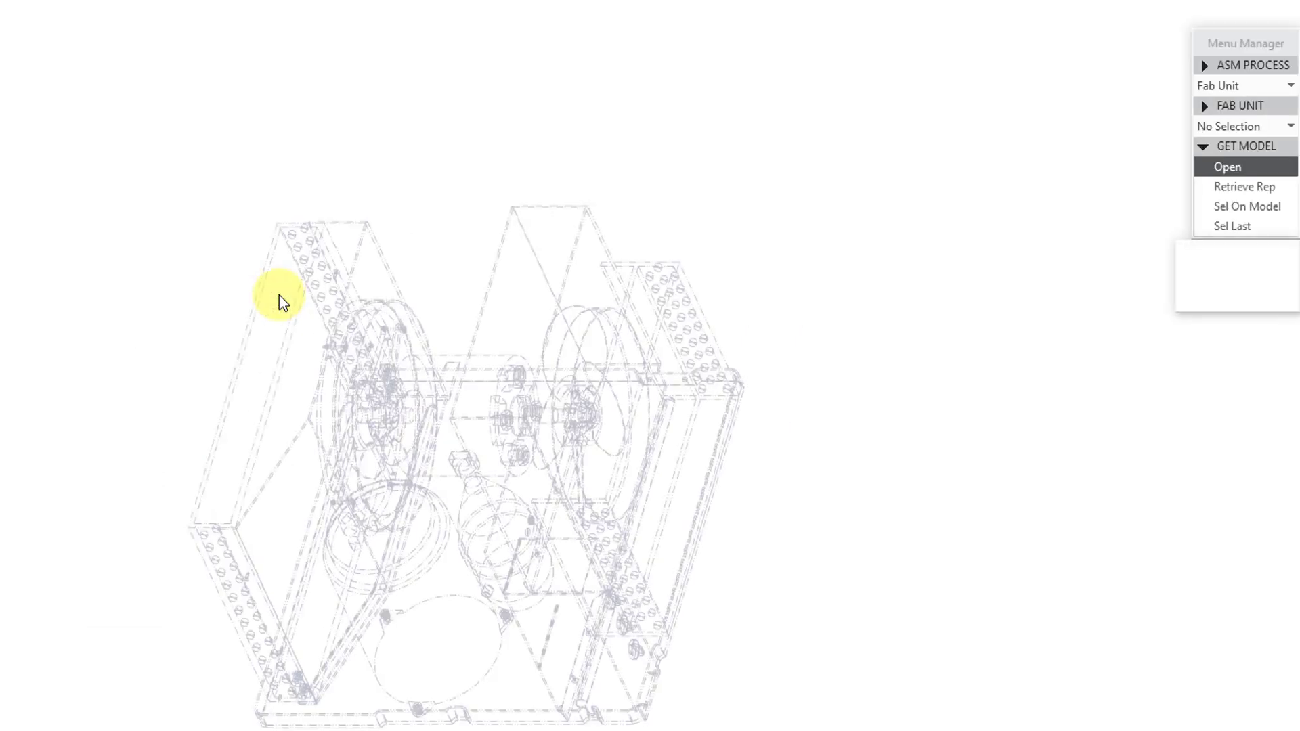
pyautogui.click(1227, 167)
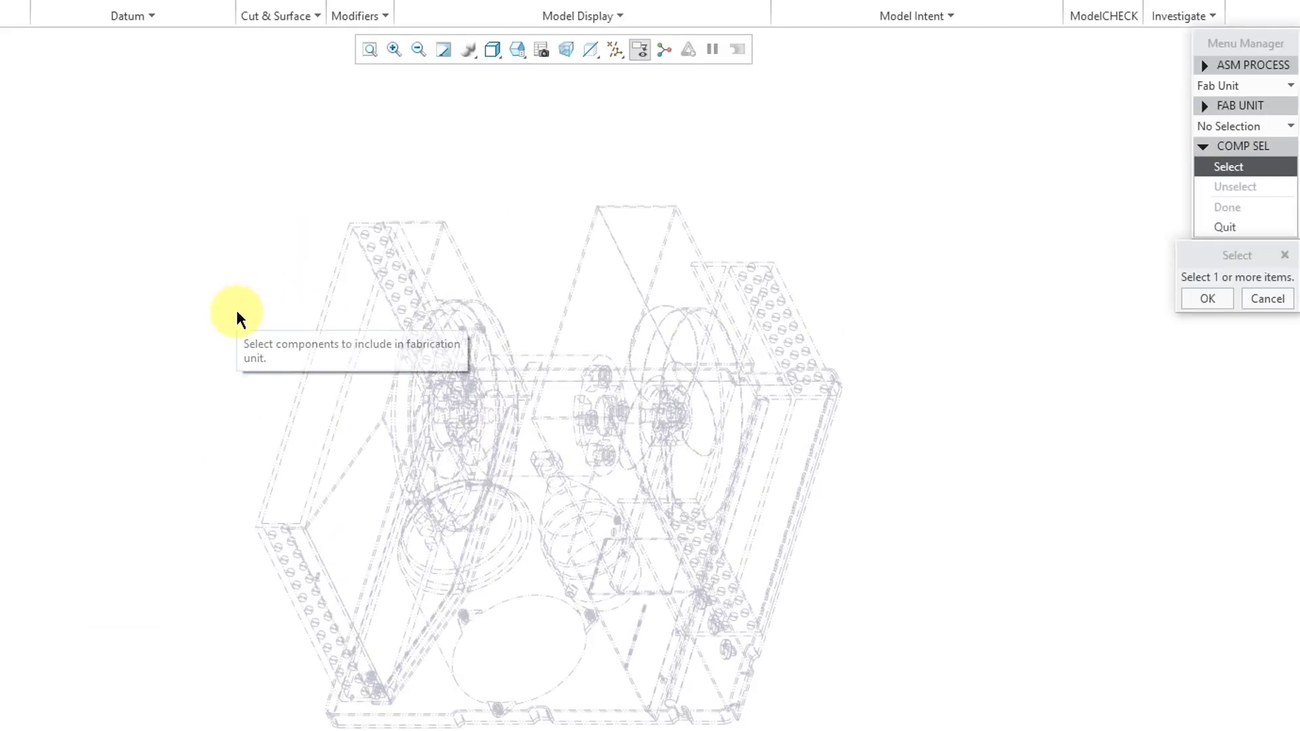
pyautogui.moveTo(214, 637)
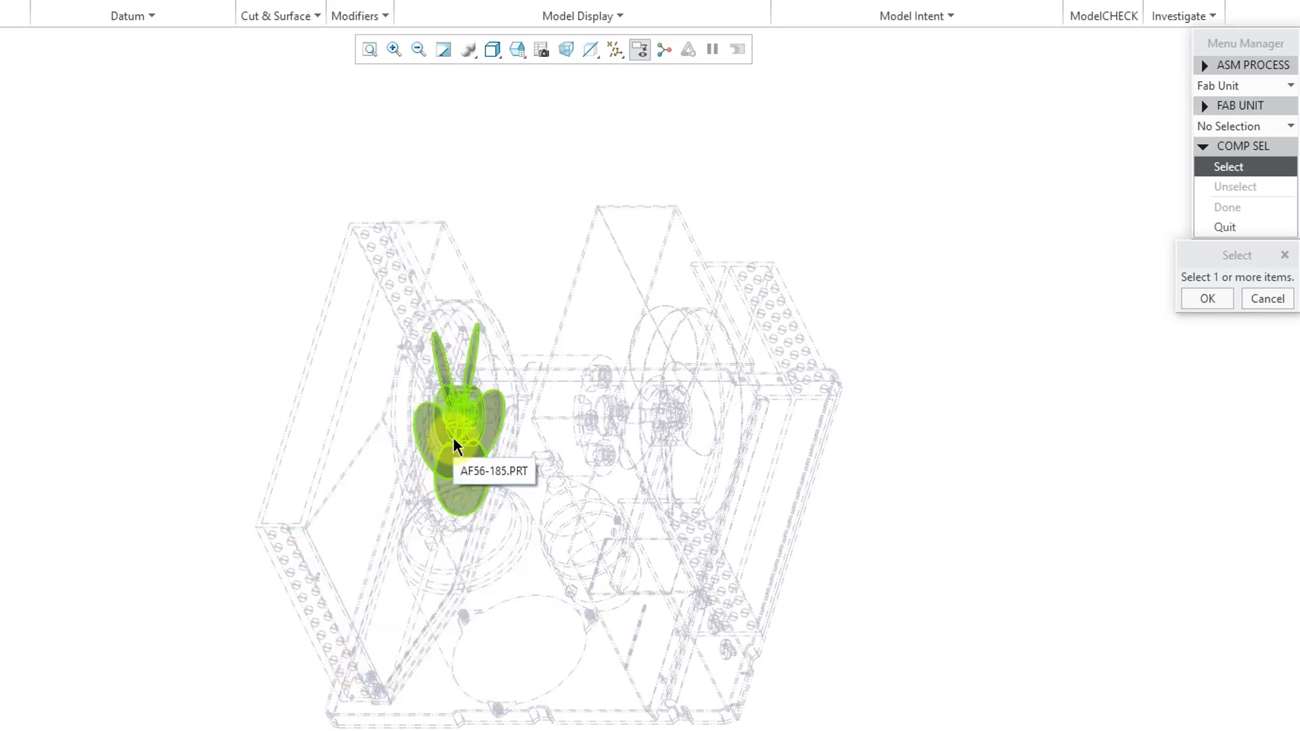
pyautogui.click(456, 445)
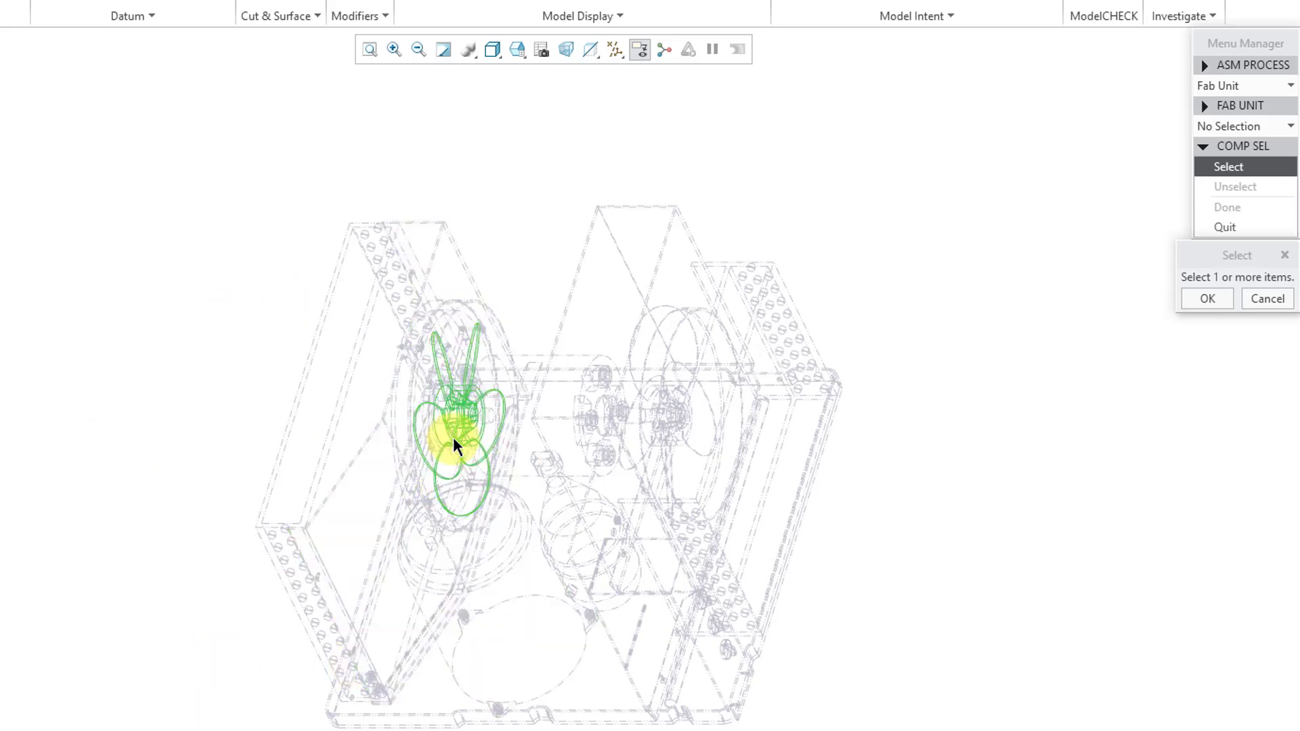
pyautogui.moveTo(500, 442)
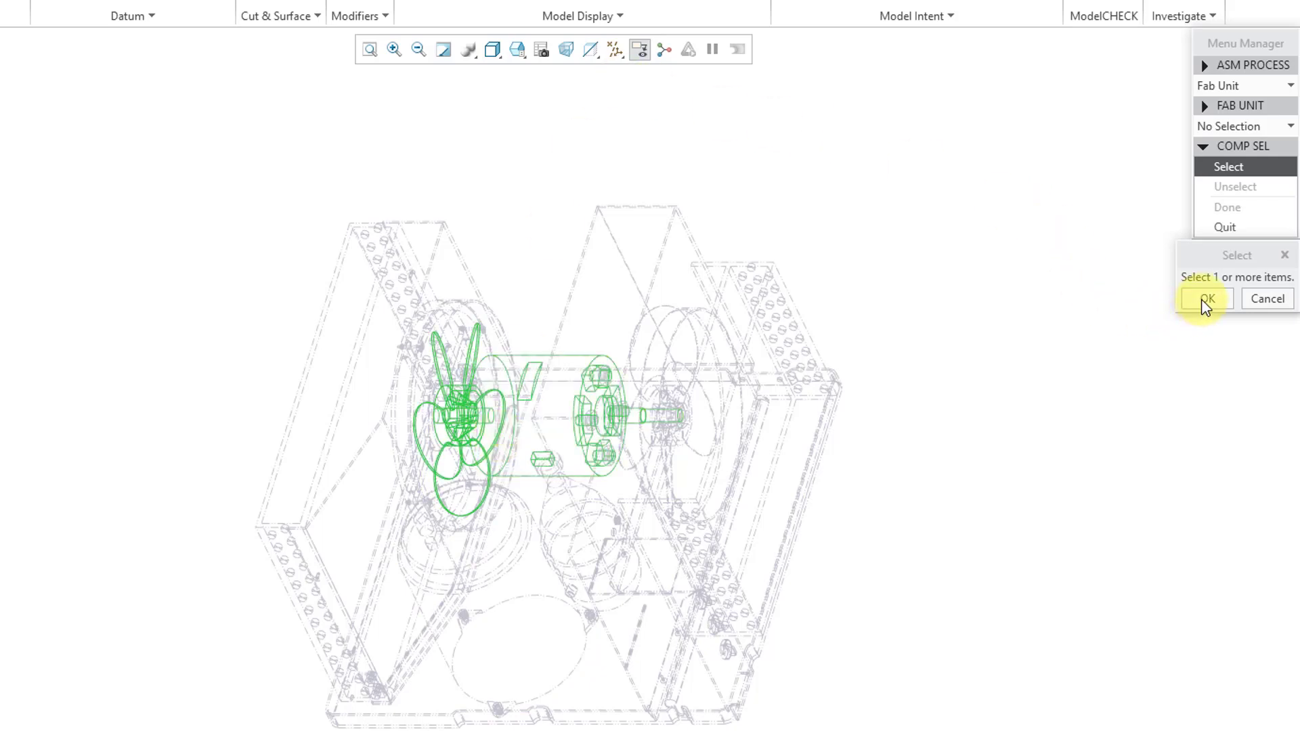
pyautogui.click(1205, 299)
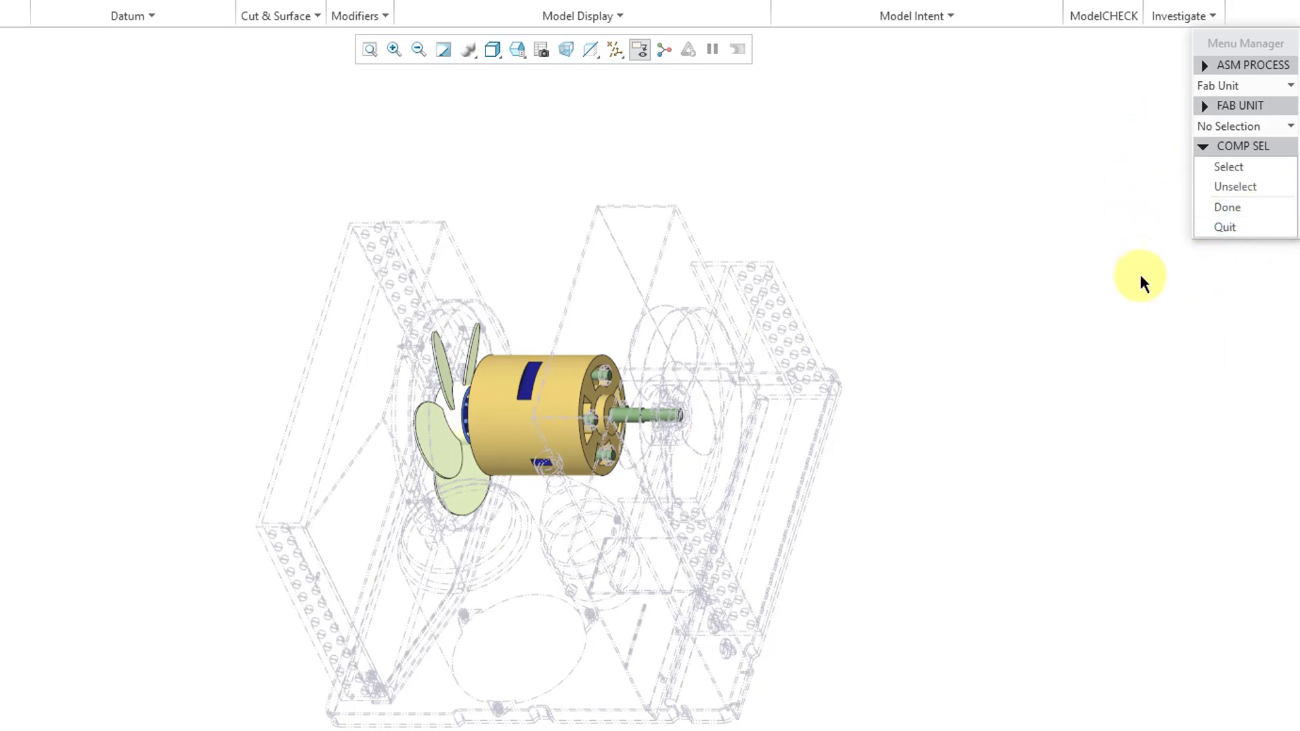
pyautogui.moveTo(1143, 271)
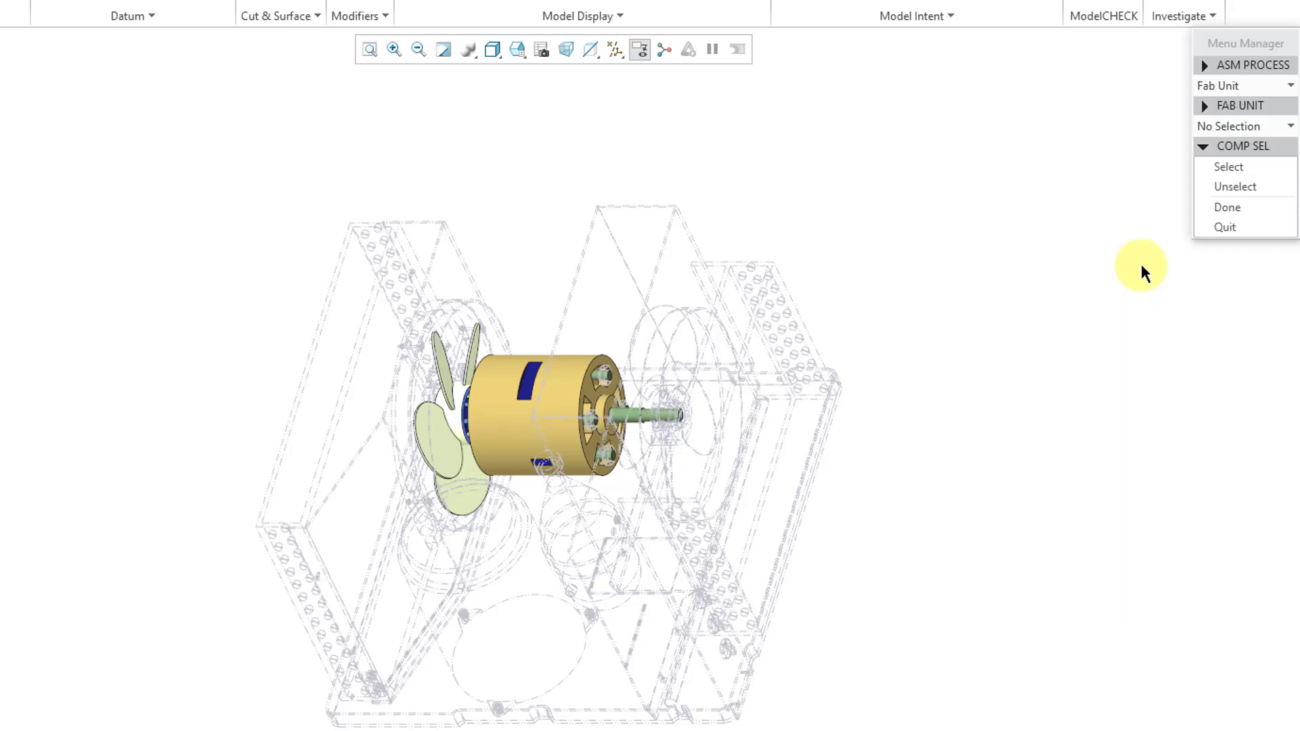
pyautogui.moveTo(1144, 272)
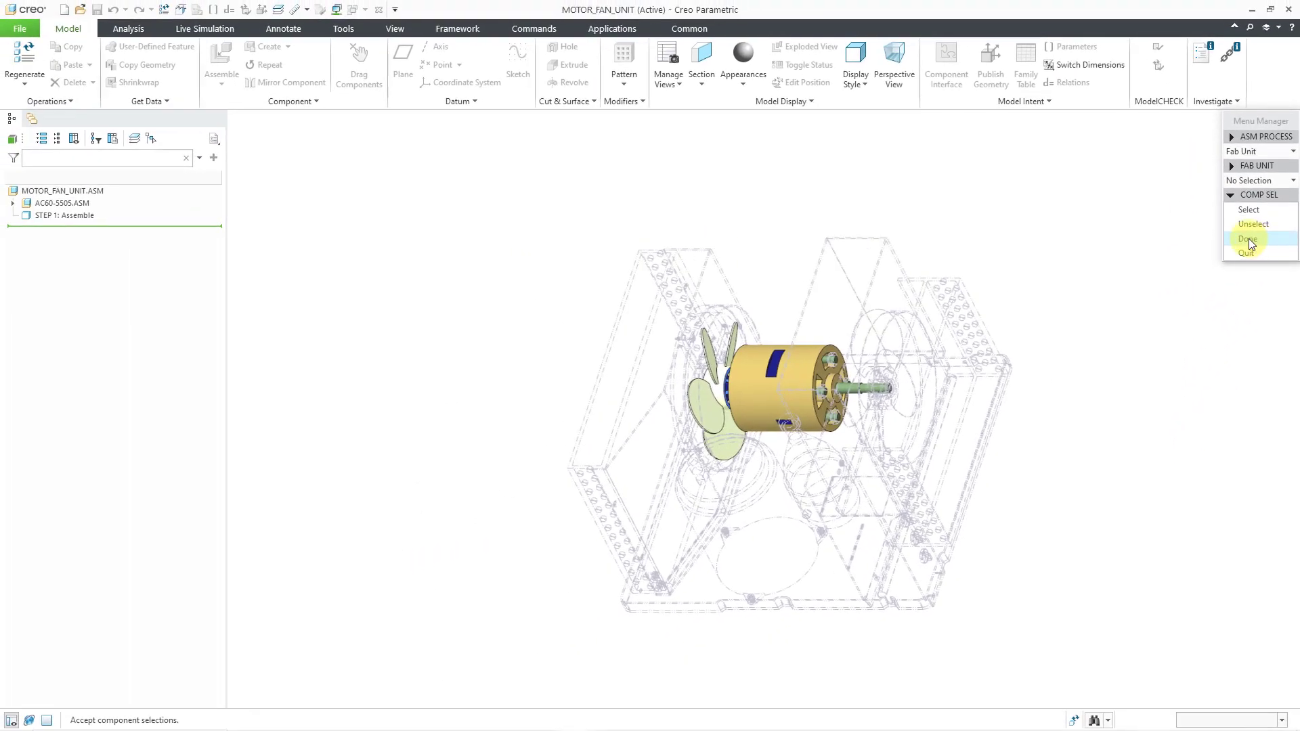
pyautogui.click(1247, 239)
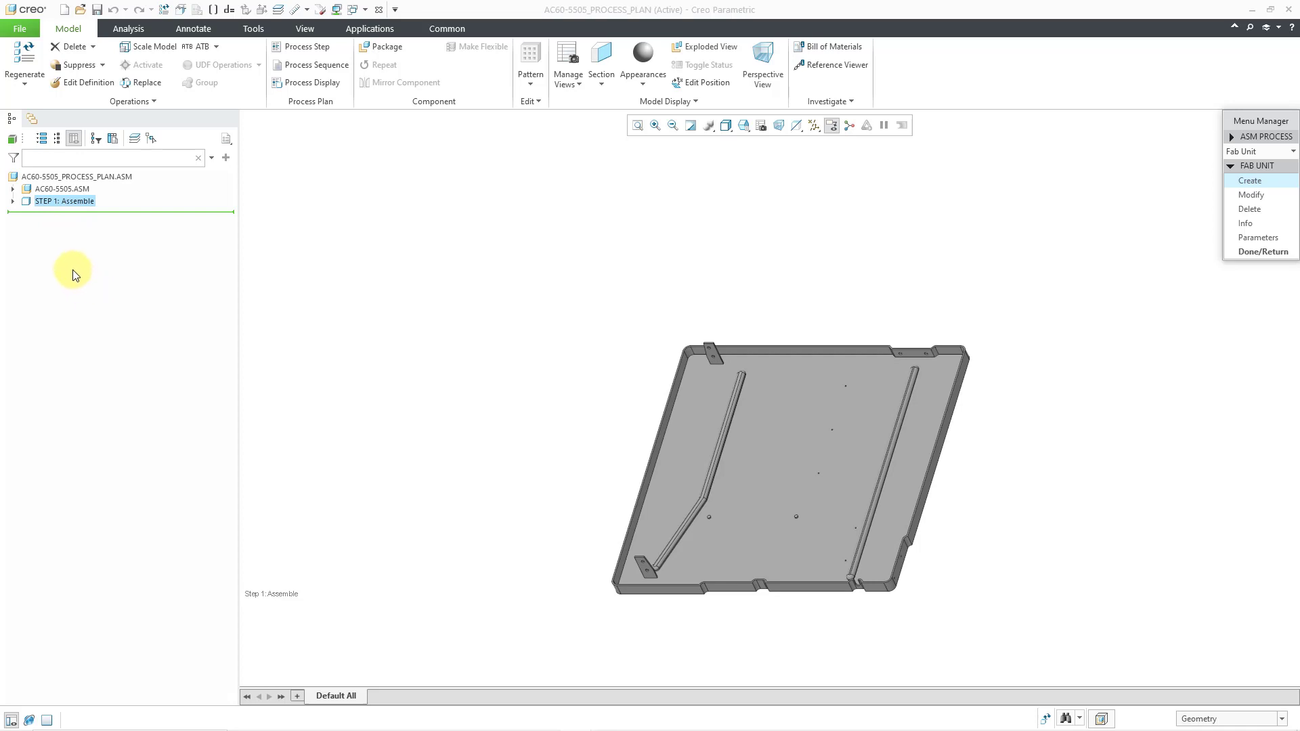
pyautogui.moveTo(47, 258)
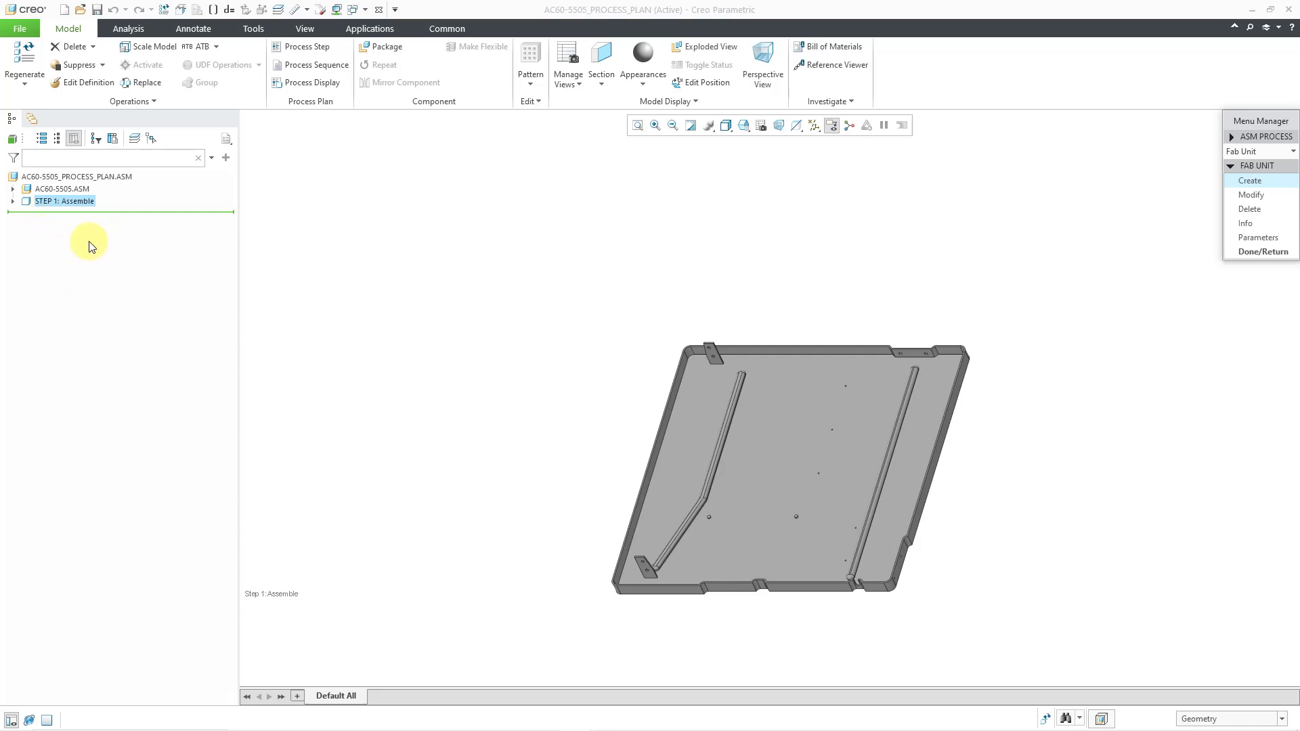
pyautogui.moveTo(97, 264)
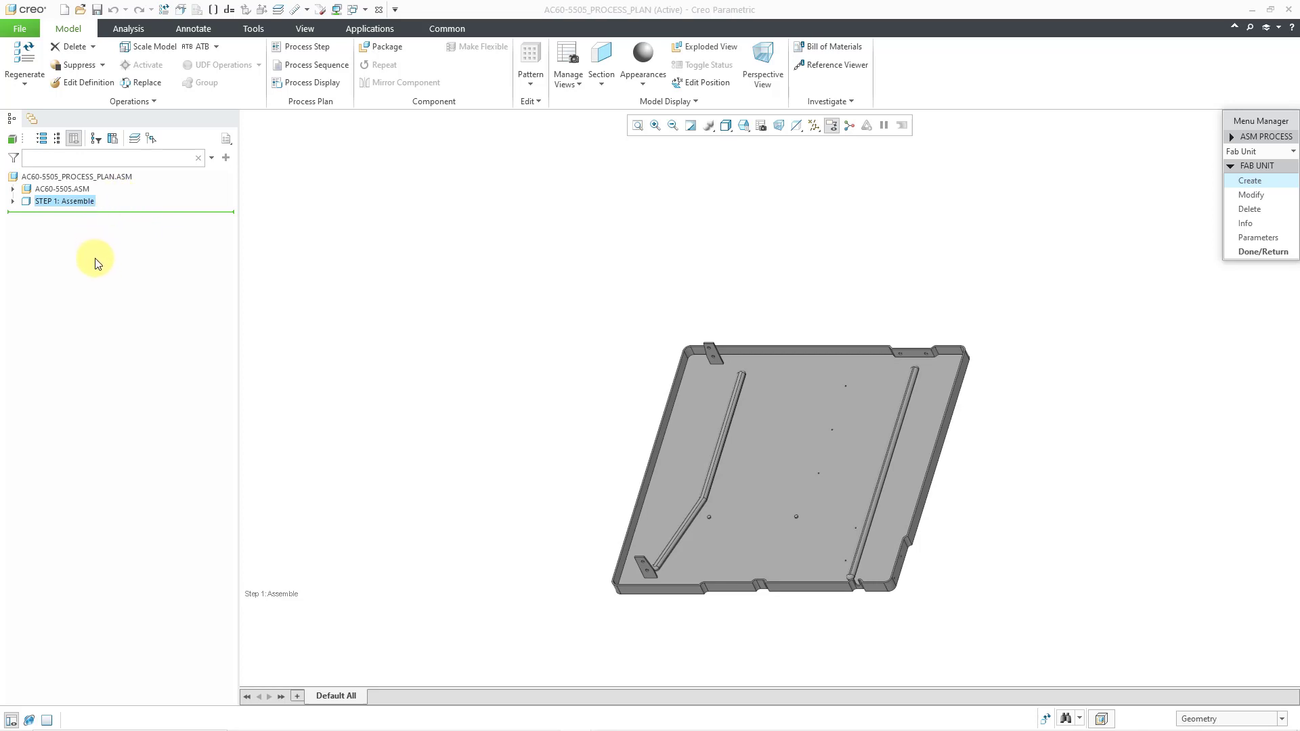
pyautogui.moveTo(82, 233)
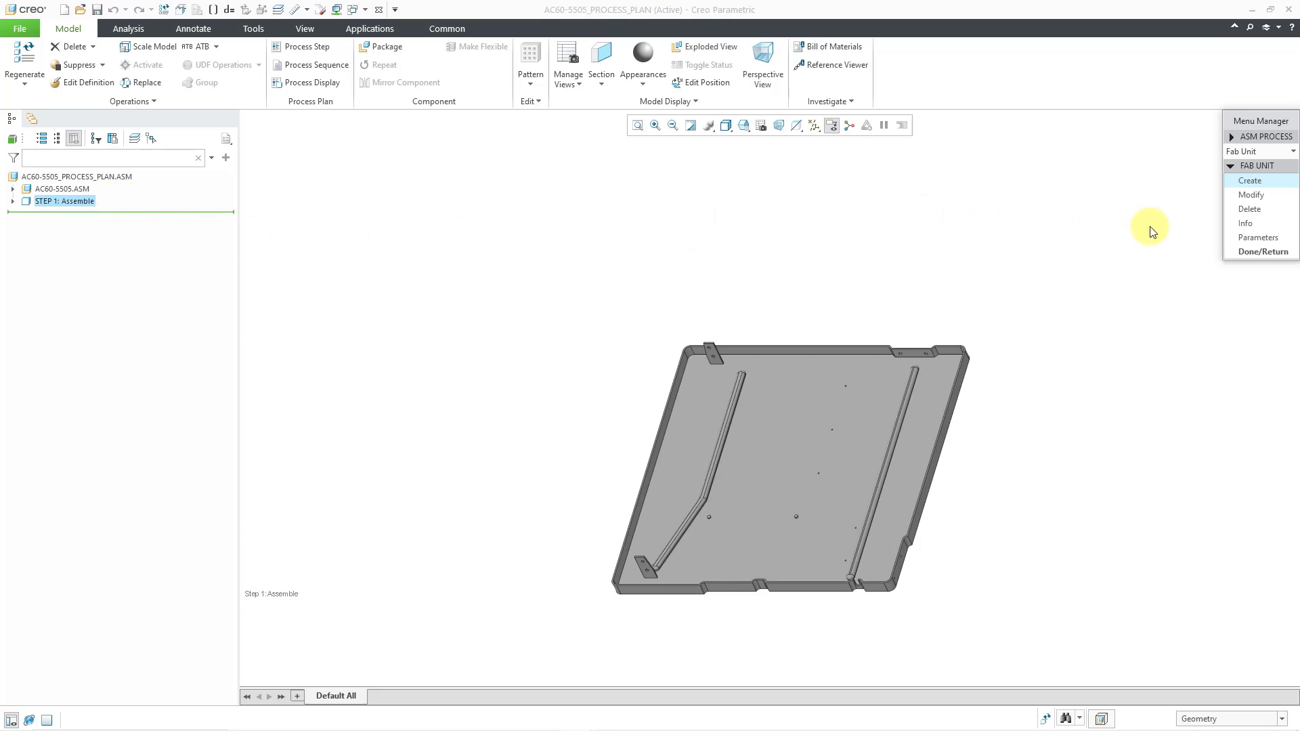
pyautogui.moveTo(1248, 222)
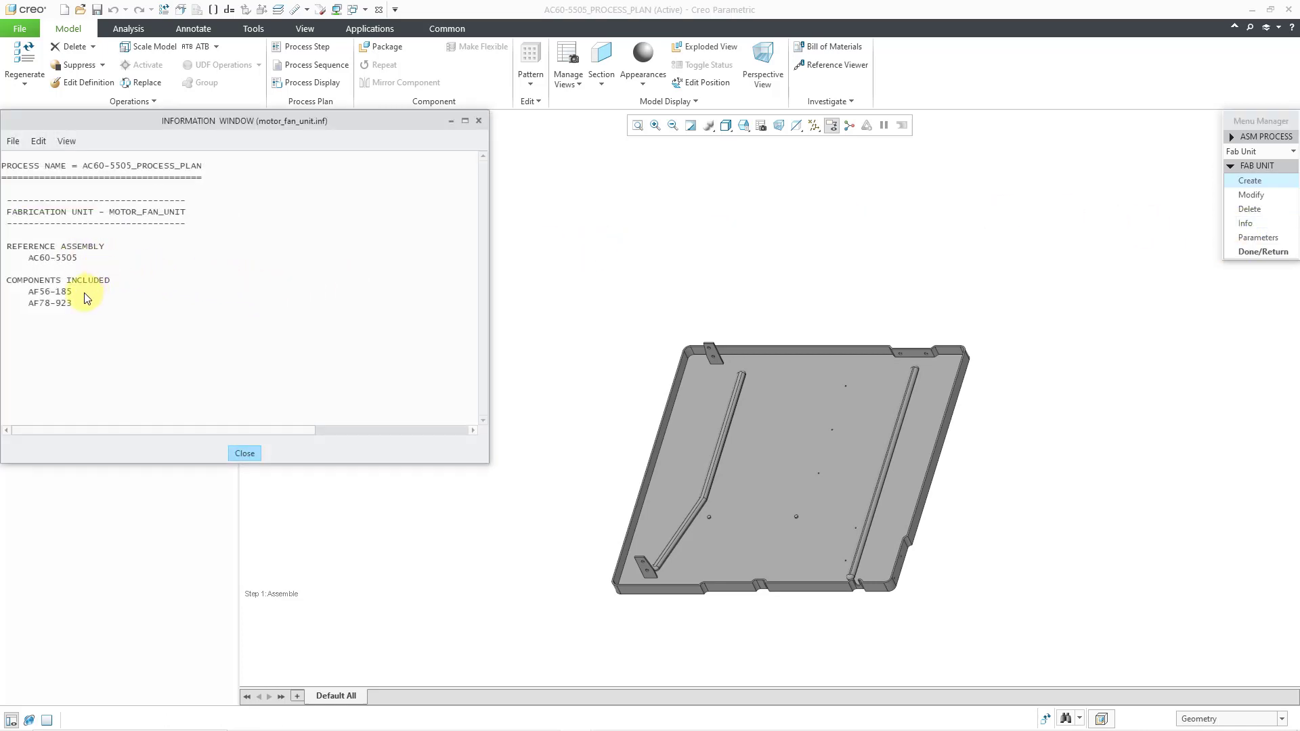
pyautogui.moveTo(114, 310)
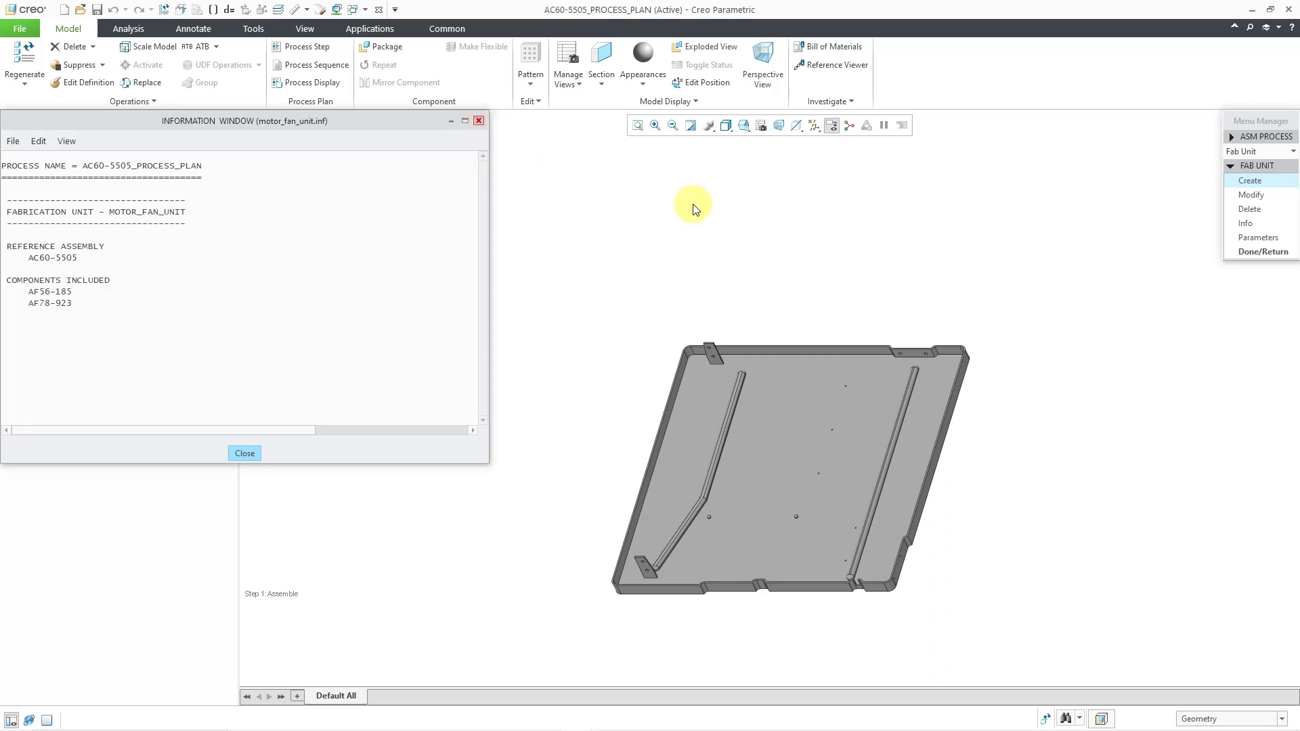
# Close the motor_fan_unit report and leave the FAB UNIT menu via Done/Return
pyautogui.click(244, 453)
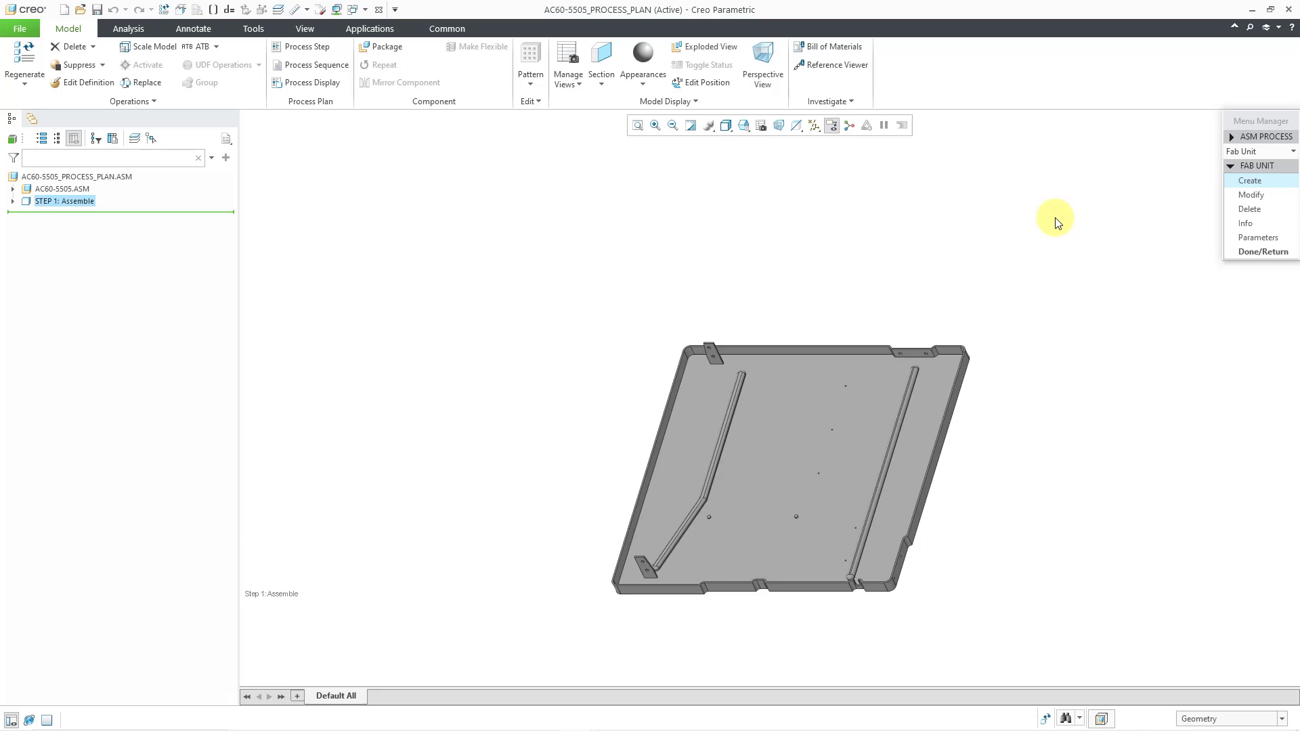
pyautogui.moveTo(1263, 252)
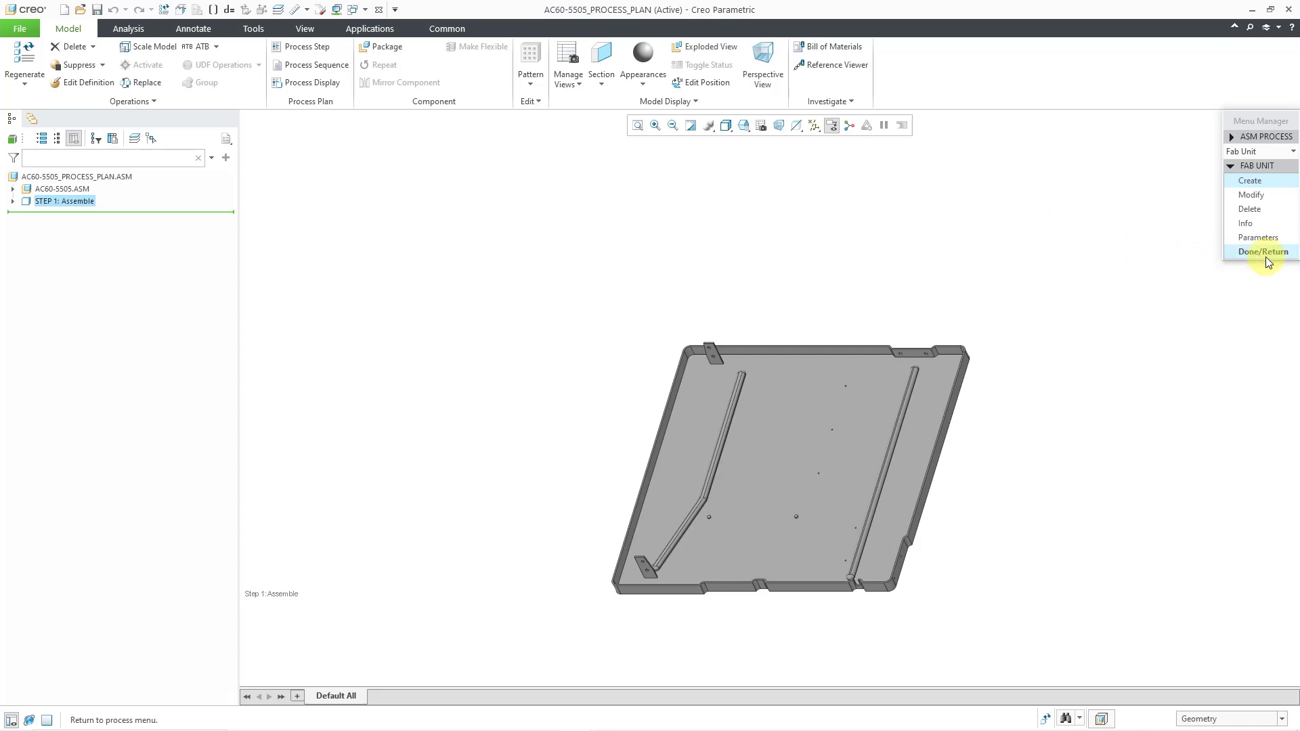
pyautogui.click(1264, 251)
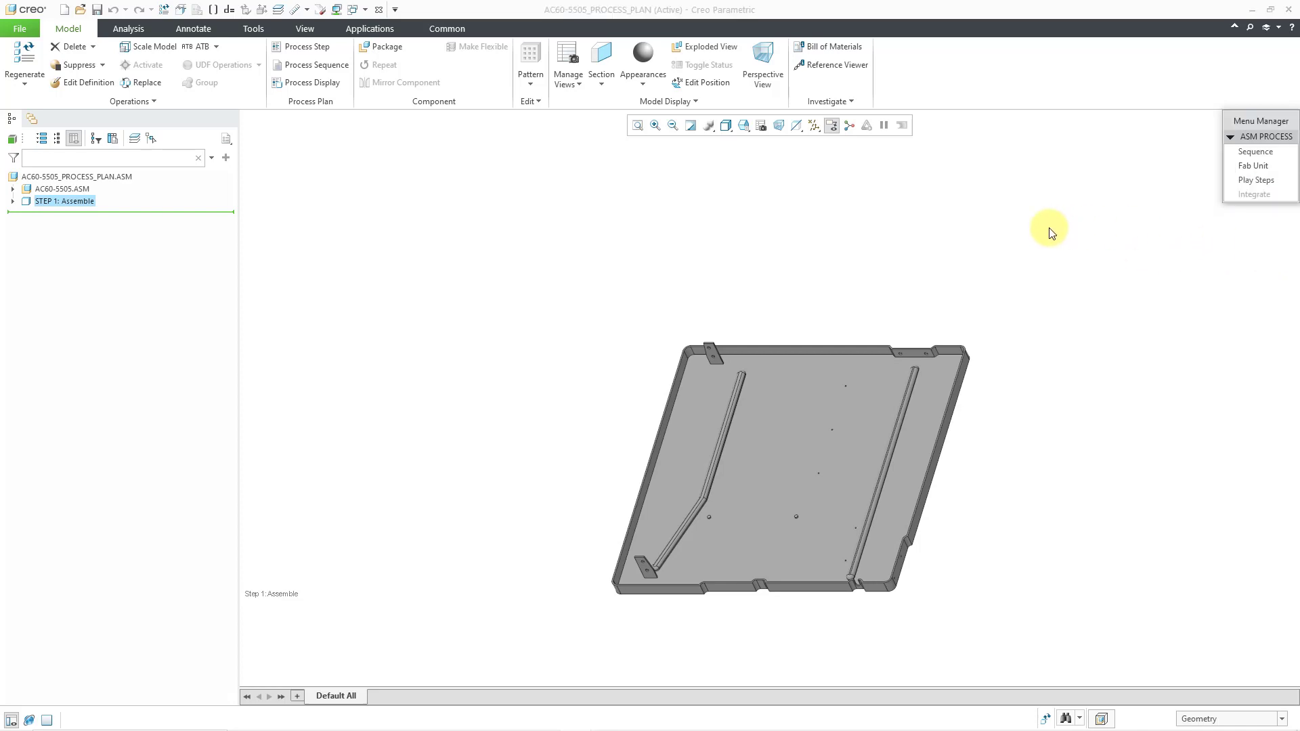